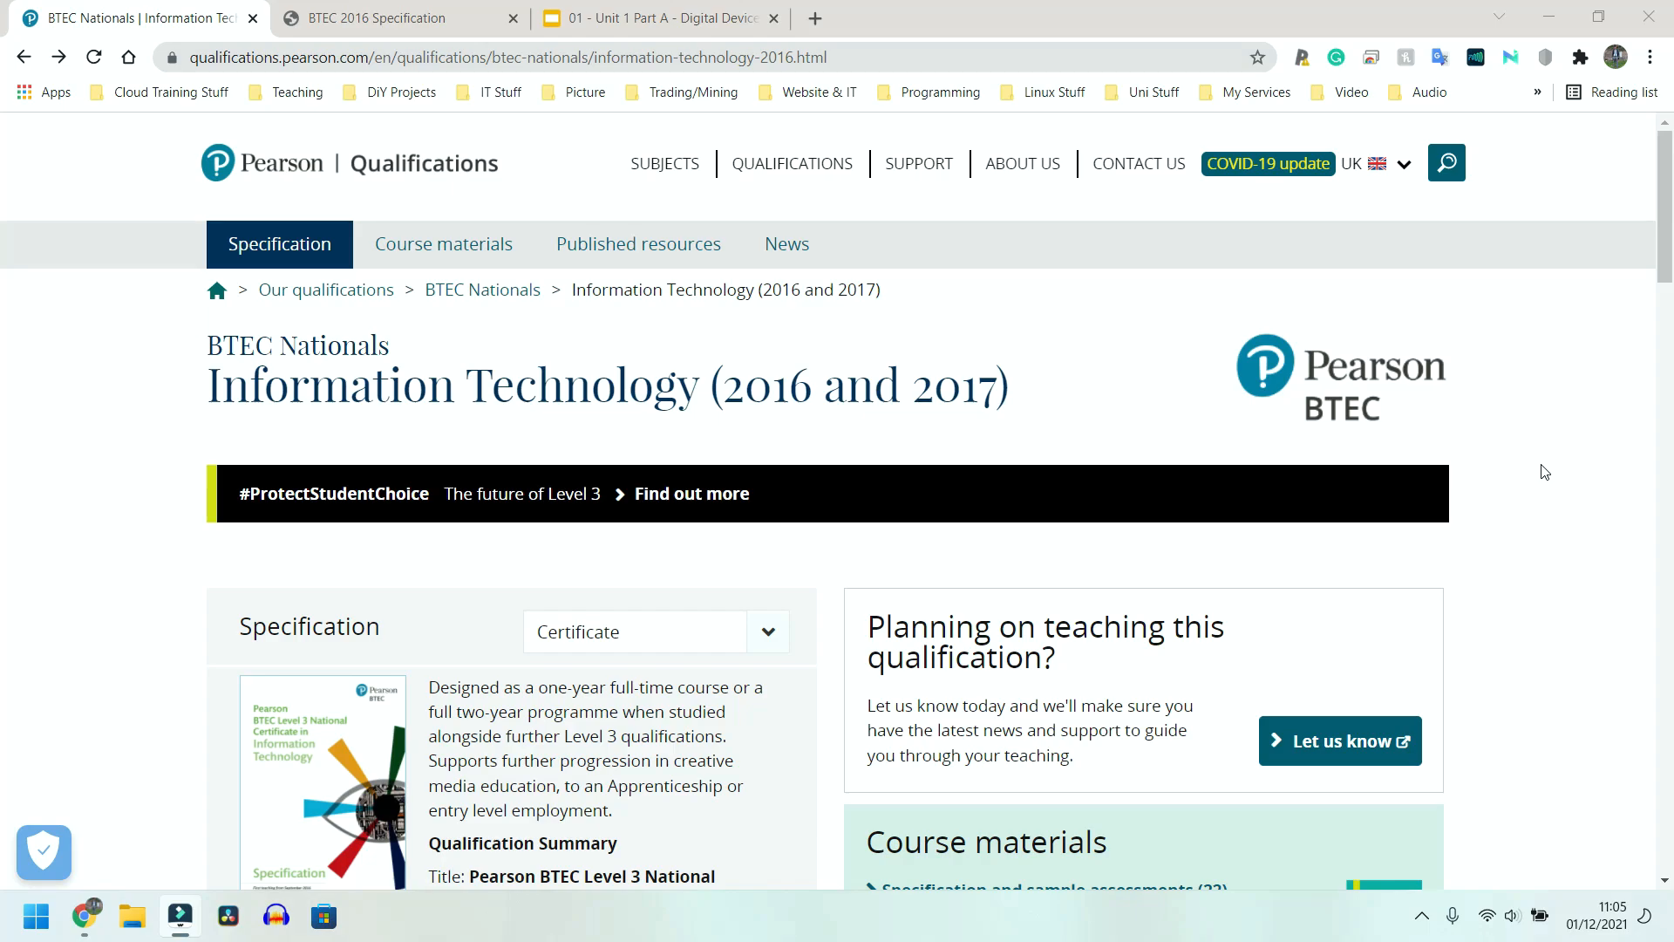
mouse_move(1378, 448)
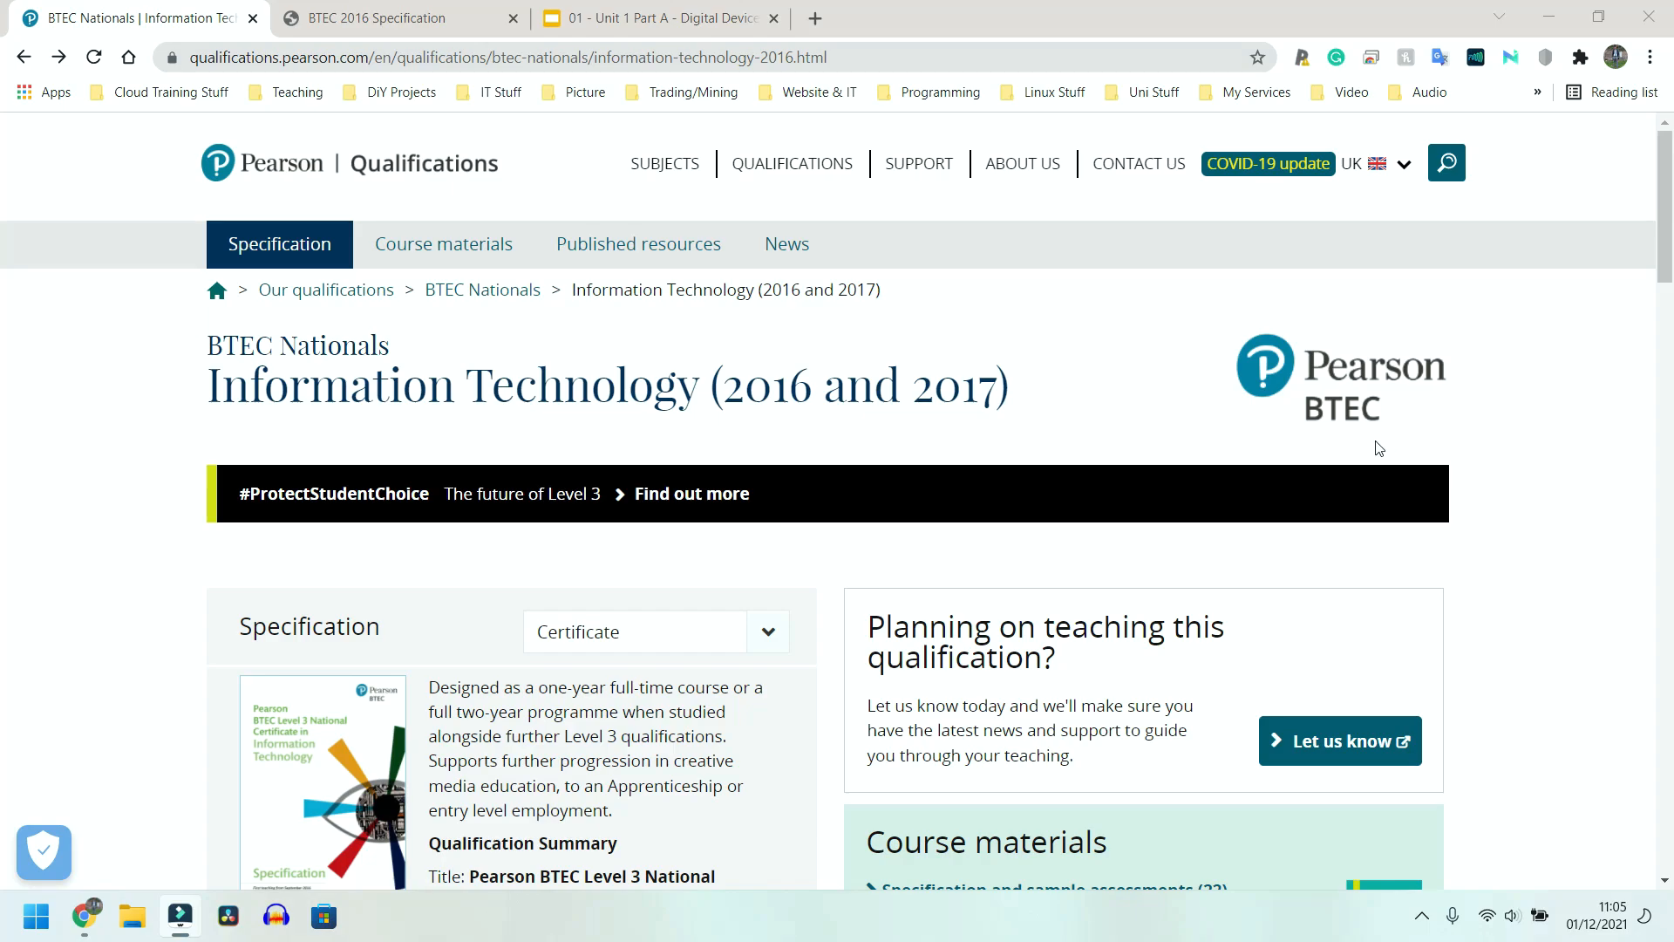
mouse_move(1210, 508)
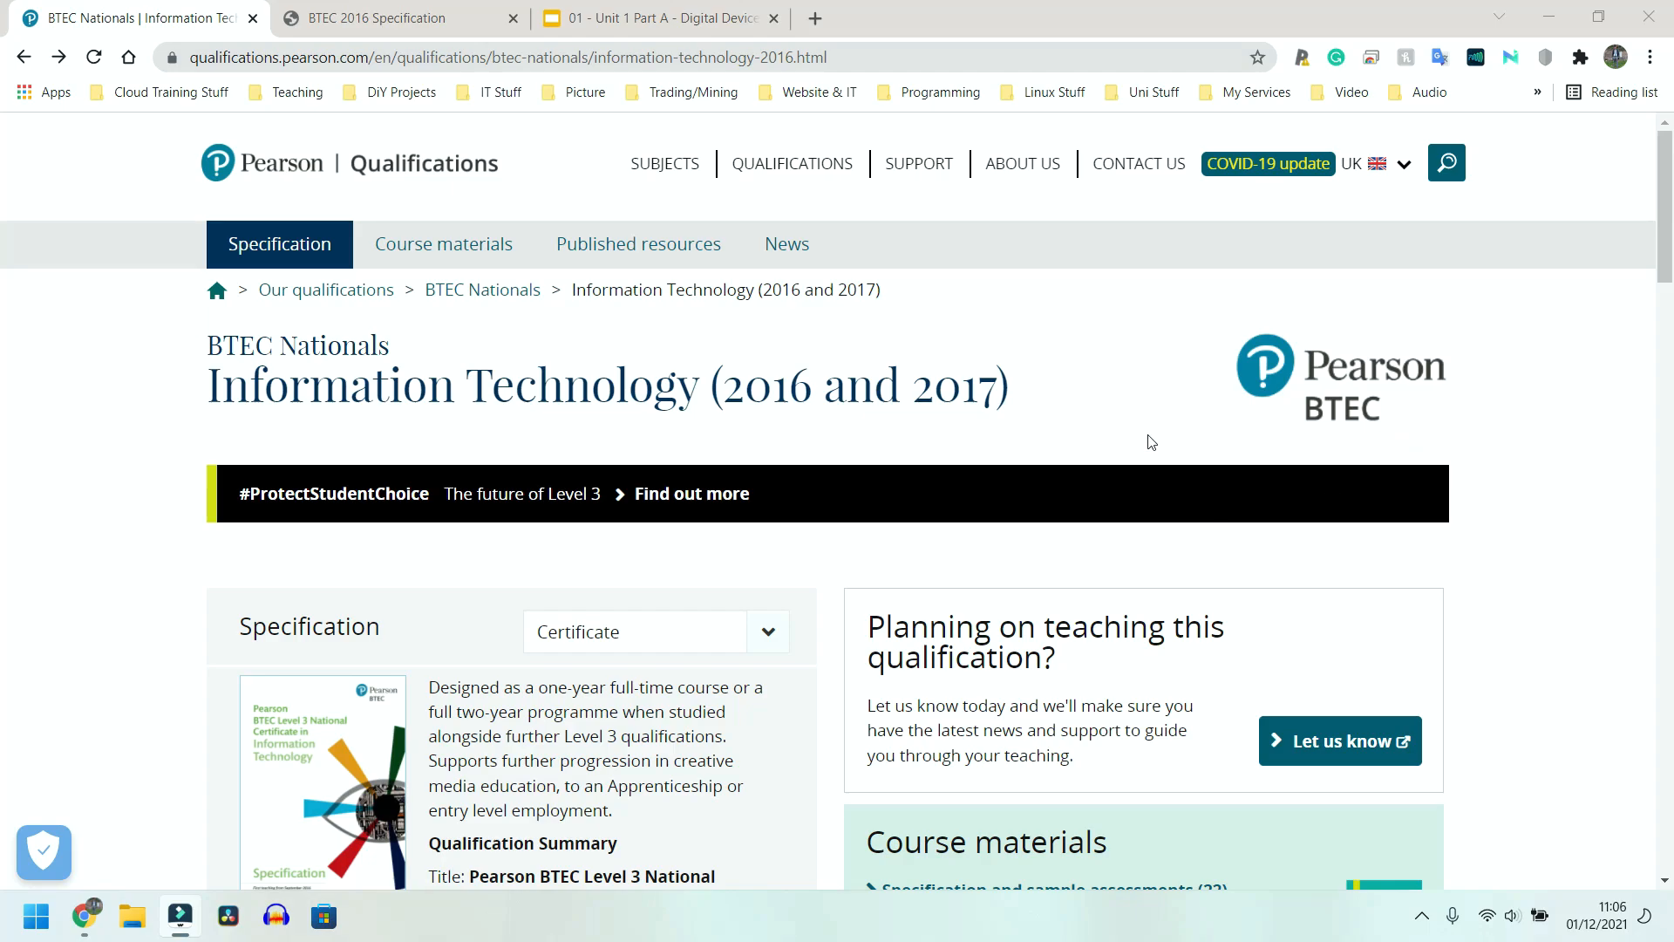
mouse_move(251, 177)
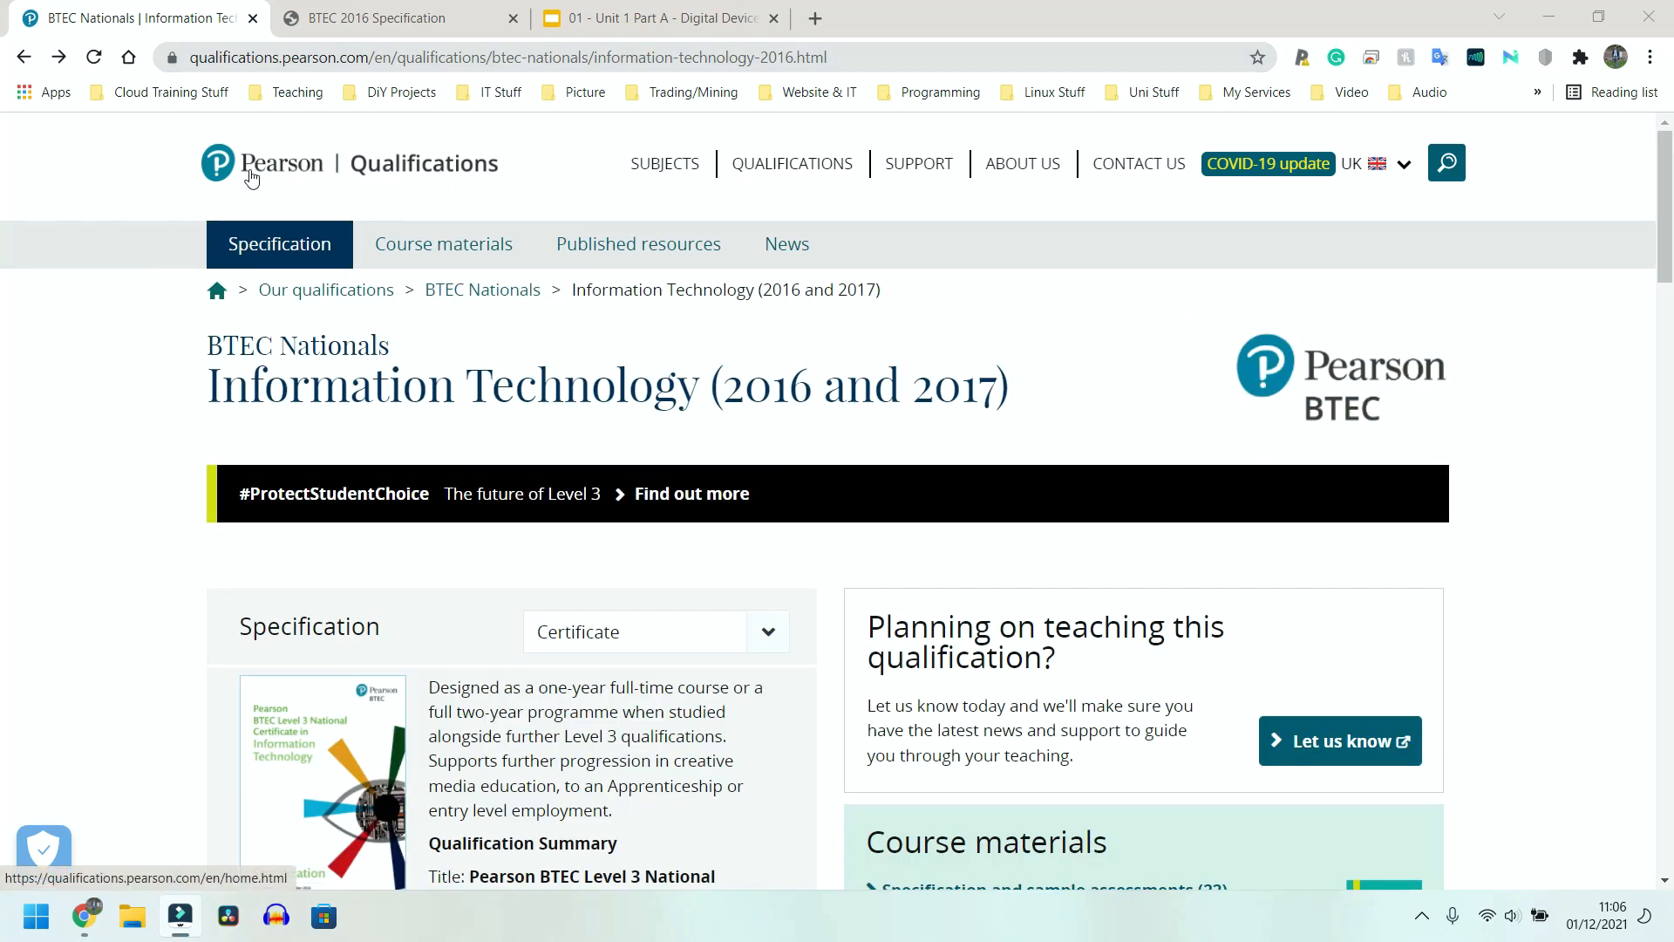
mouse_move(342, 244)
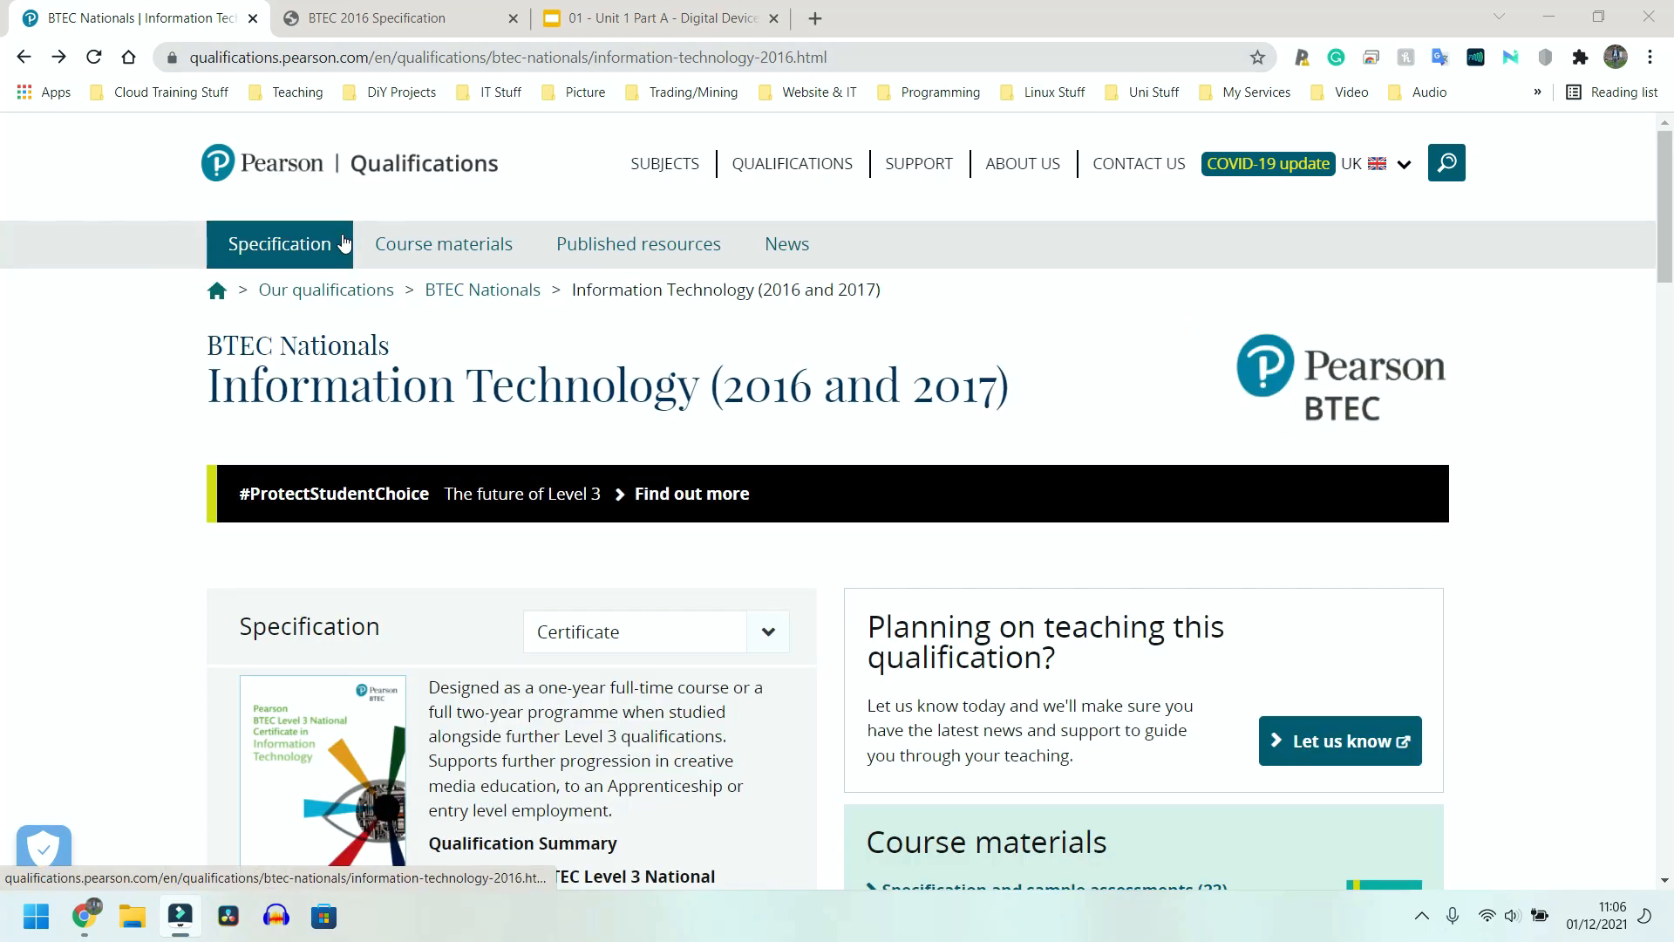
Reveal the Specification and sample assessments (22) materials under the Course materials heading
scroll("down", 3)
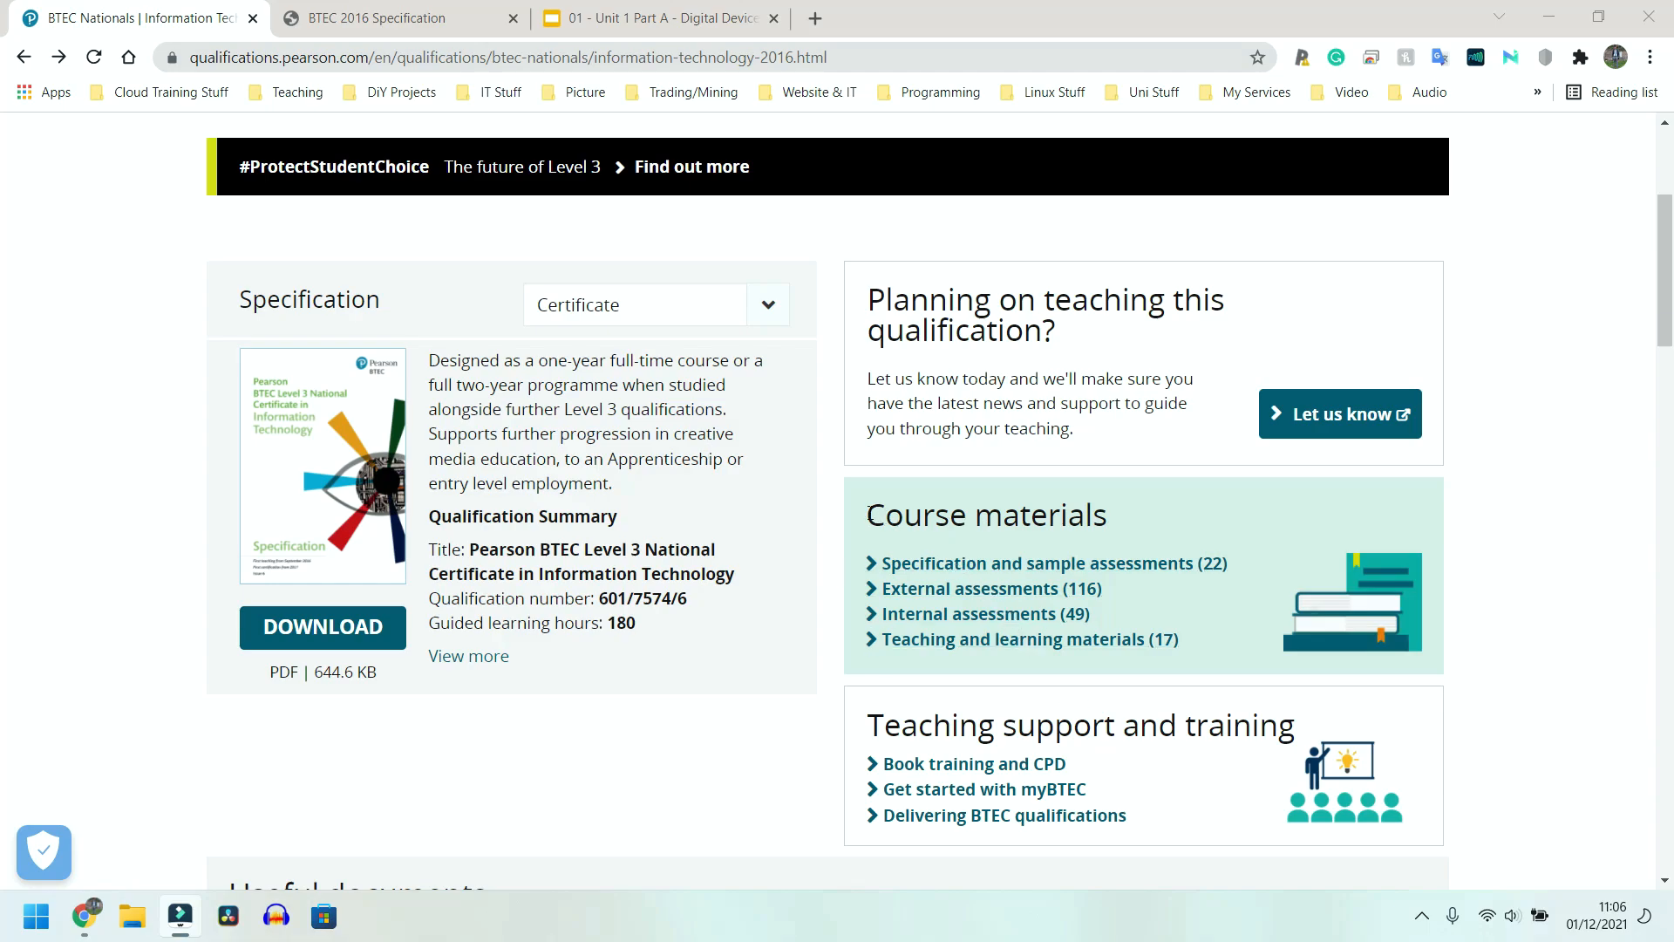
double_click(984, 513)
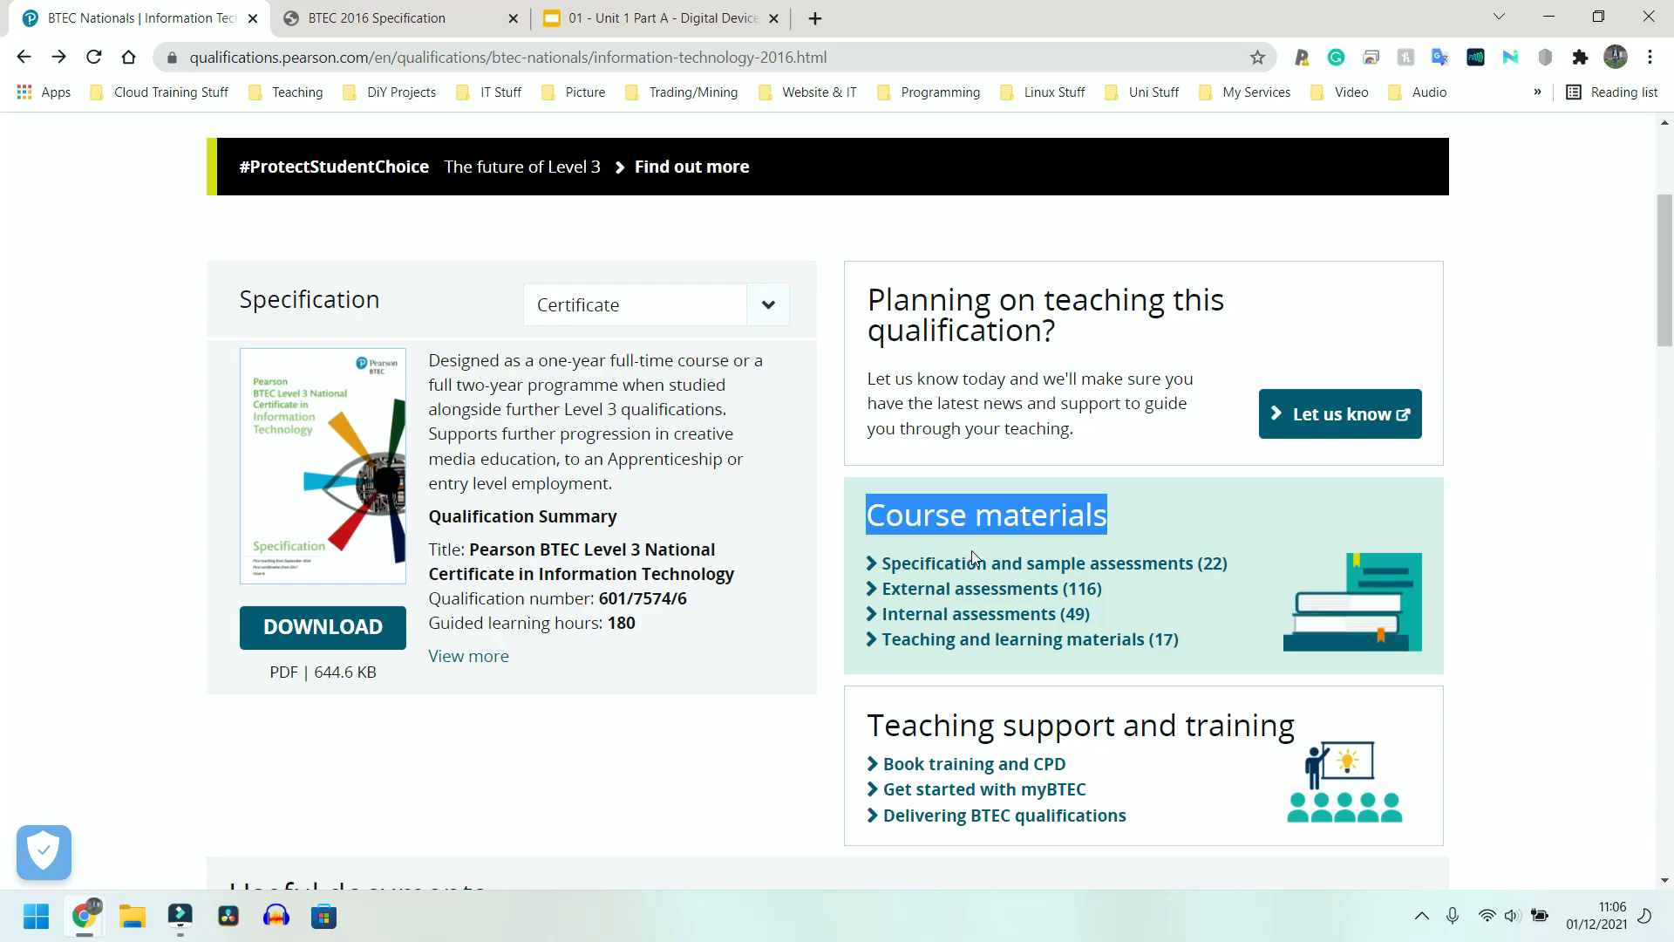
mouse_move(1051, 563)
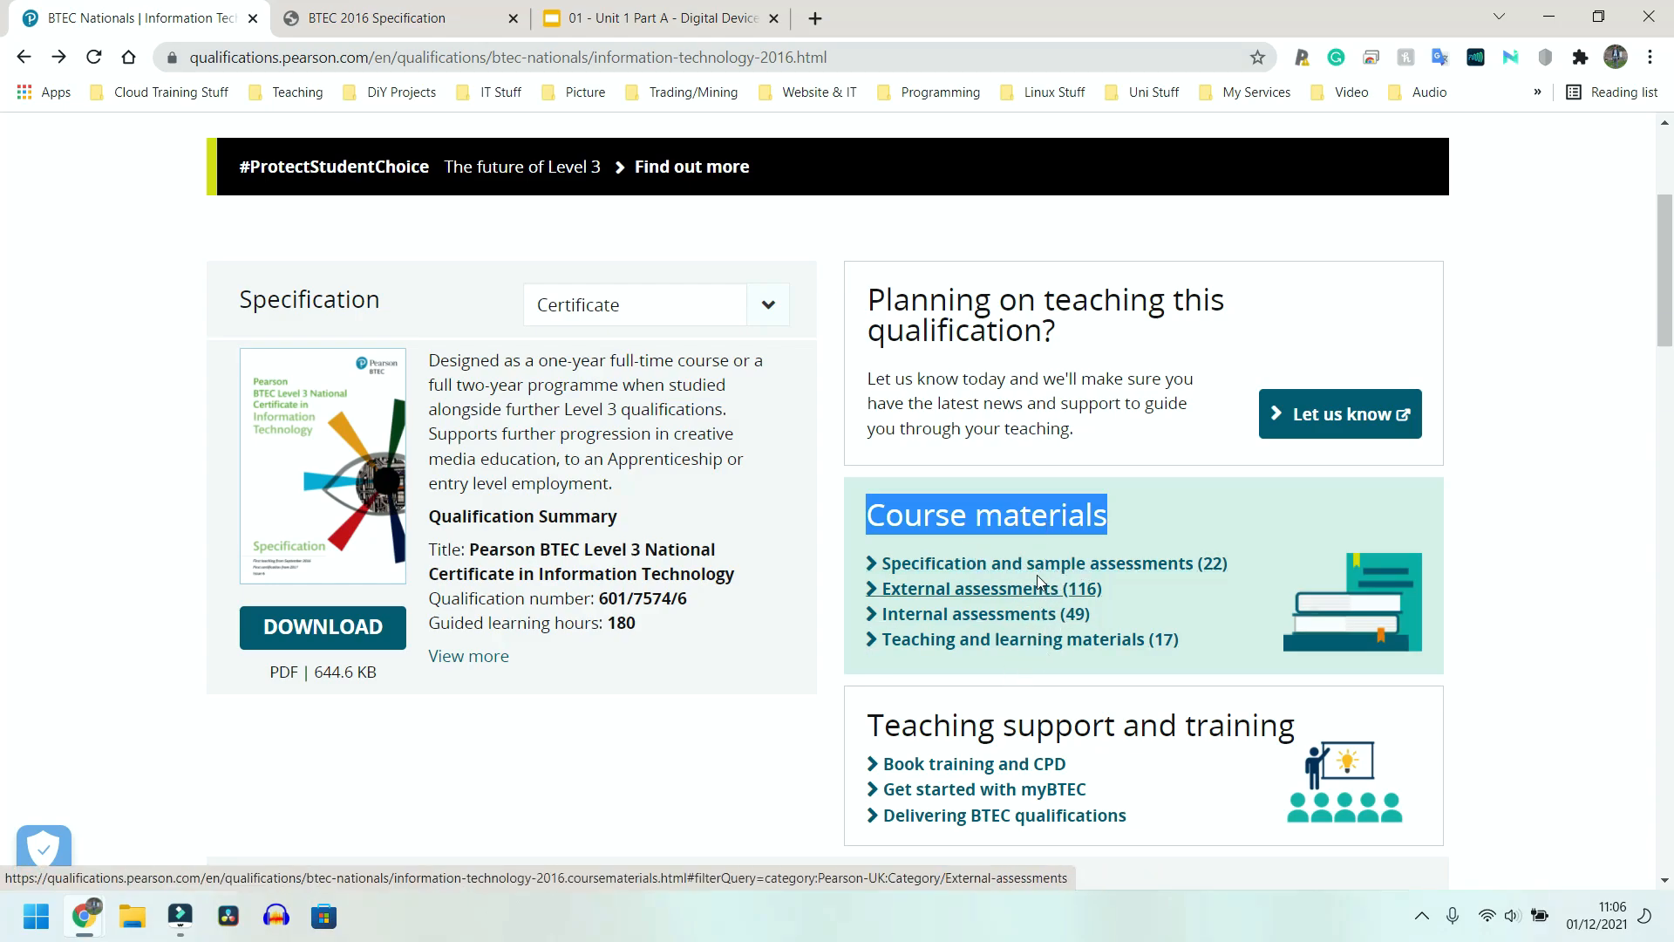
mouse_move(1029, 563)
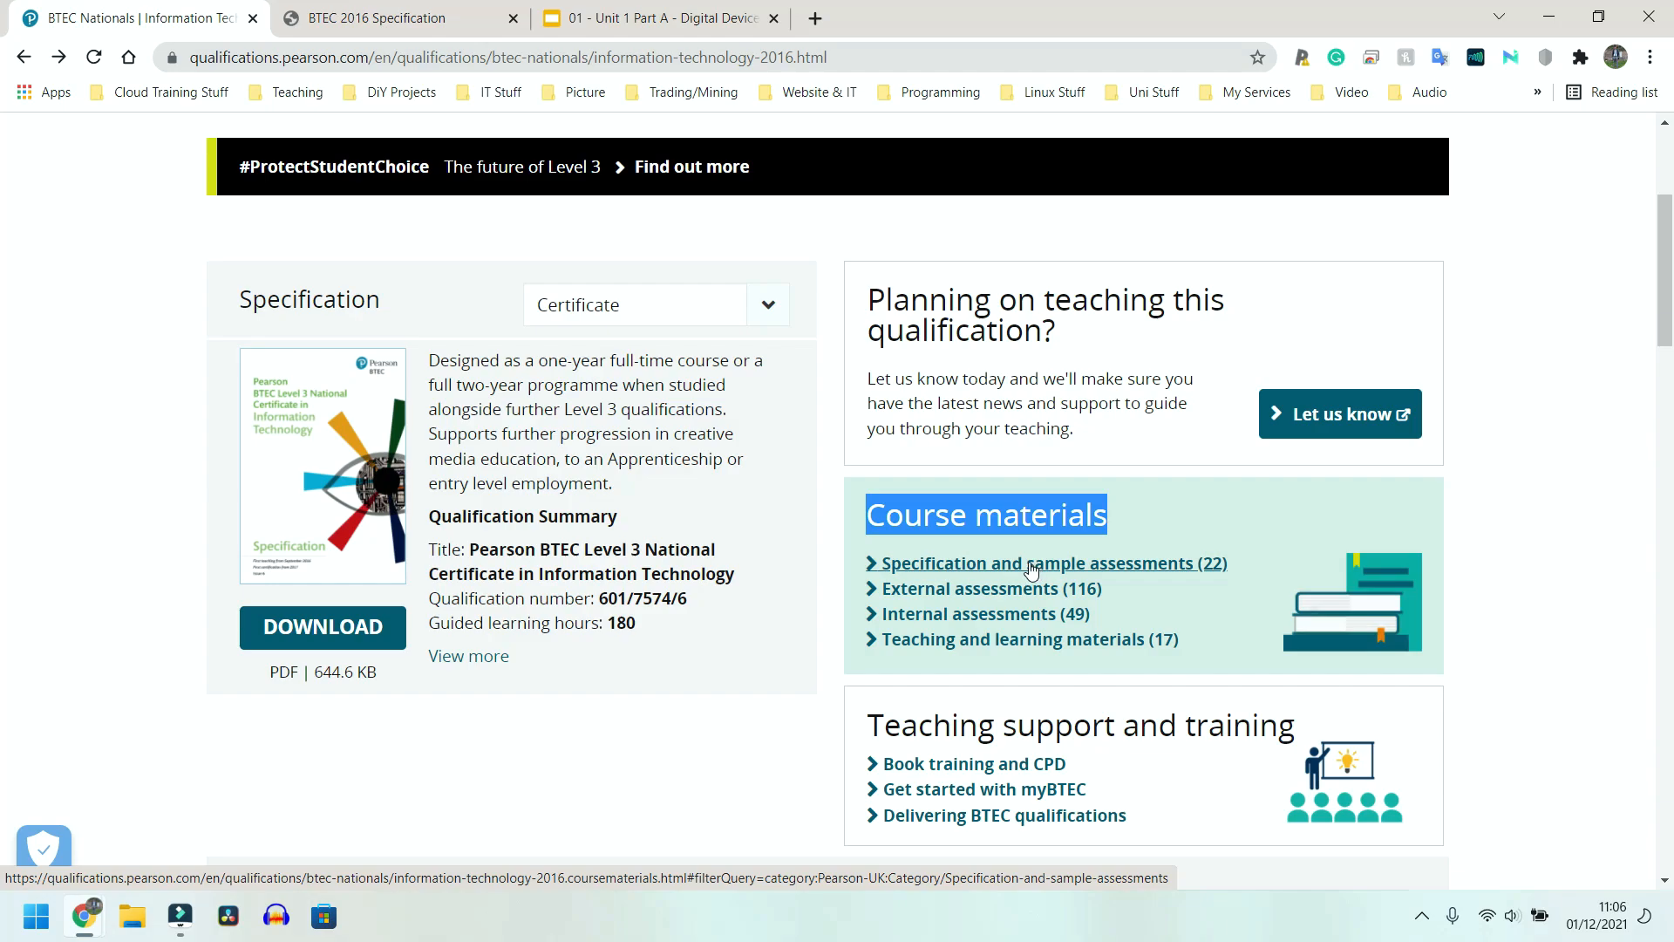
left_click(1055, 563)
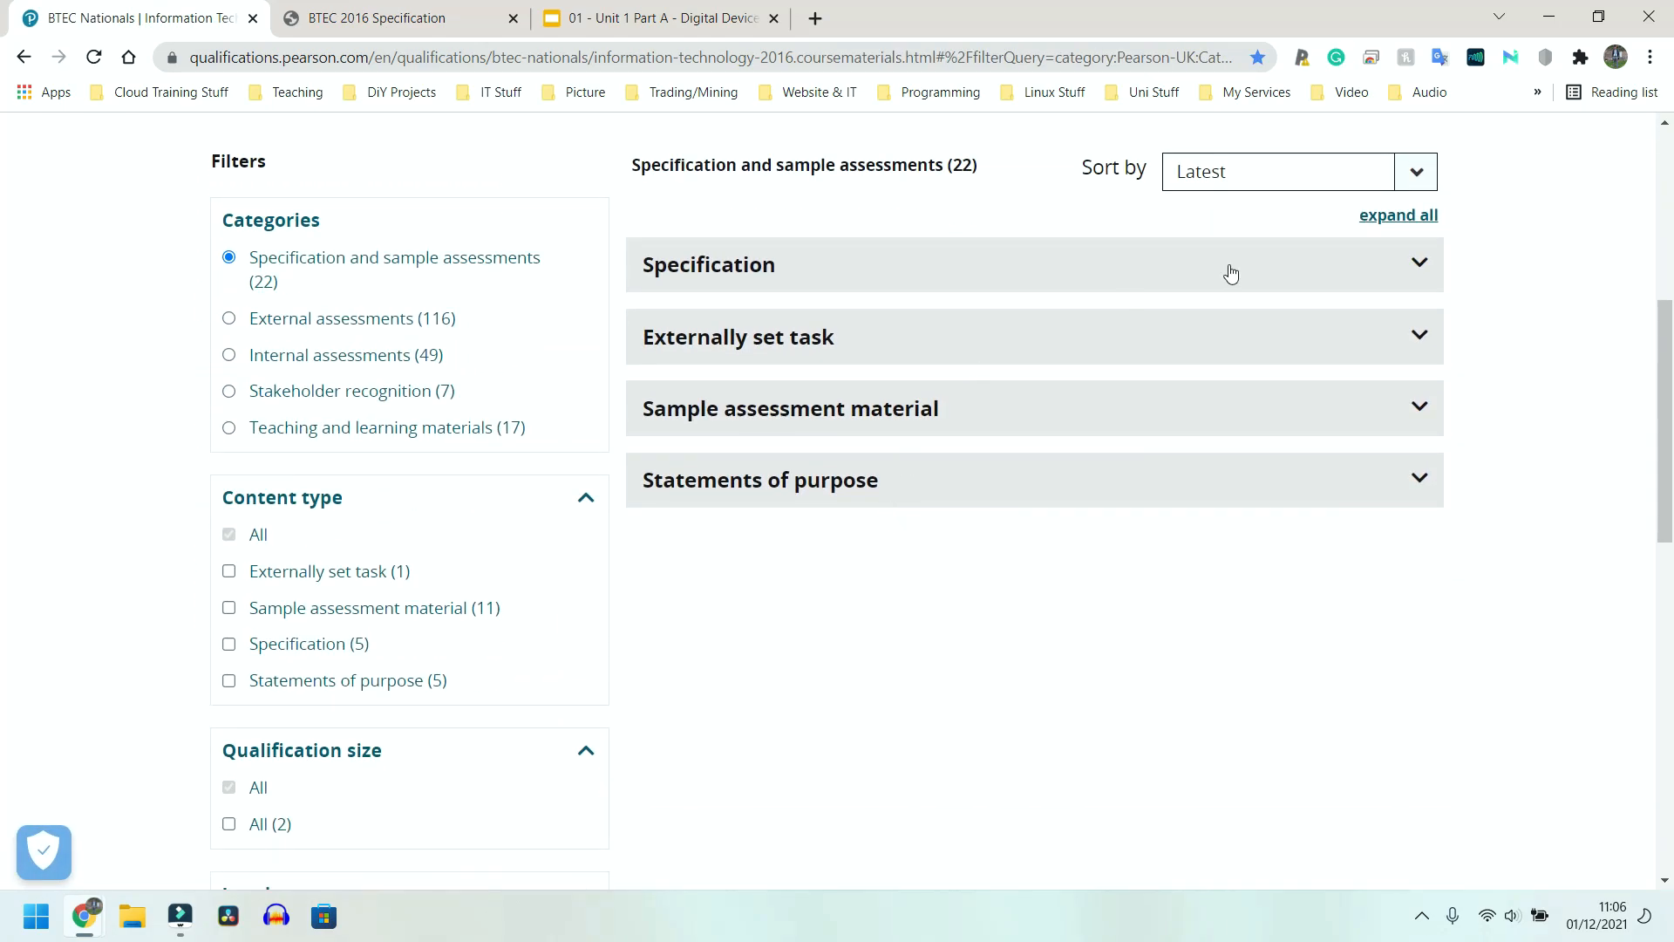
mouse_move(929, 445)
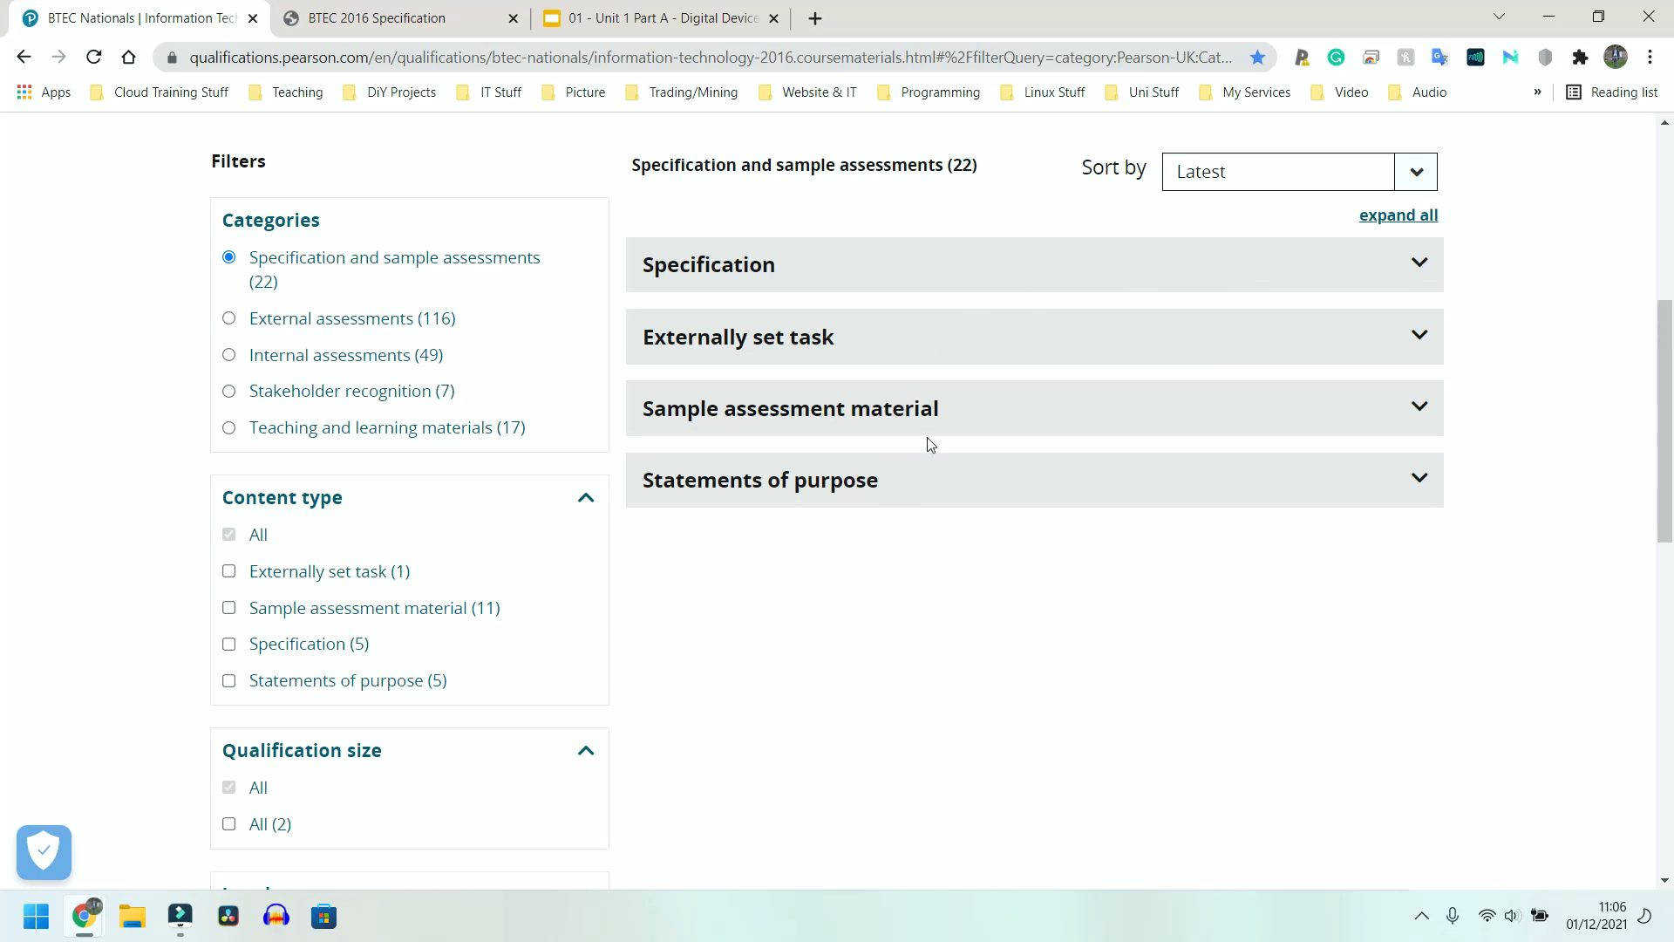
mouse_move(1419, 265)
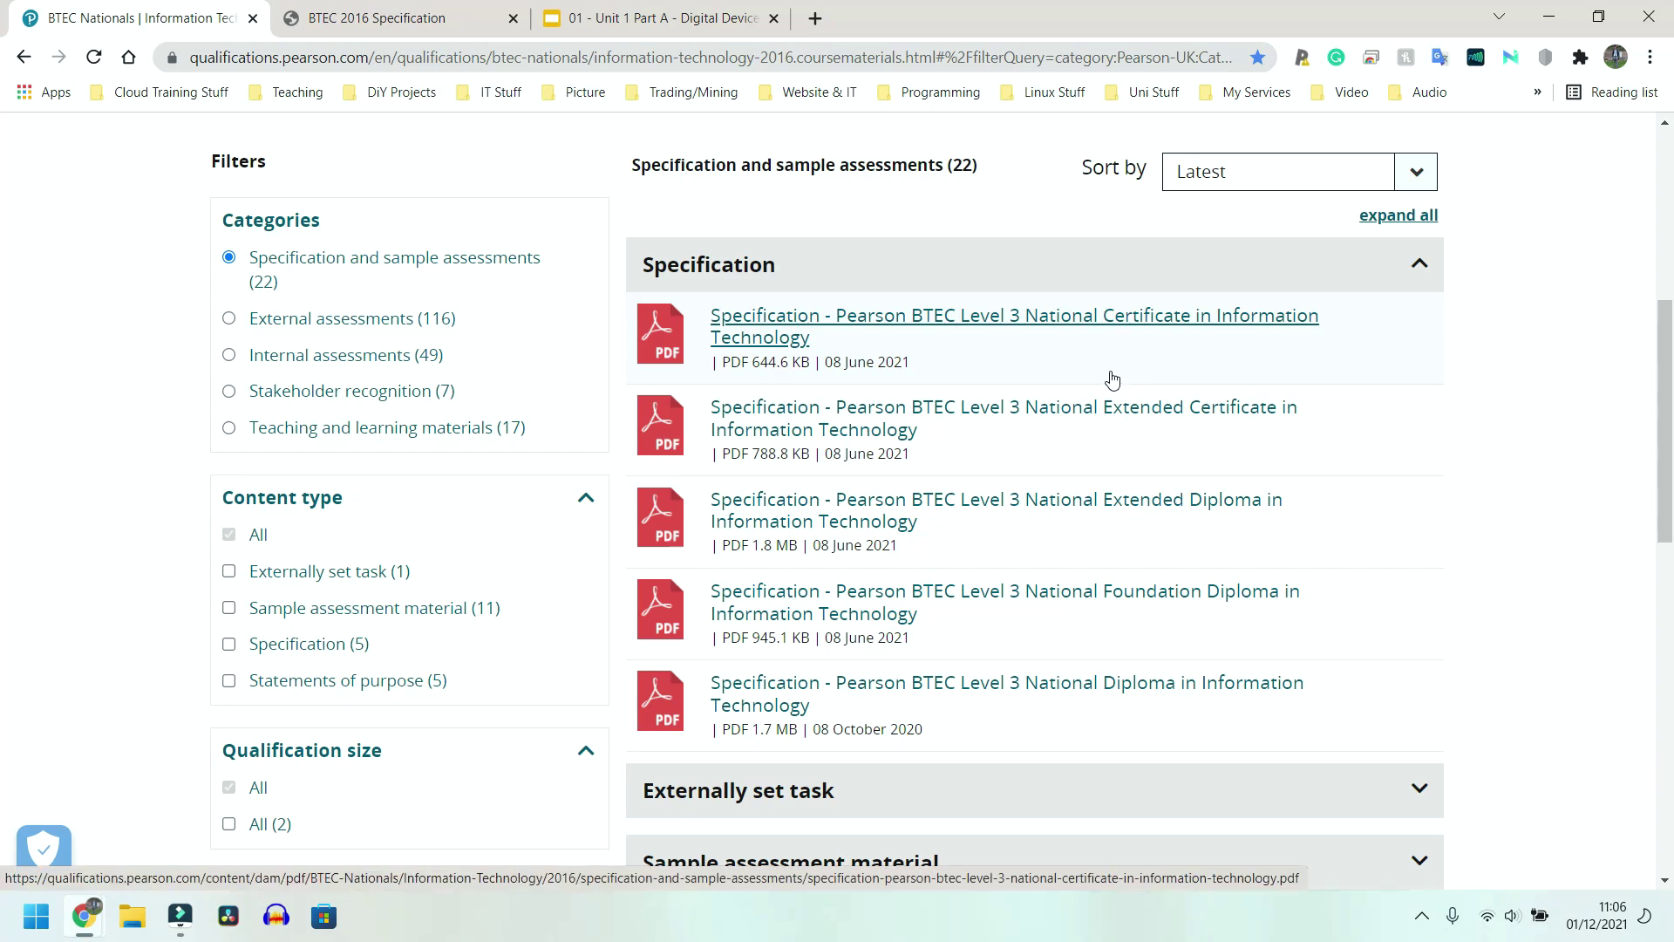
mouse_move(1093, 502)
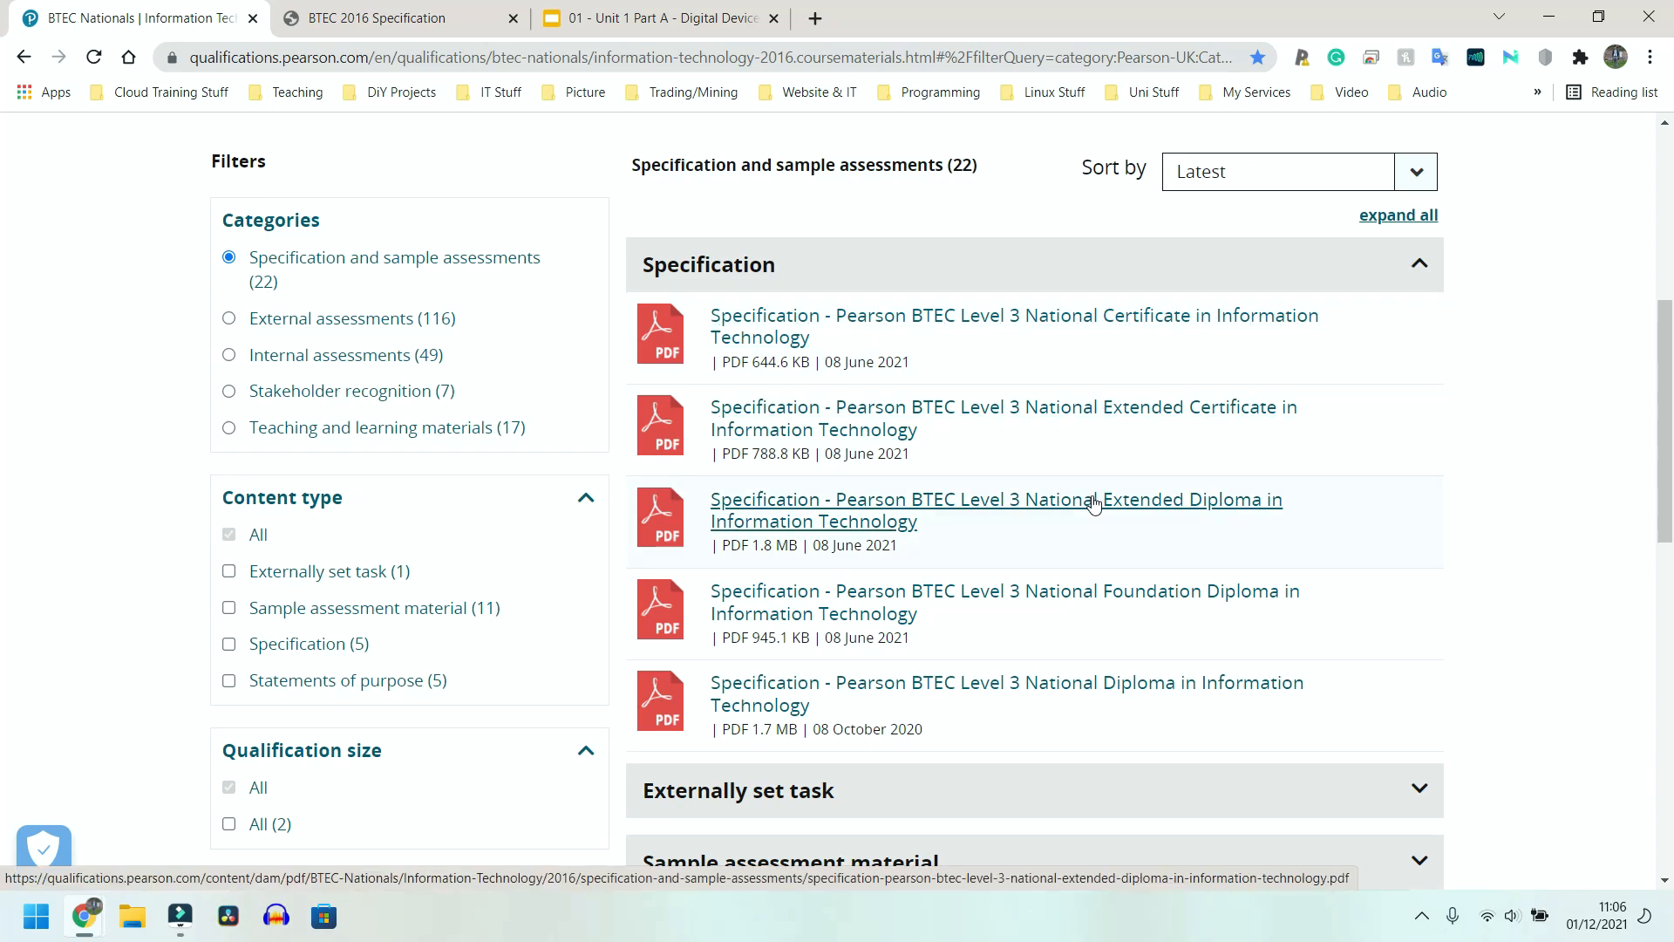
mouse_move(1036, 495)
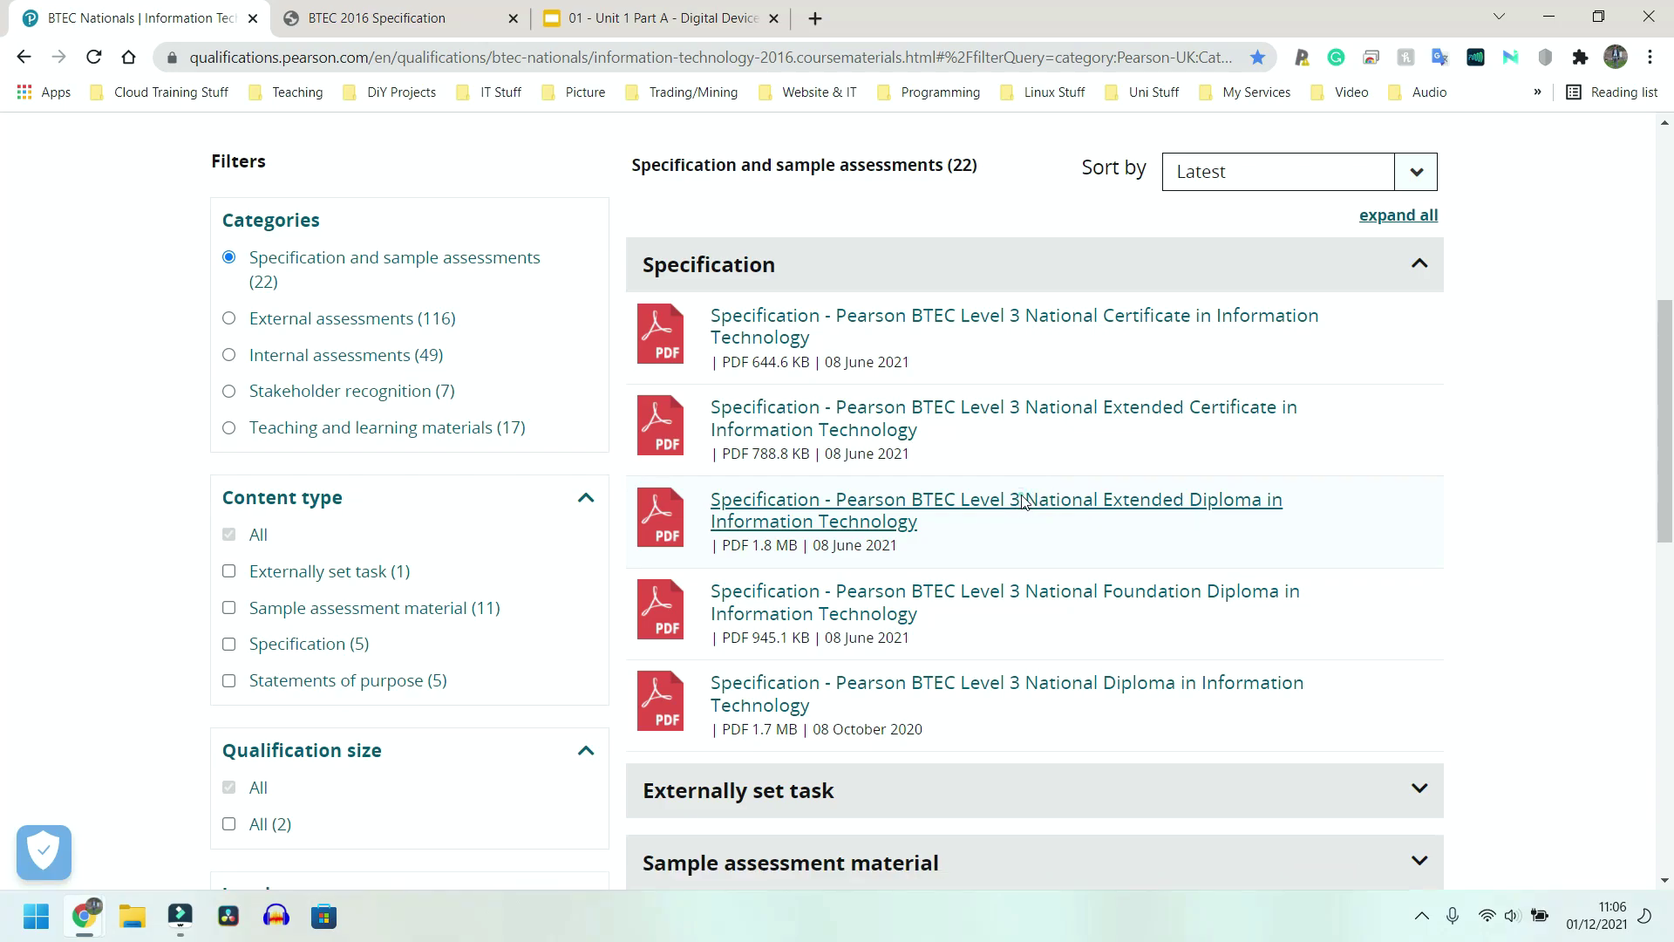
Load the 296-page Extended Diploma in Information Technology specification PDF and reach its Welcome page
left_click(996, 499)
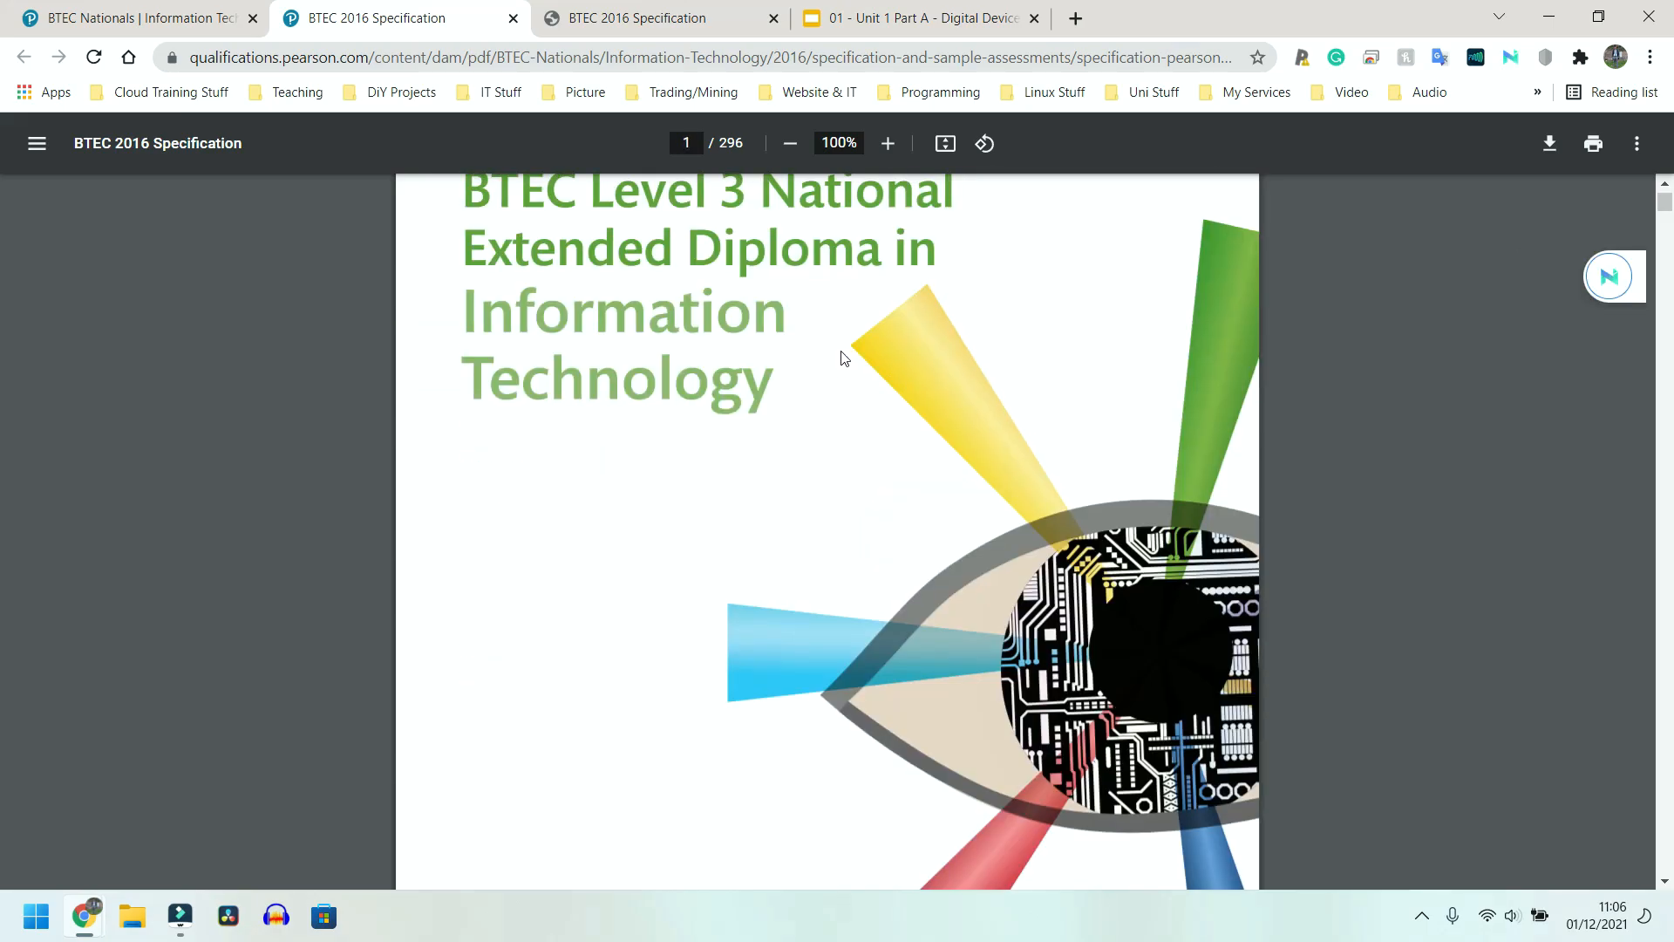
mouse_move(869, 356)
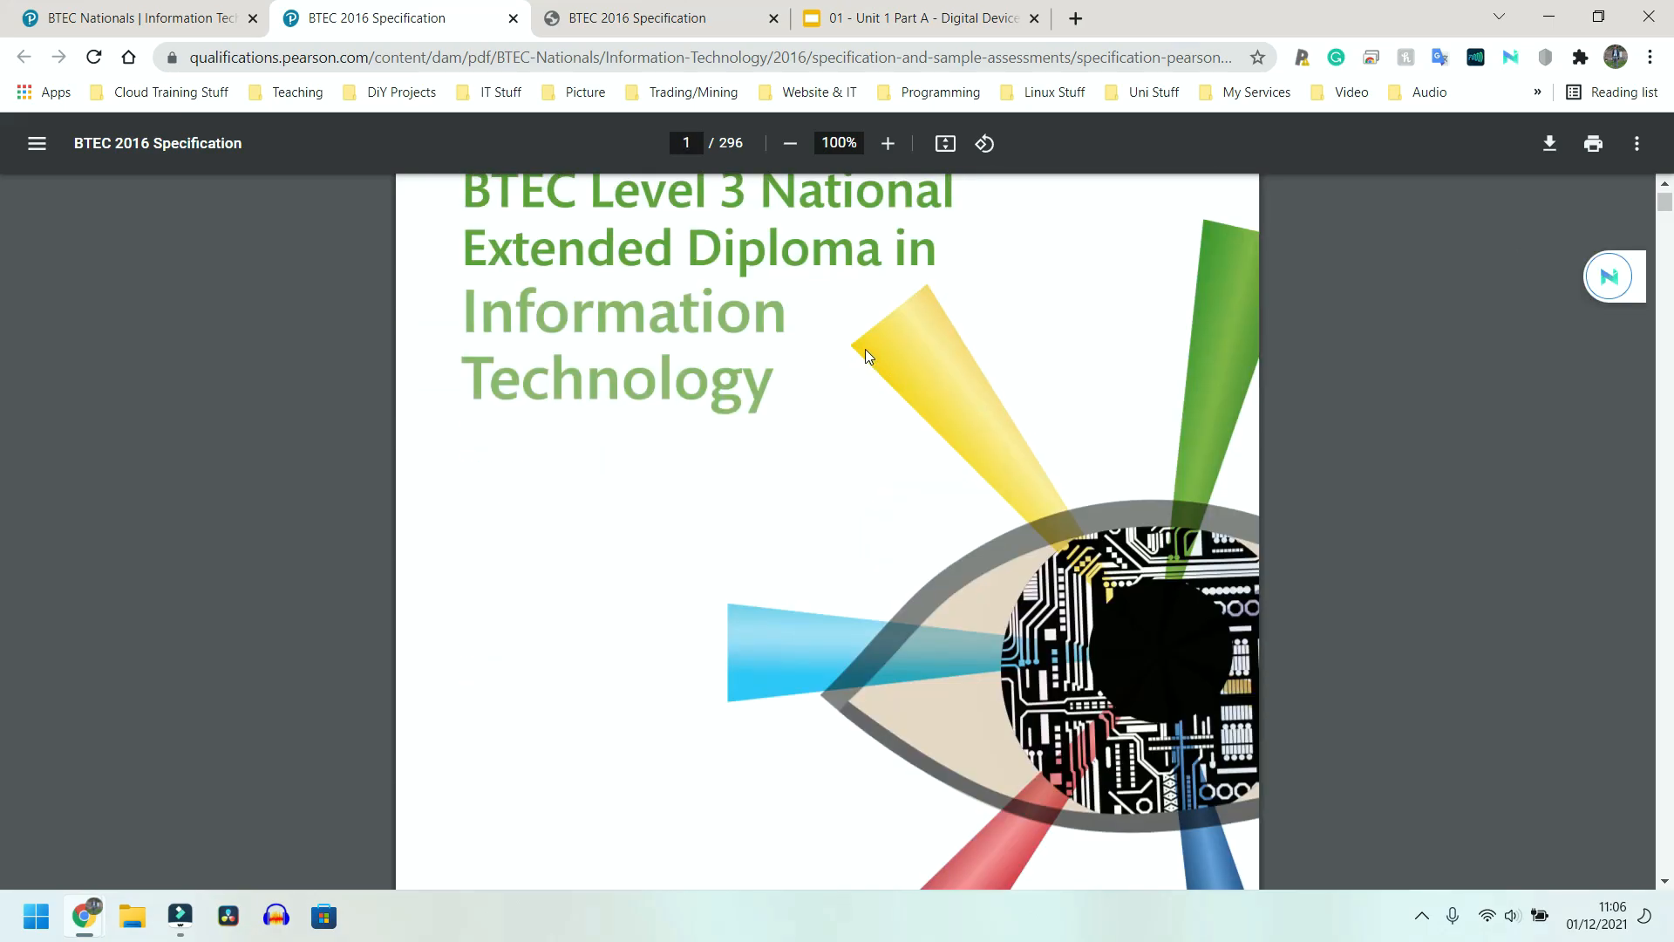
mouse_move(811, 389)
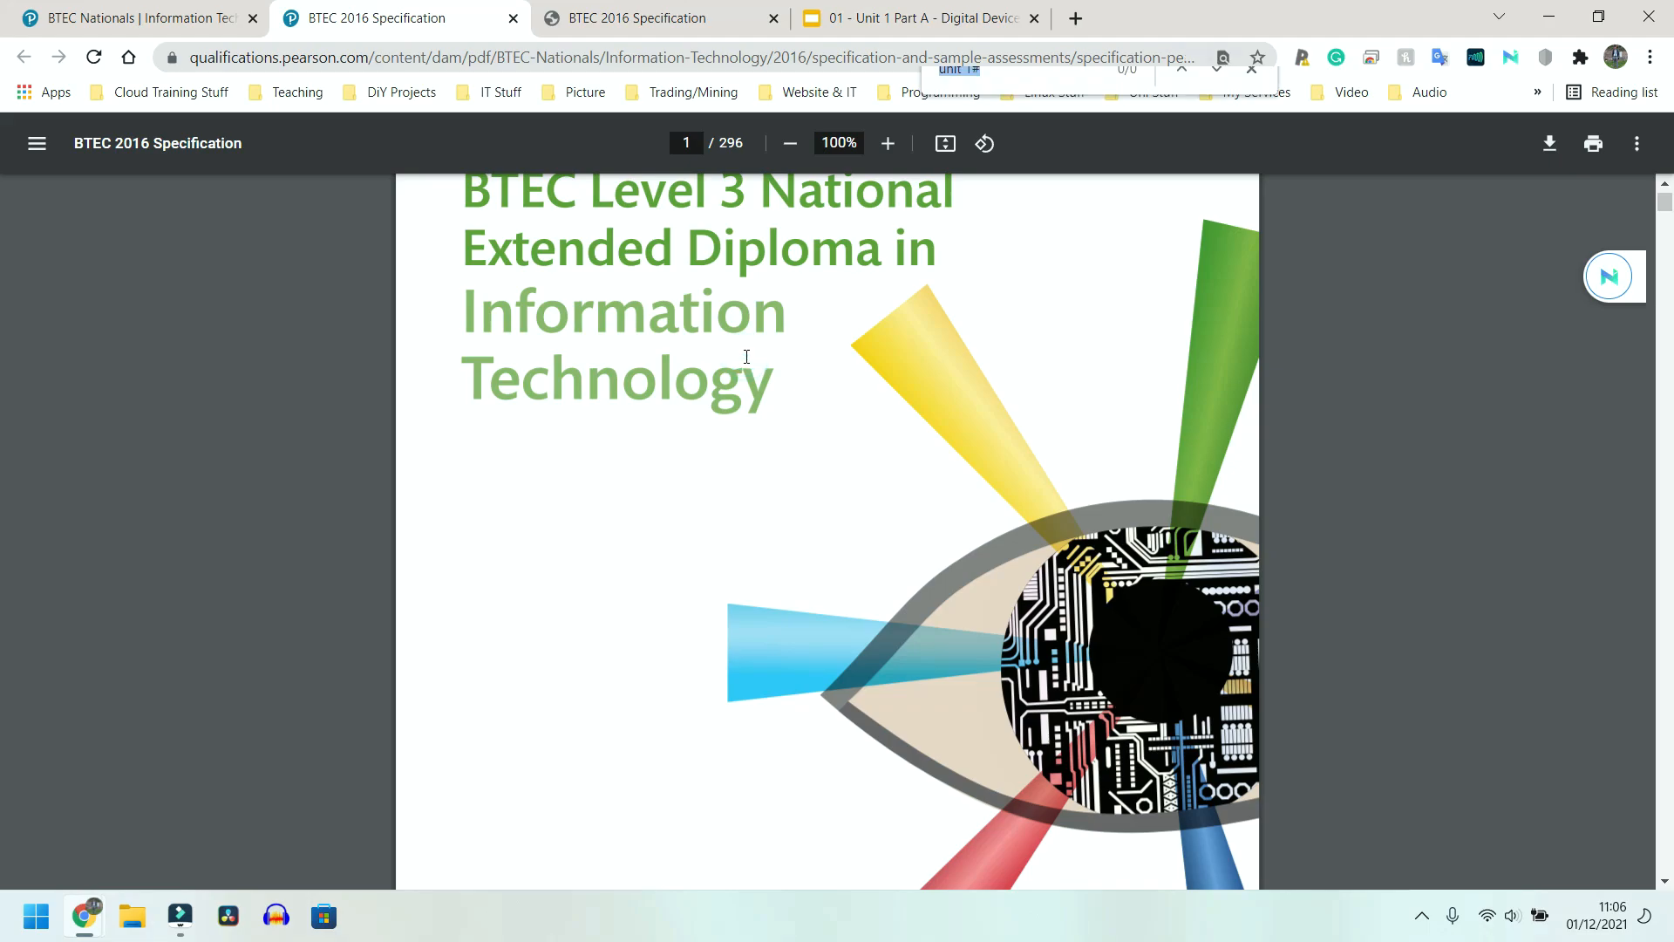
scroll("down", 3)
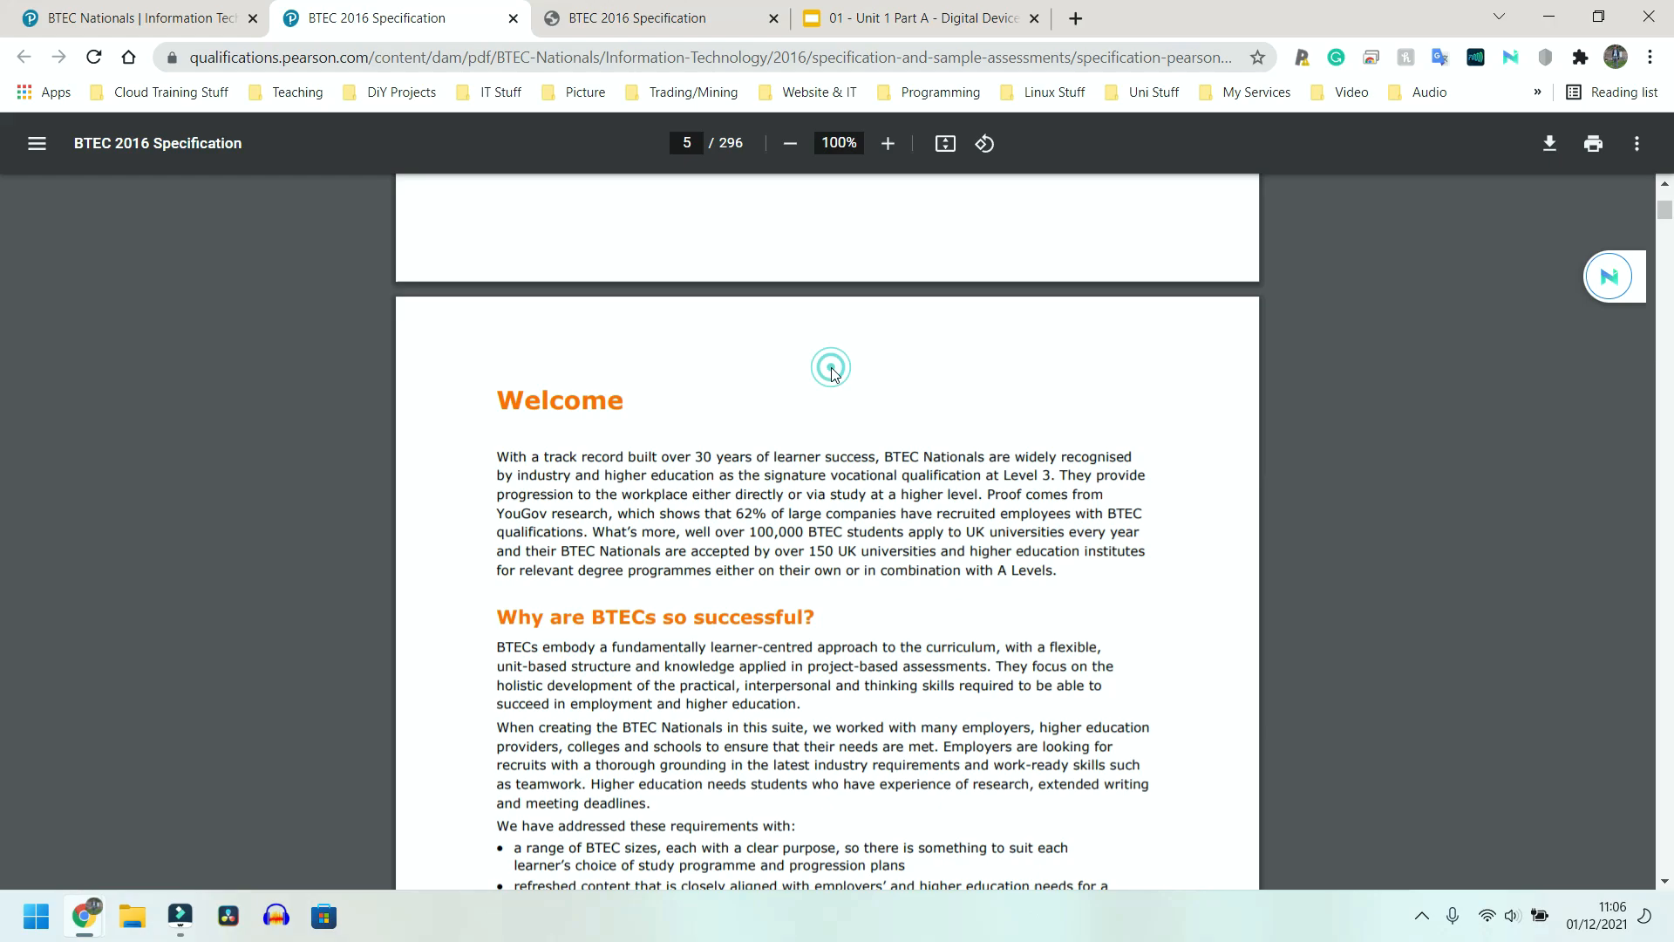
Start a find-in-page search of the specification from Chrome's three-dot menu
left_click(1635, 143)
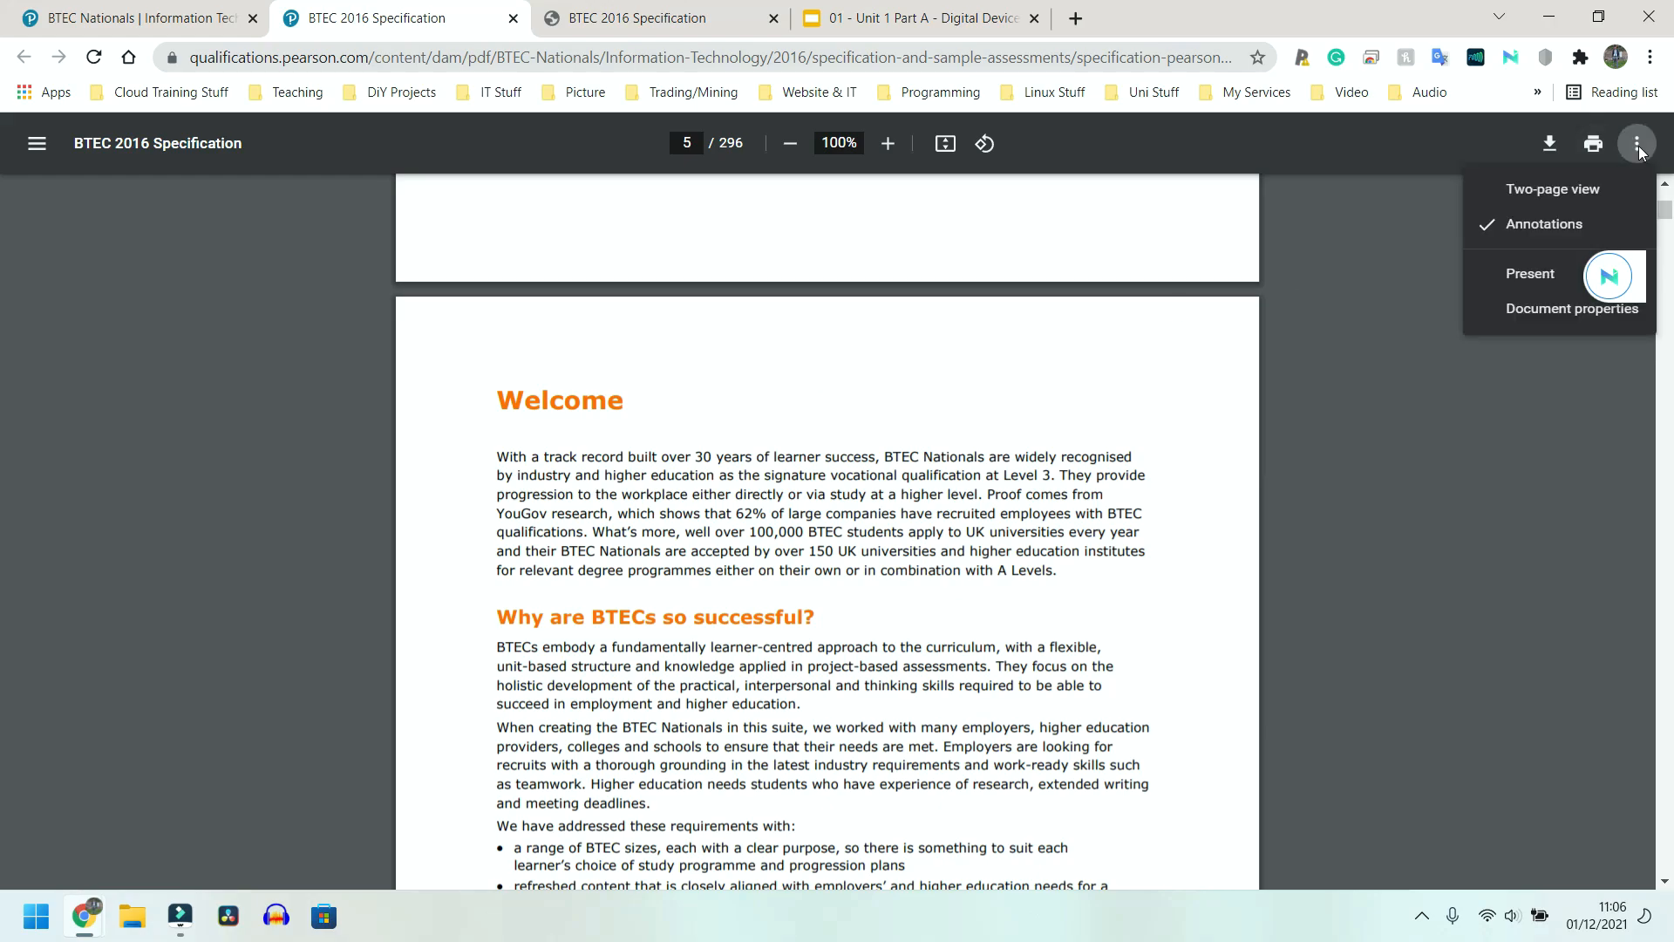
mouse_move(1644, 100)
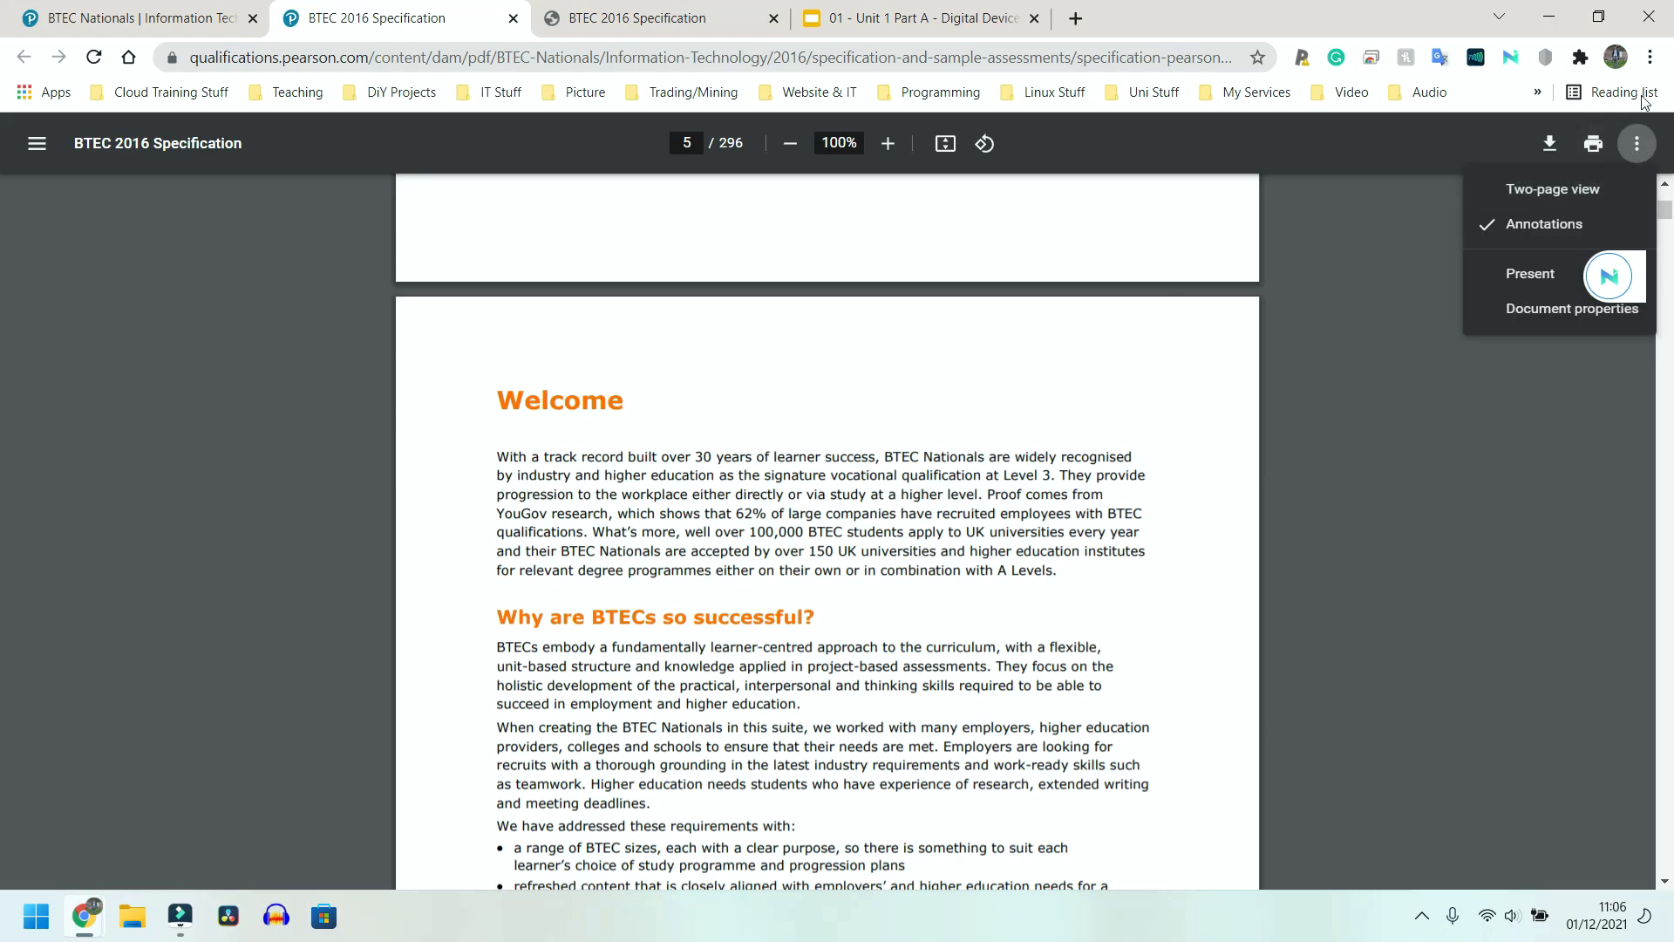
left_click(1648, 56)
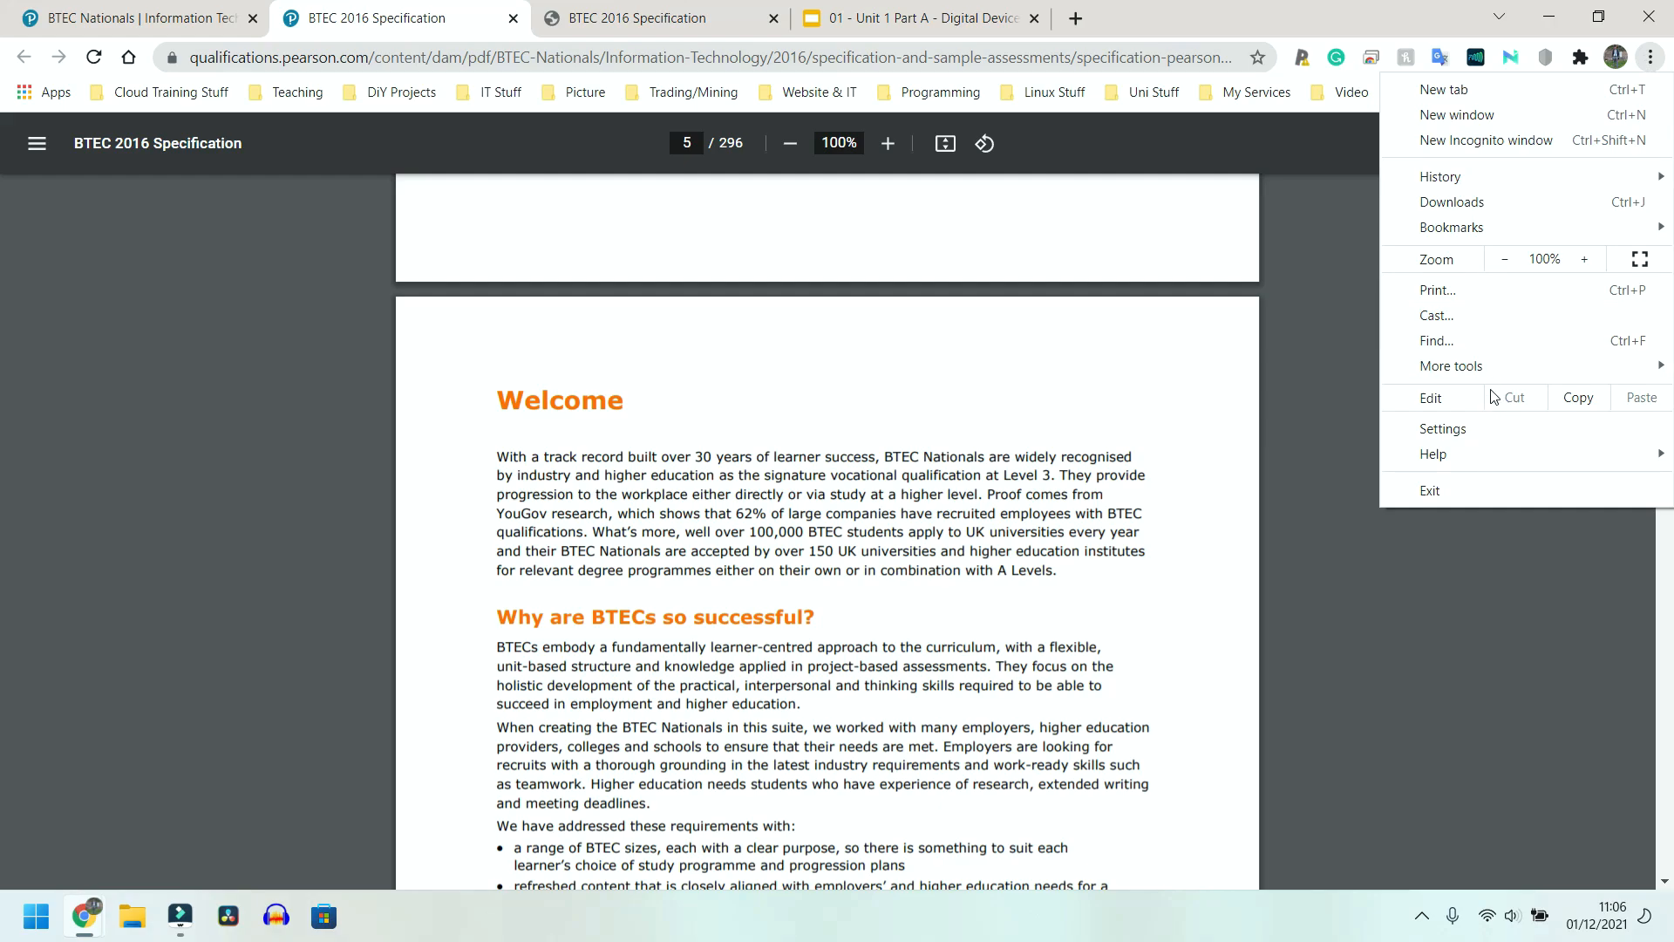
mouse_move(1436, 340)
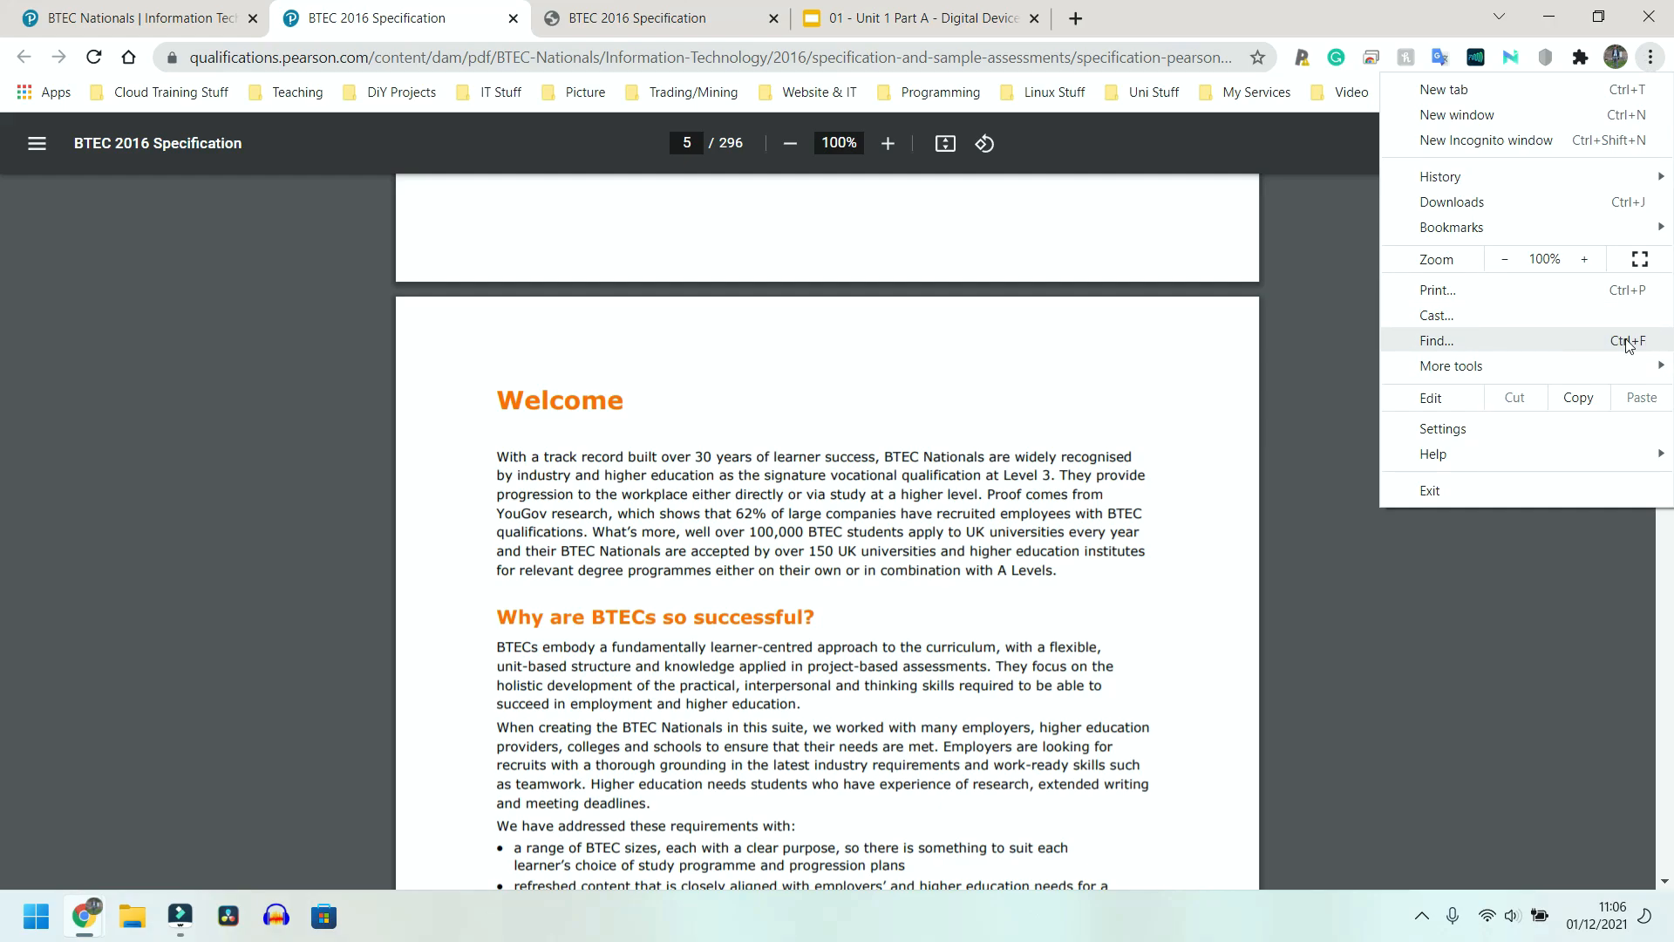
left_click(1436, 340)
type("unit 1")
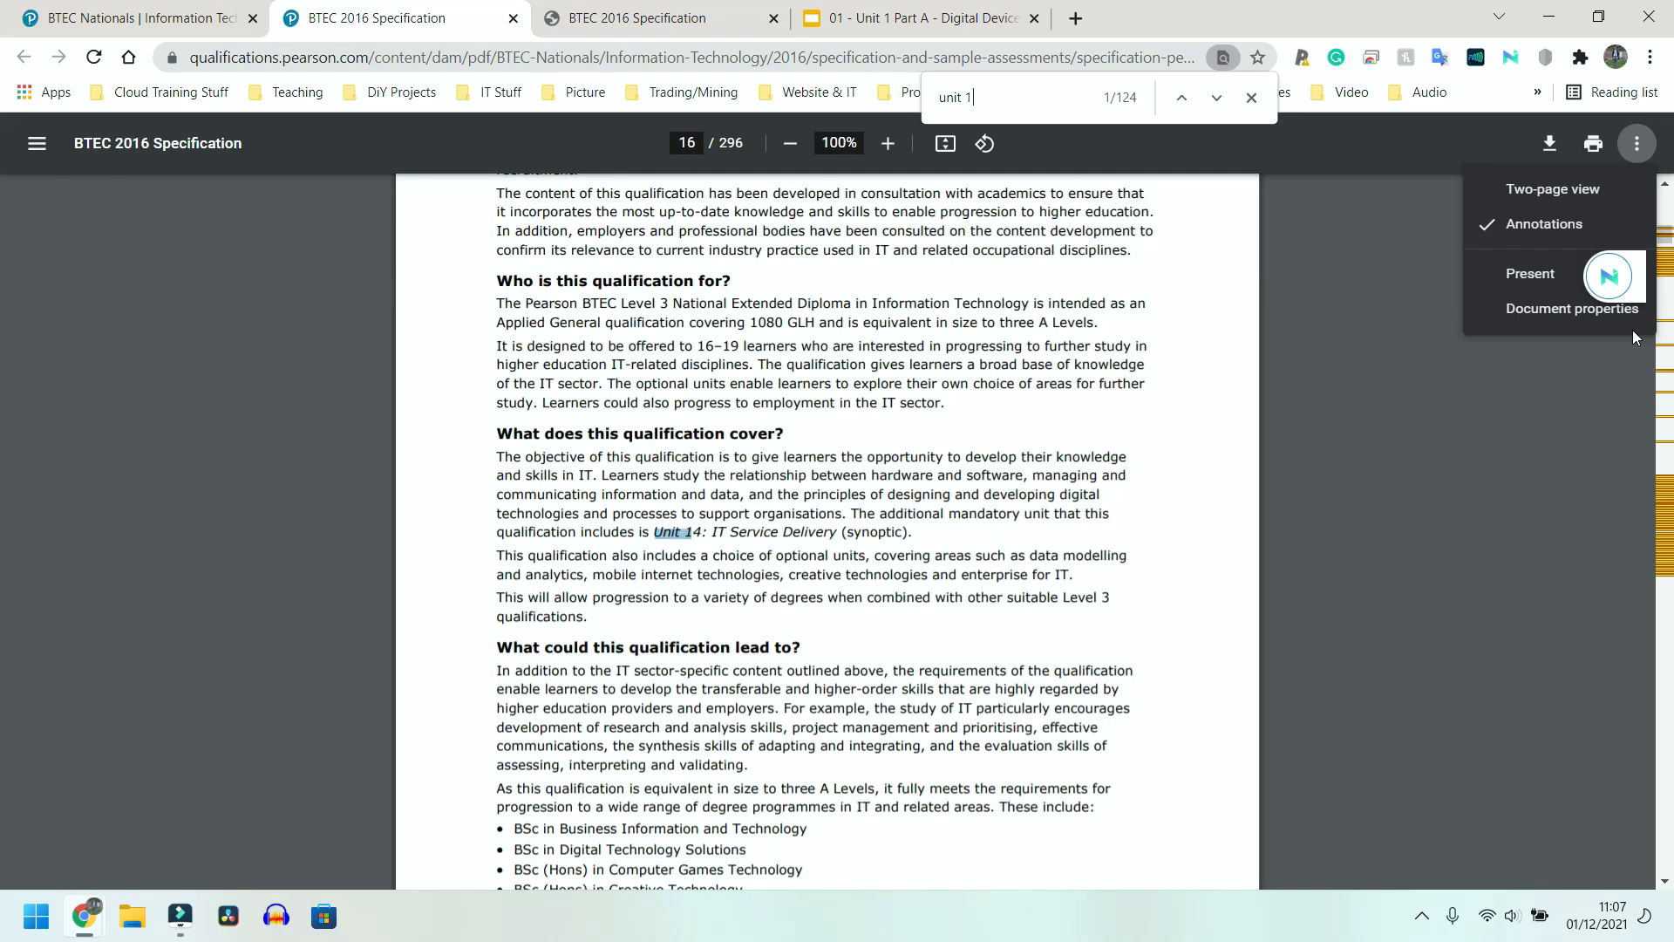
Step through the 'unit 1' matches until the Unit 1 chapter of the specification is reached
left_click(1216, 98)
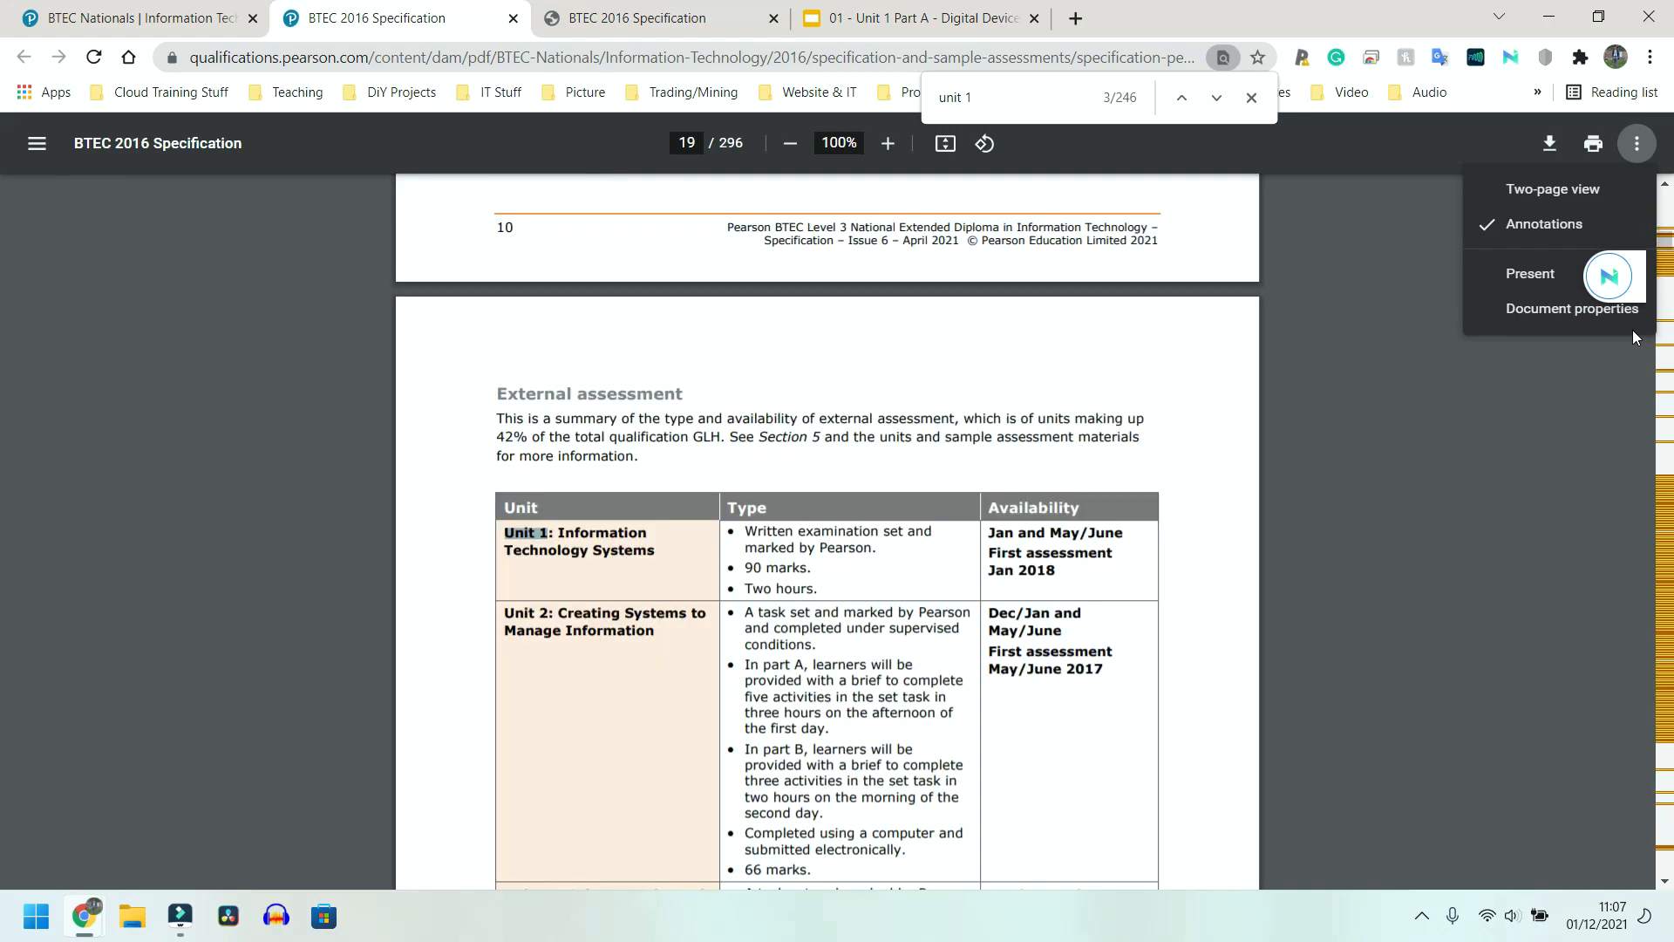
left_click(1216, 97)
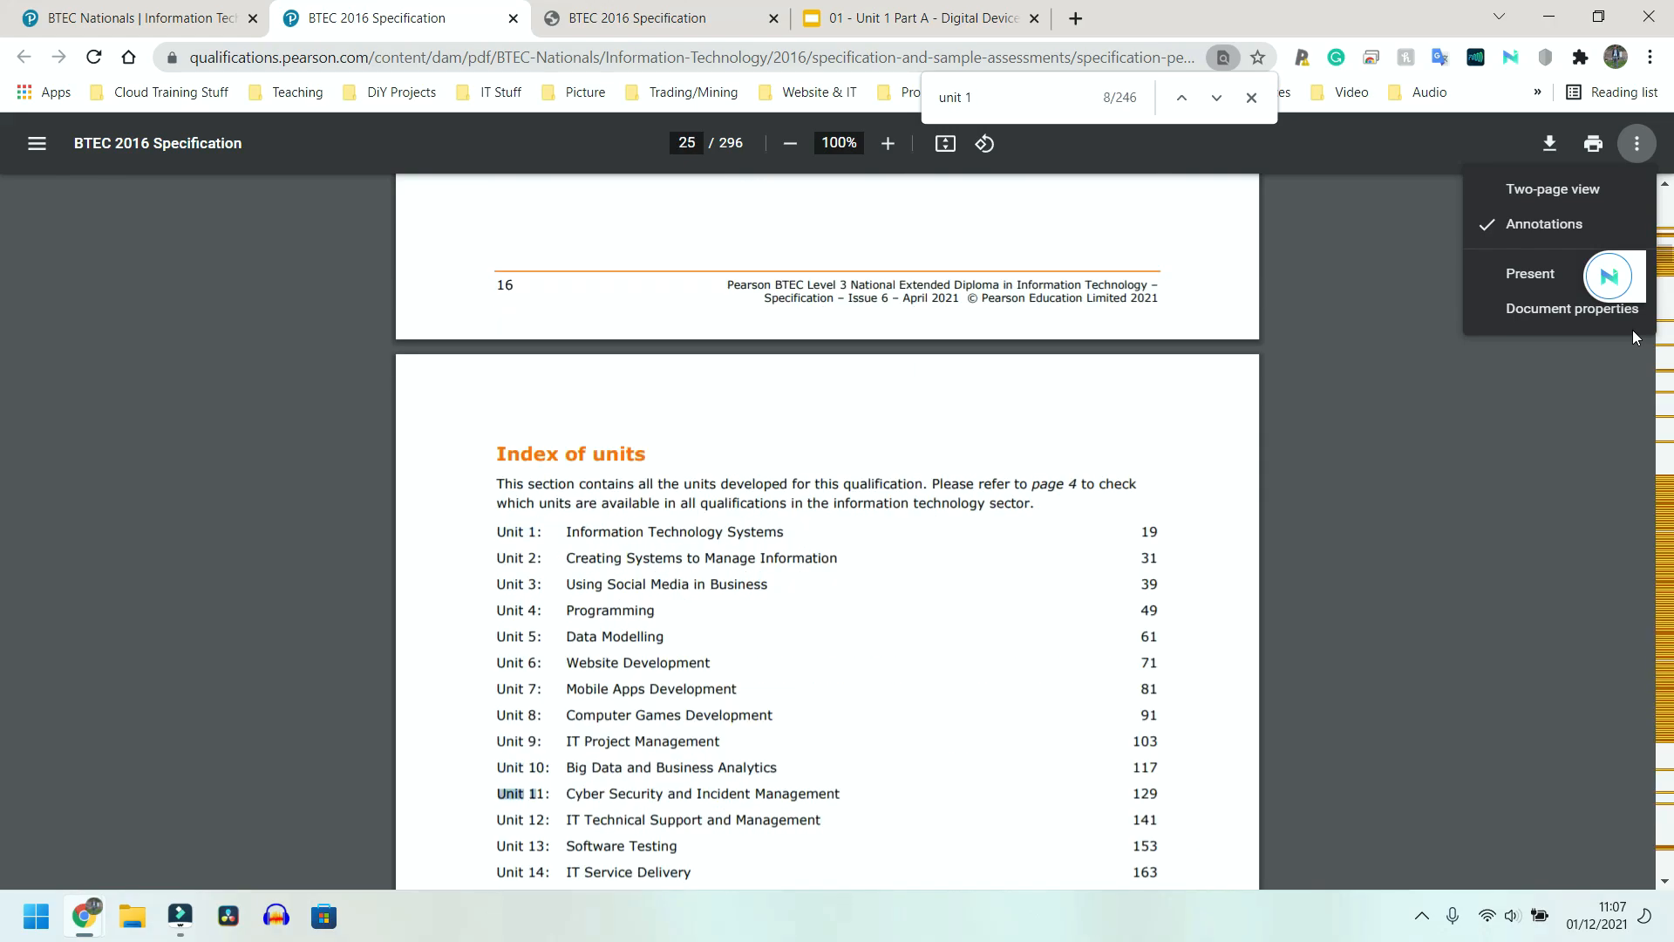
left_click(1213, 98)
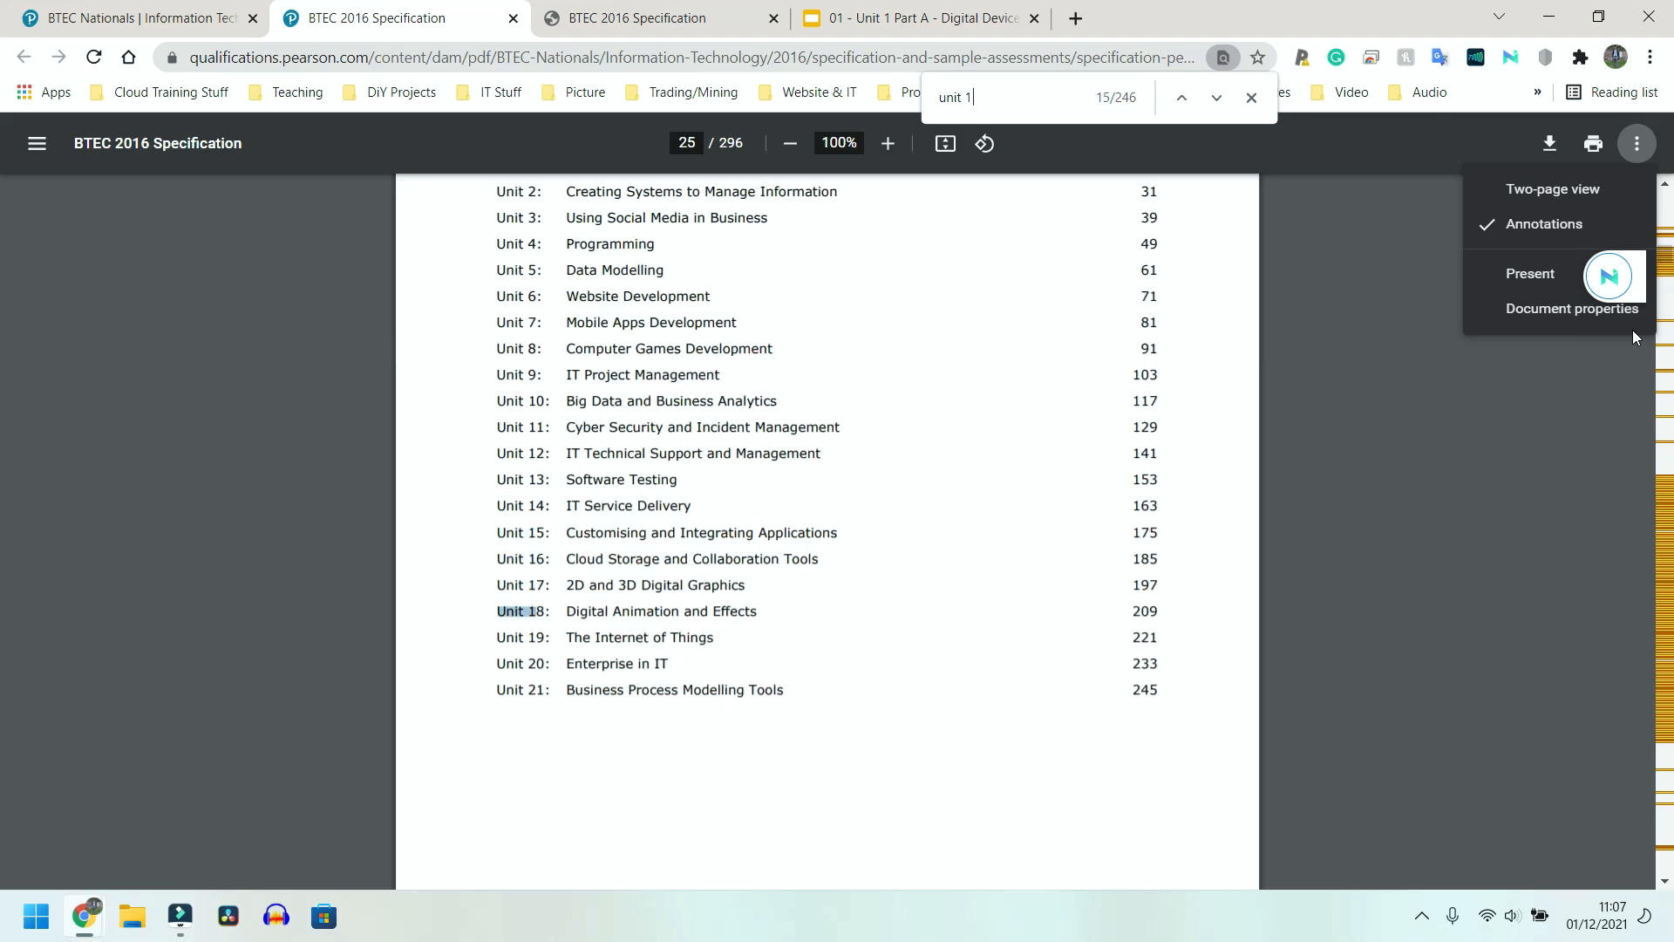
left_click(1214, 97)
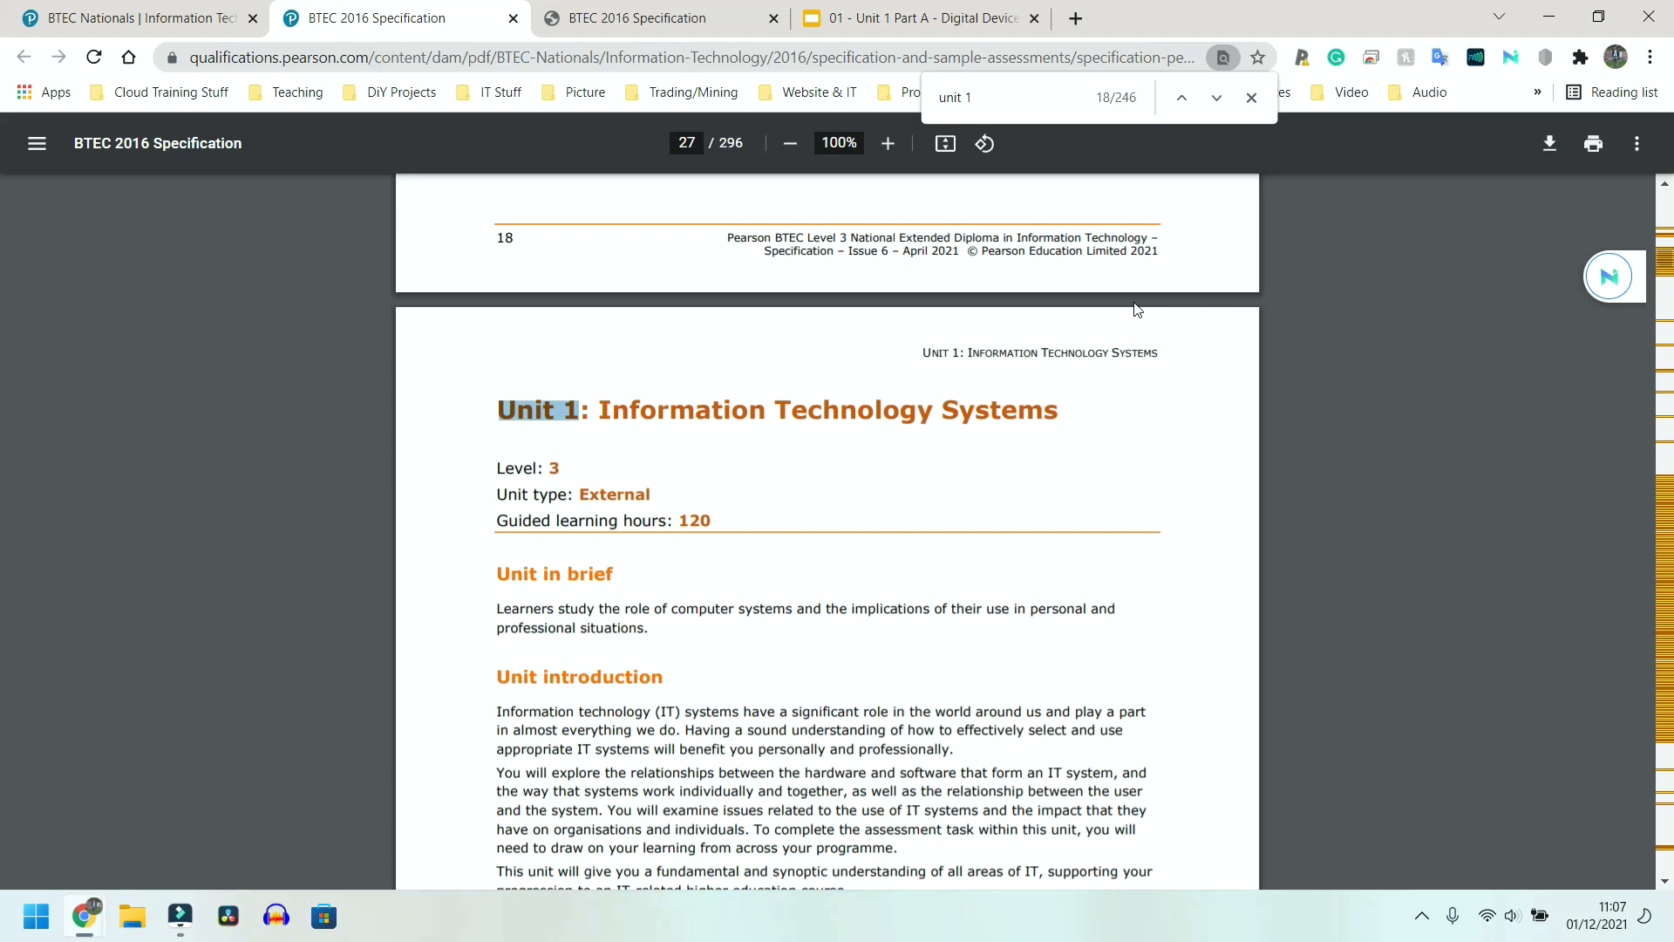
Bring Essential content A1, Digital devices, into view at 110% zoom
scroll("down", 3)
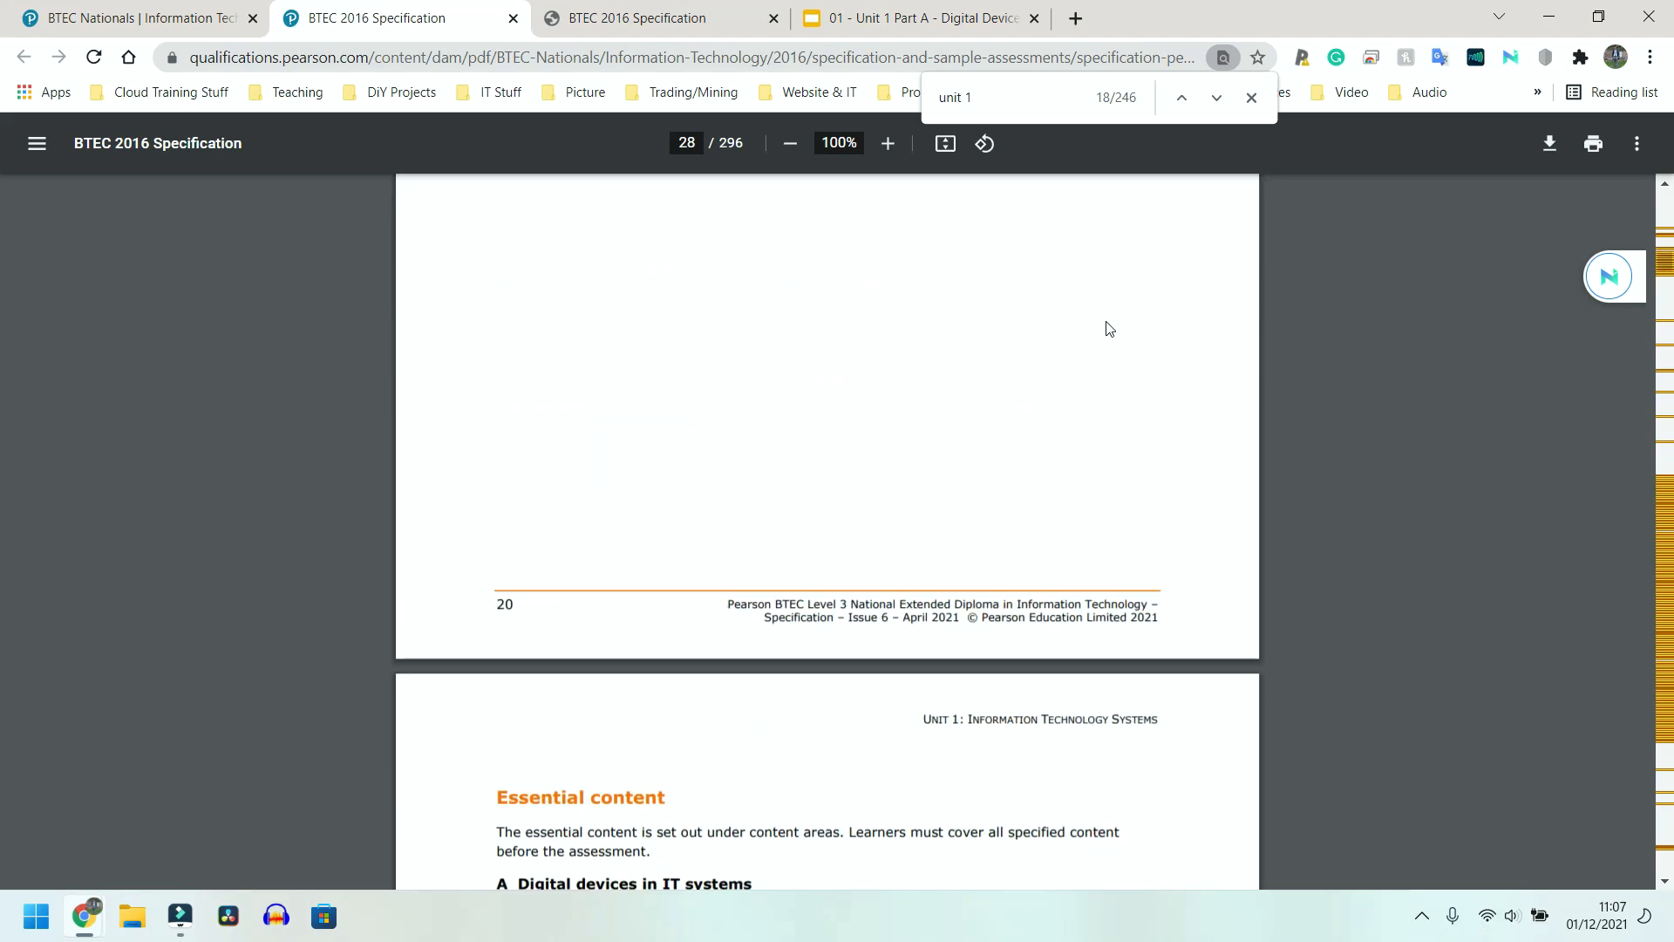
scroll("down", 3)
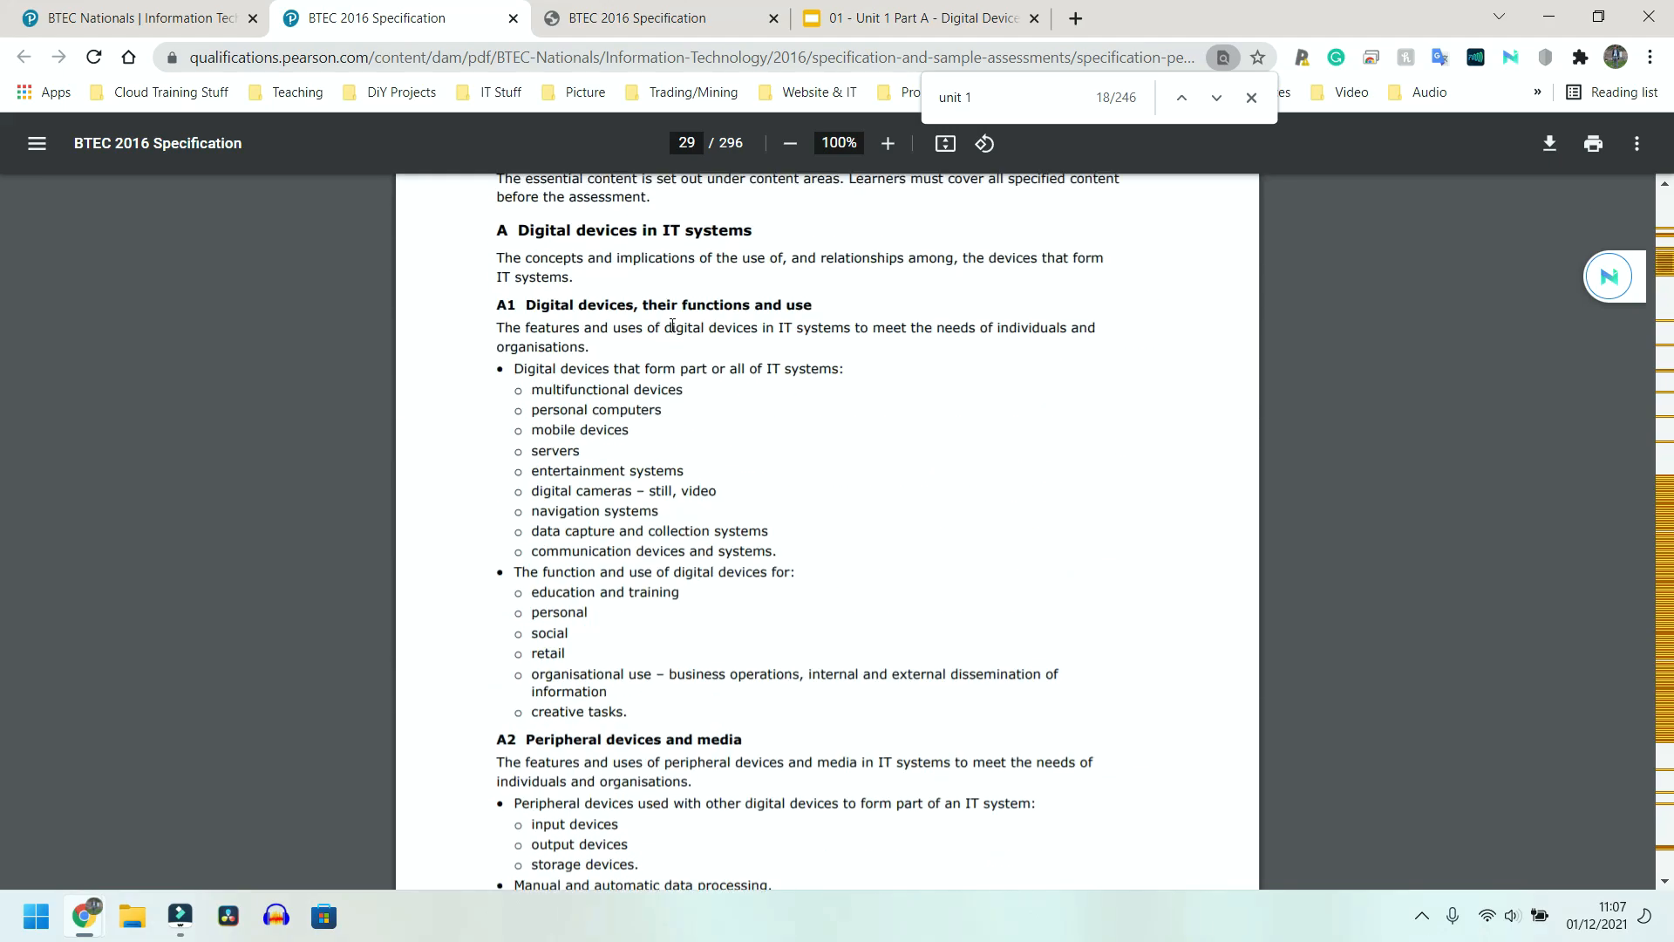
scroll("up", 3)
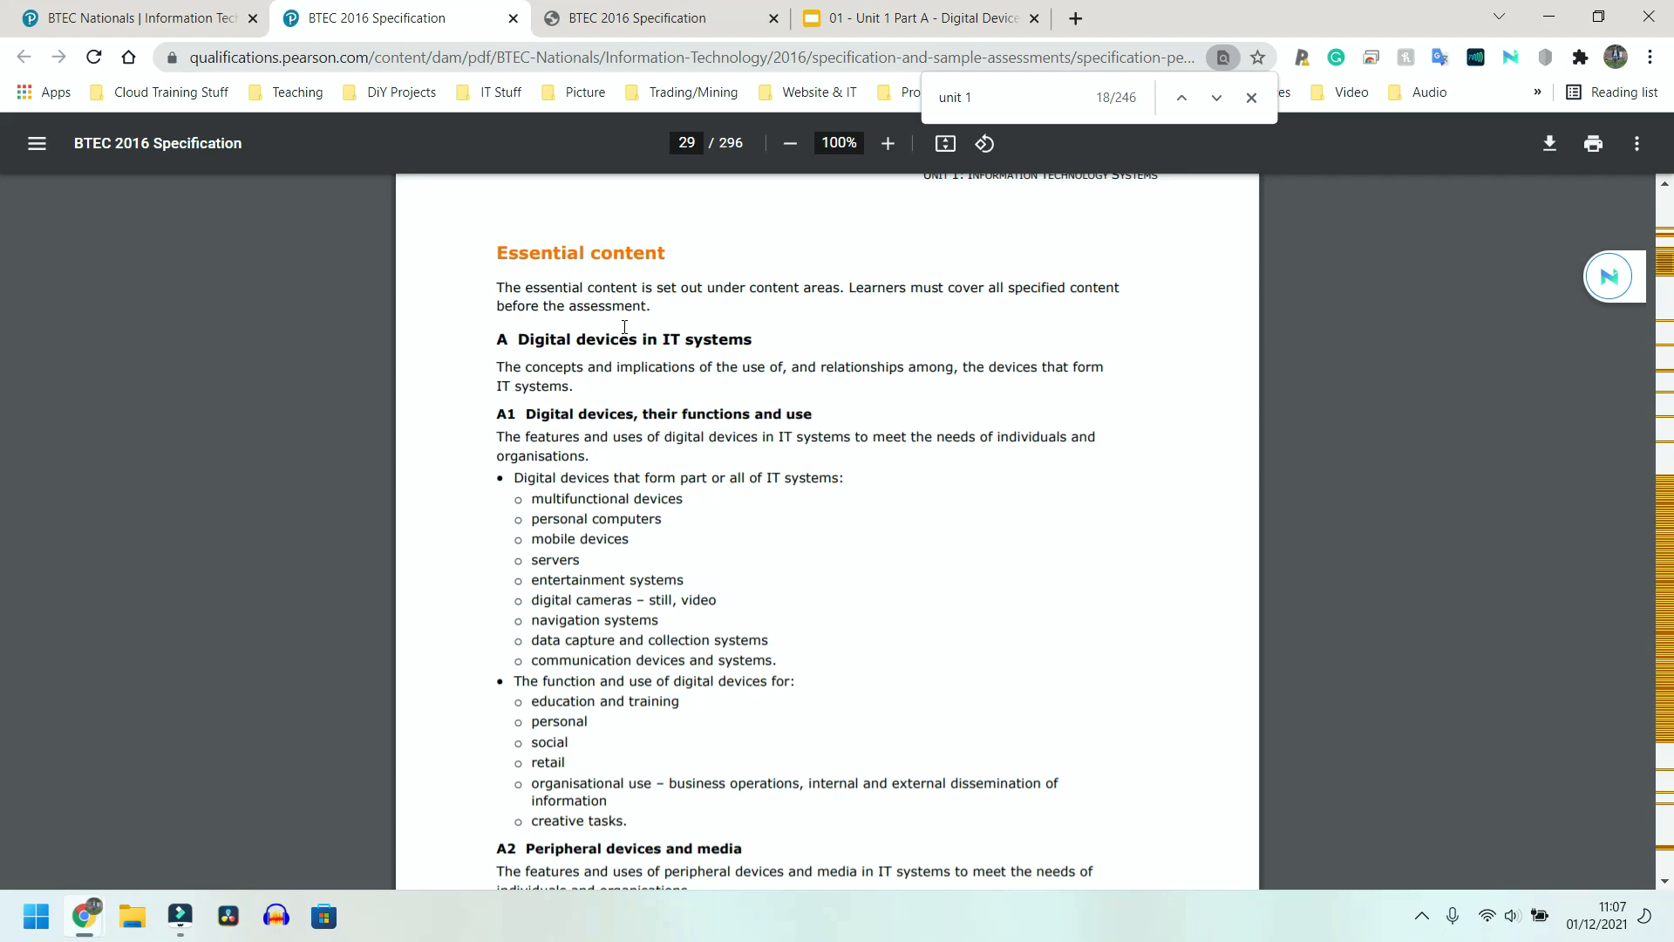
left_click(885, 143)
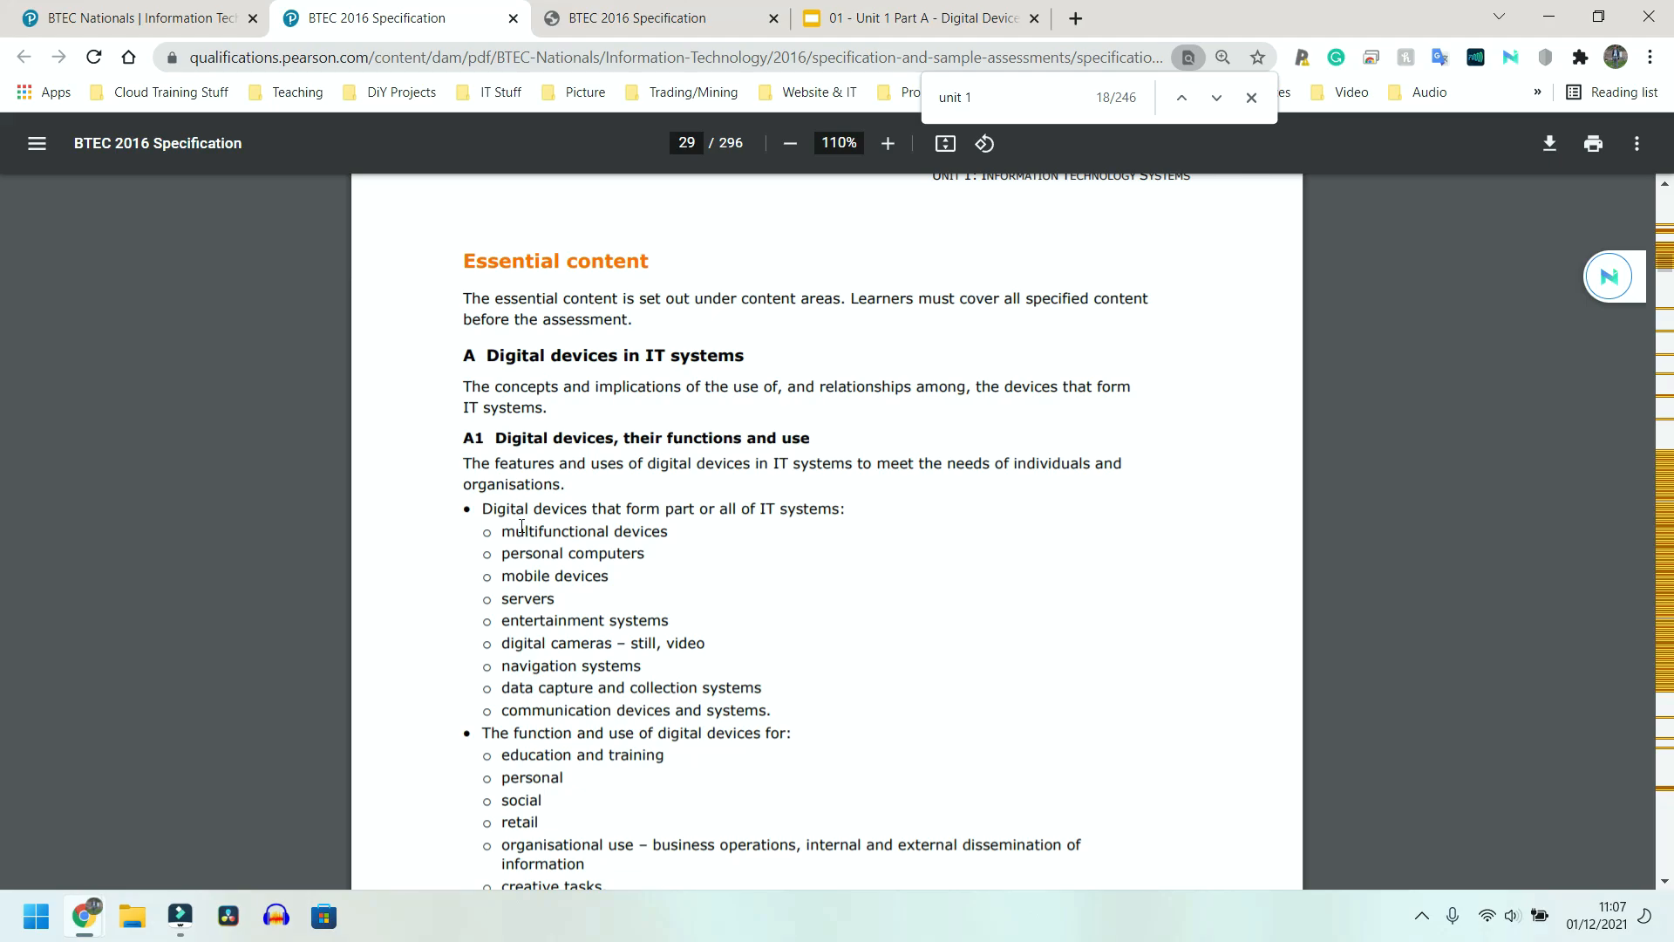
scroll("down", 3)
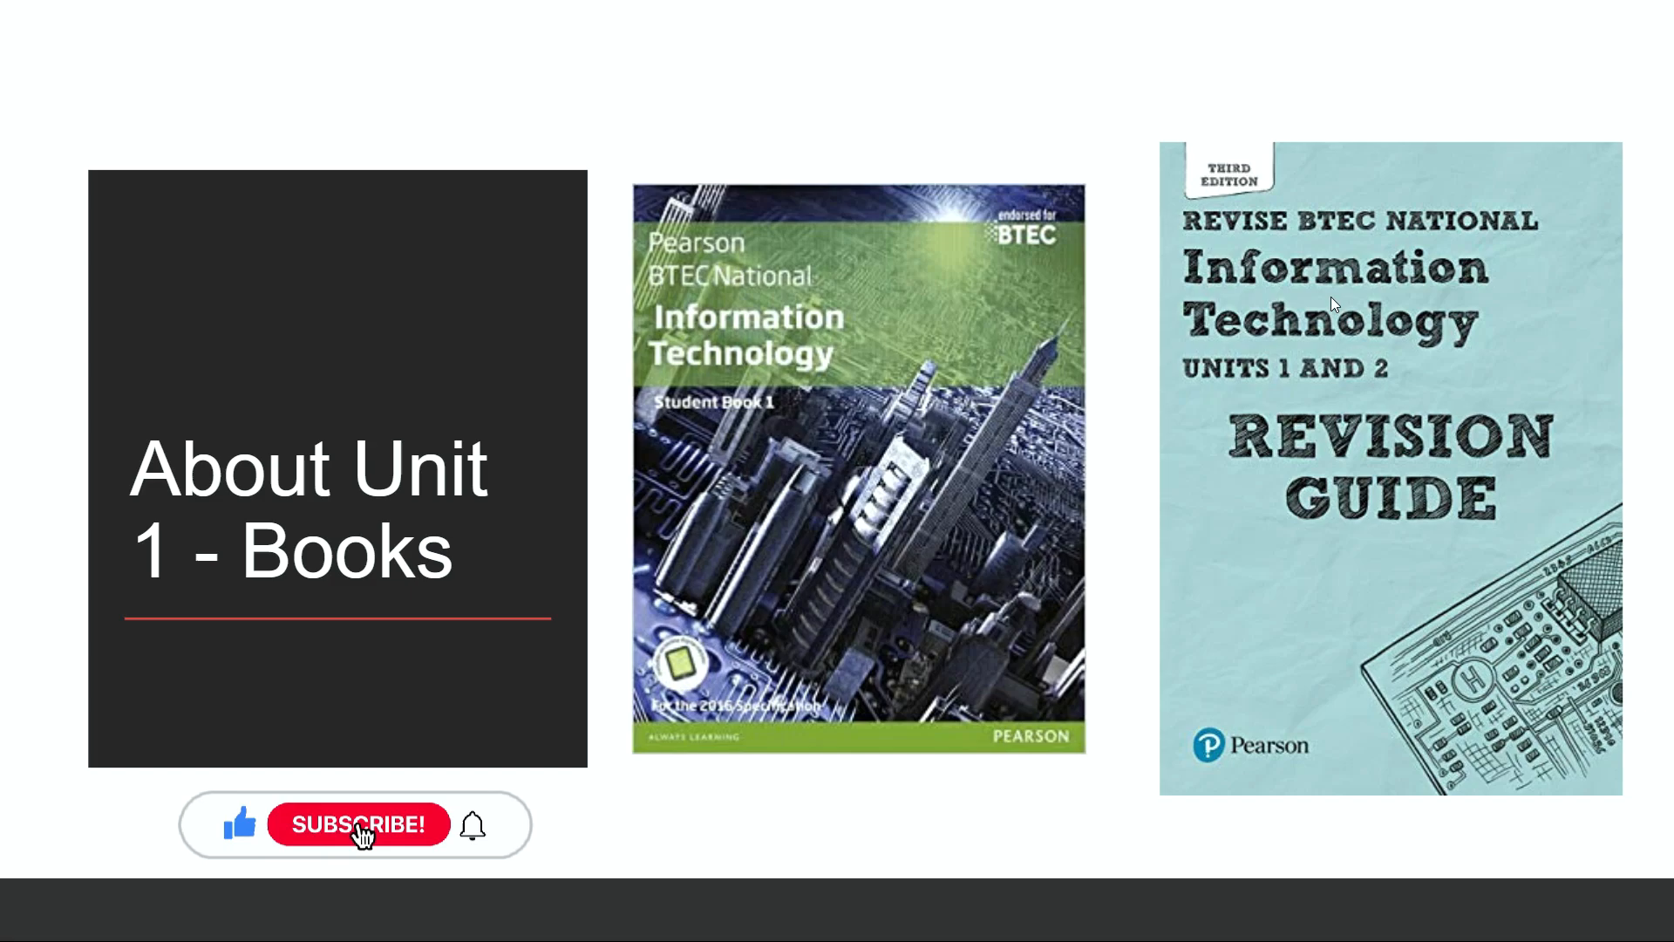
Switch to the Unit 1 Part A Google Slides deck near the A1 Digital devices slide
left_click(359, 823)
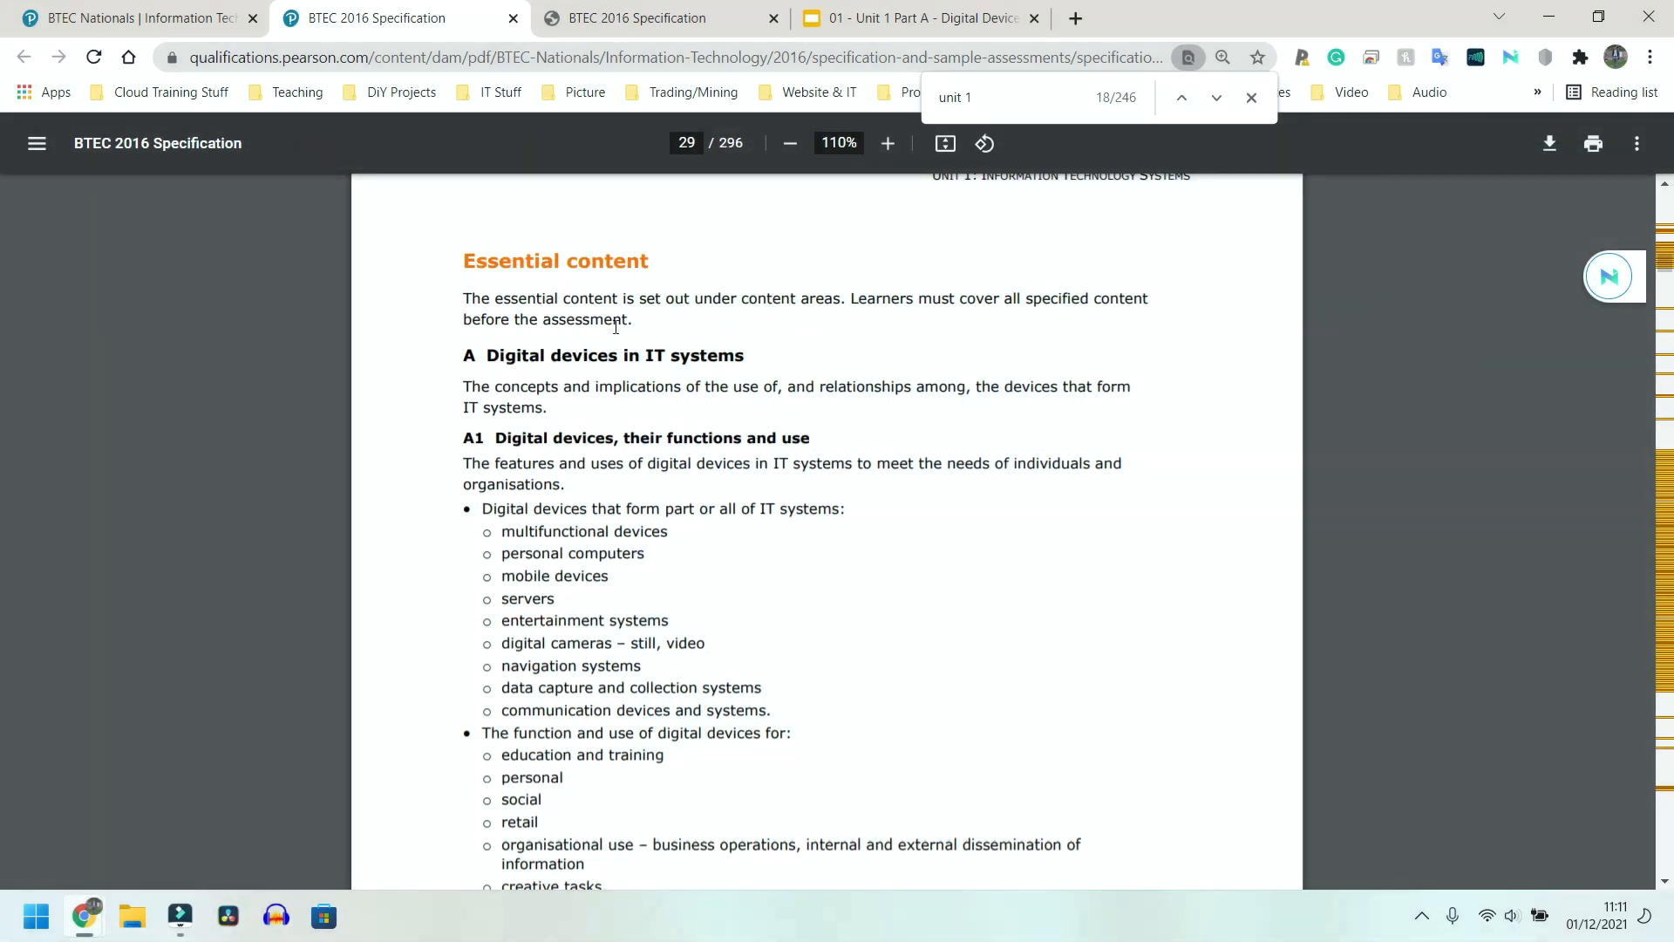
left_click(919, 18)
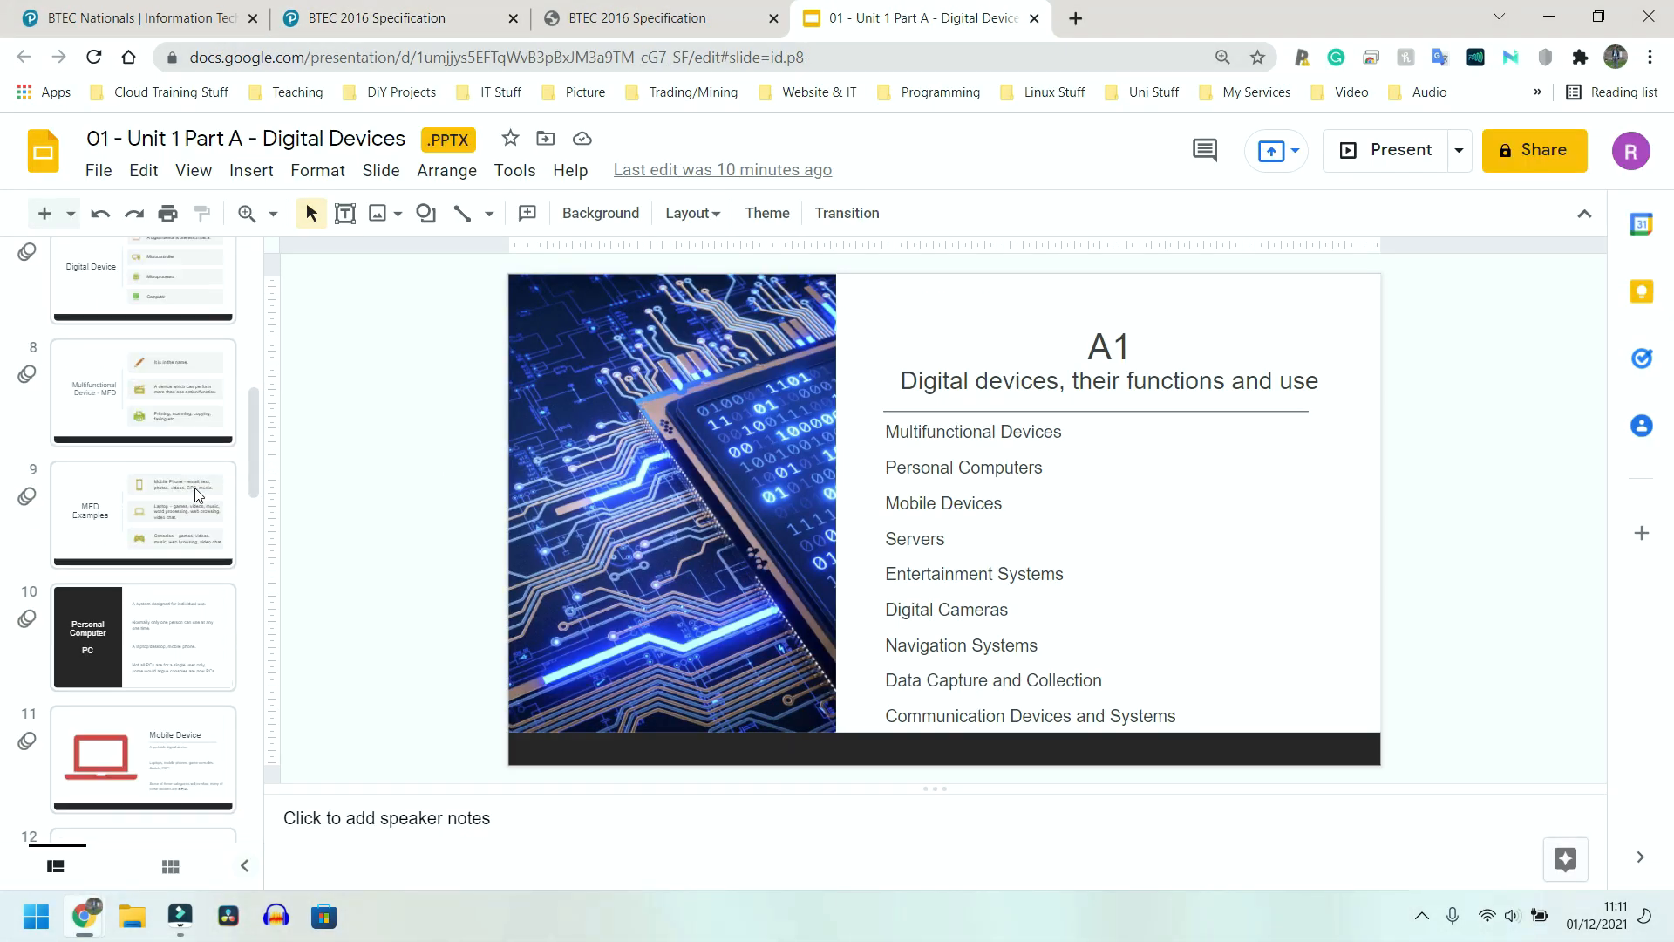
scroll("down", 3)
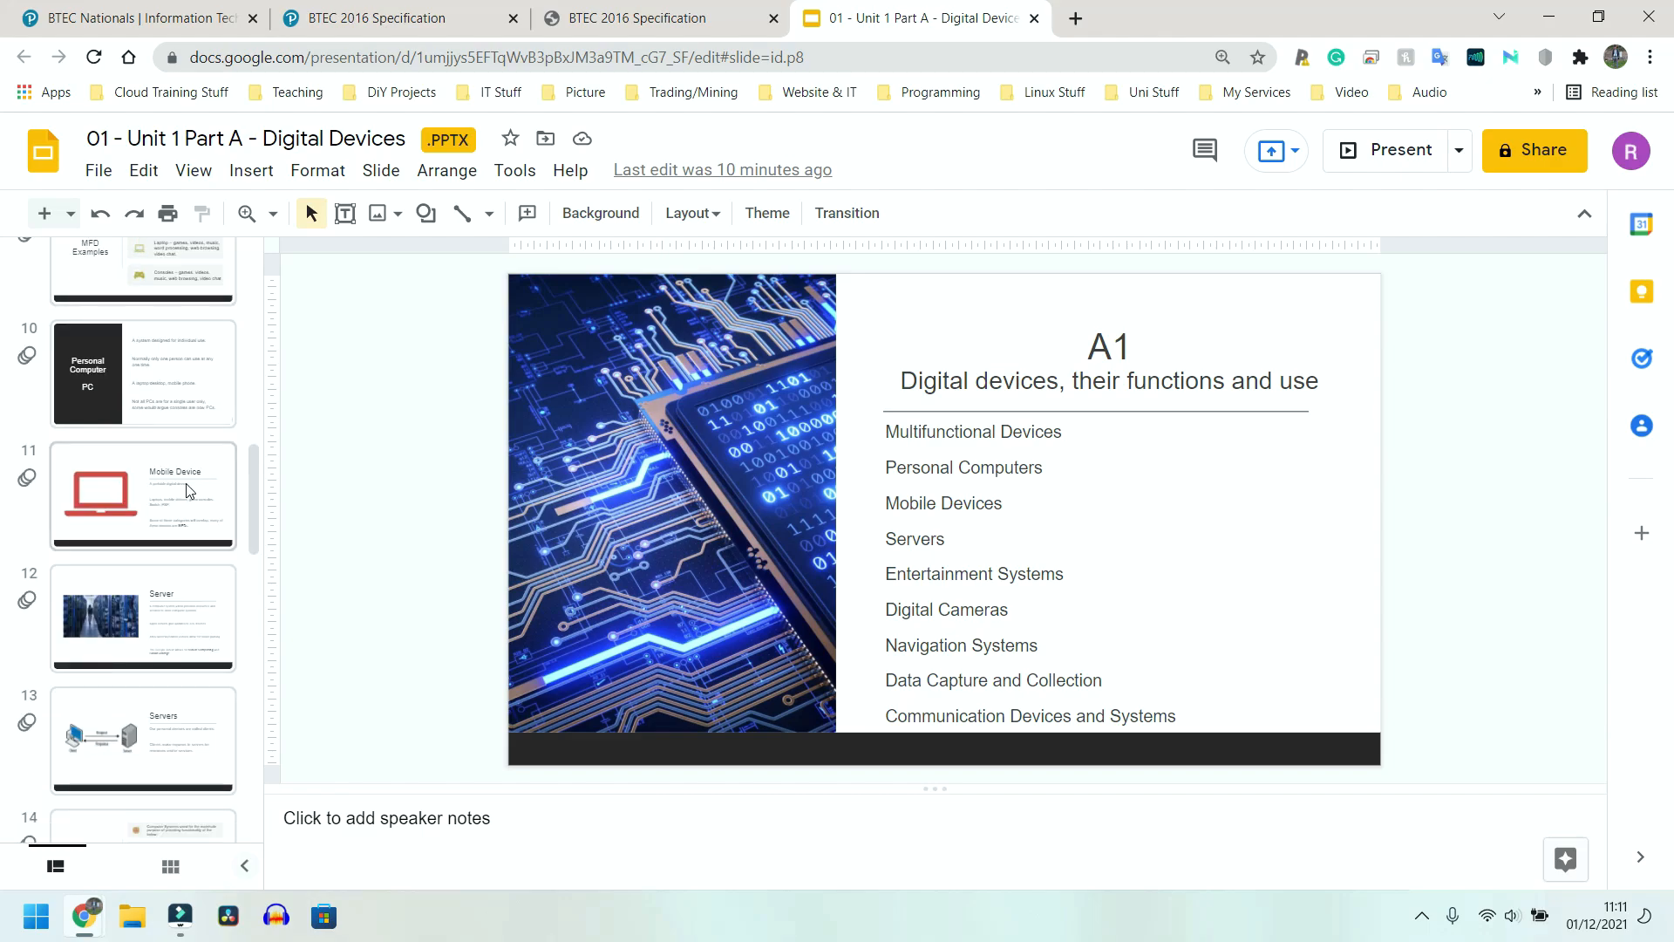
Return to the specification PDF's A1 list and highlight, then clear, the entertainment systems point
left_click(396, 17)
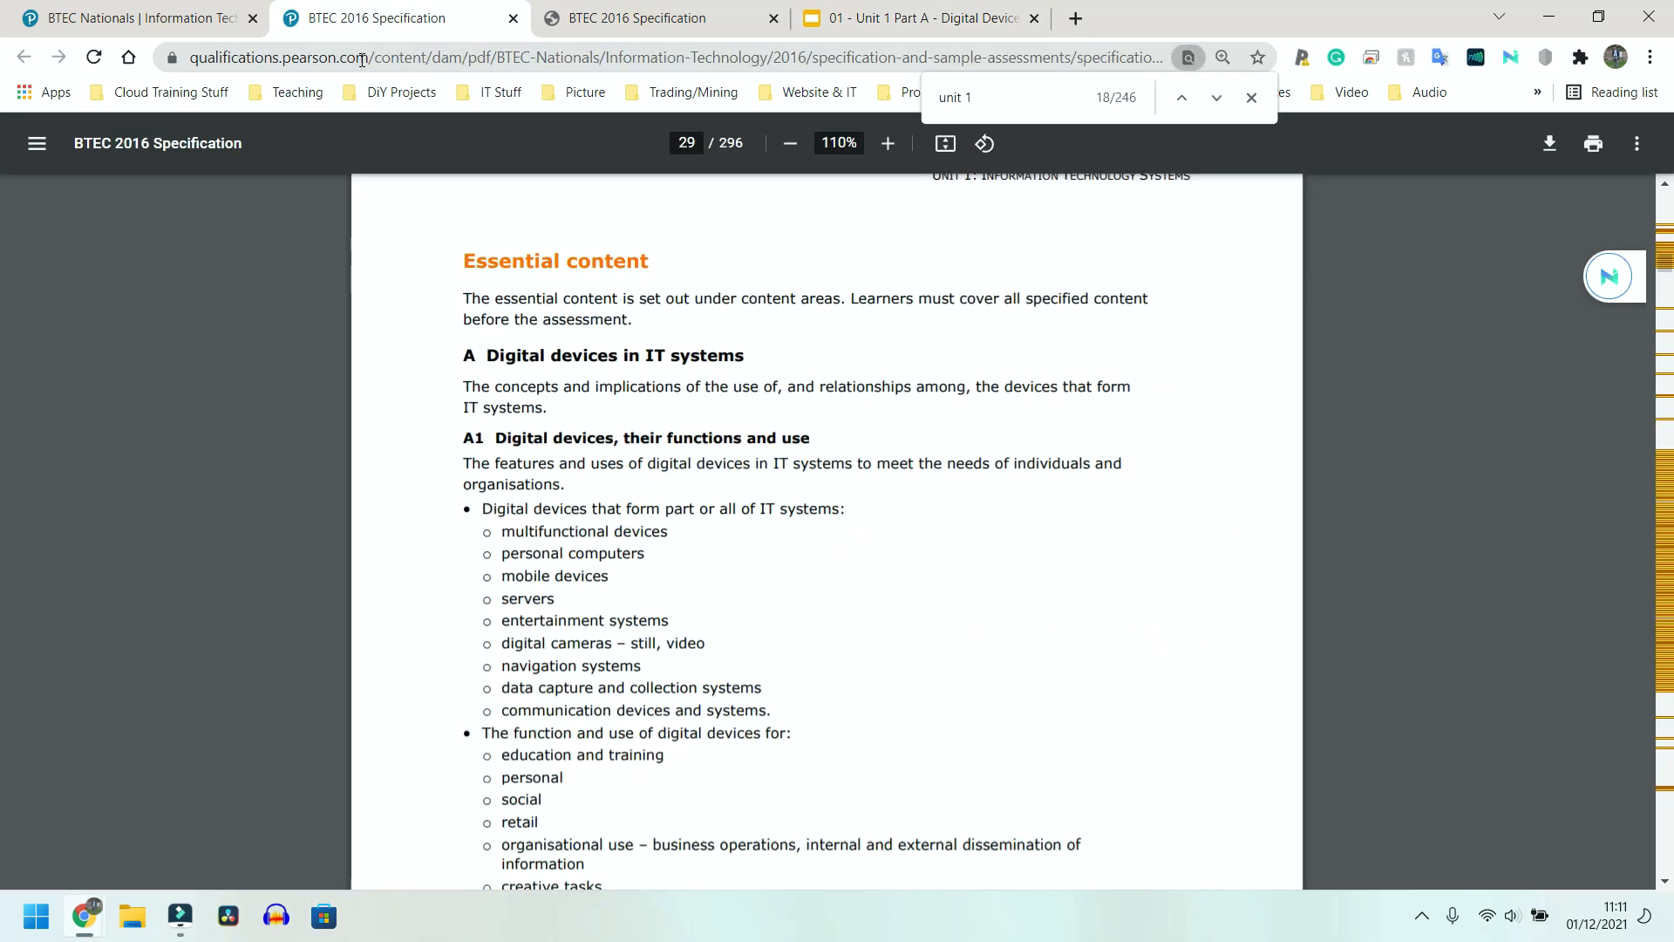
scroll("down", 3)
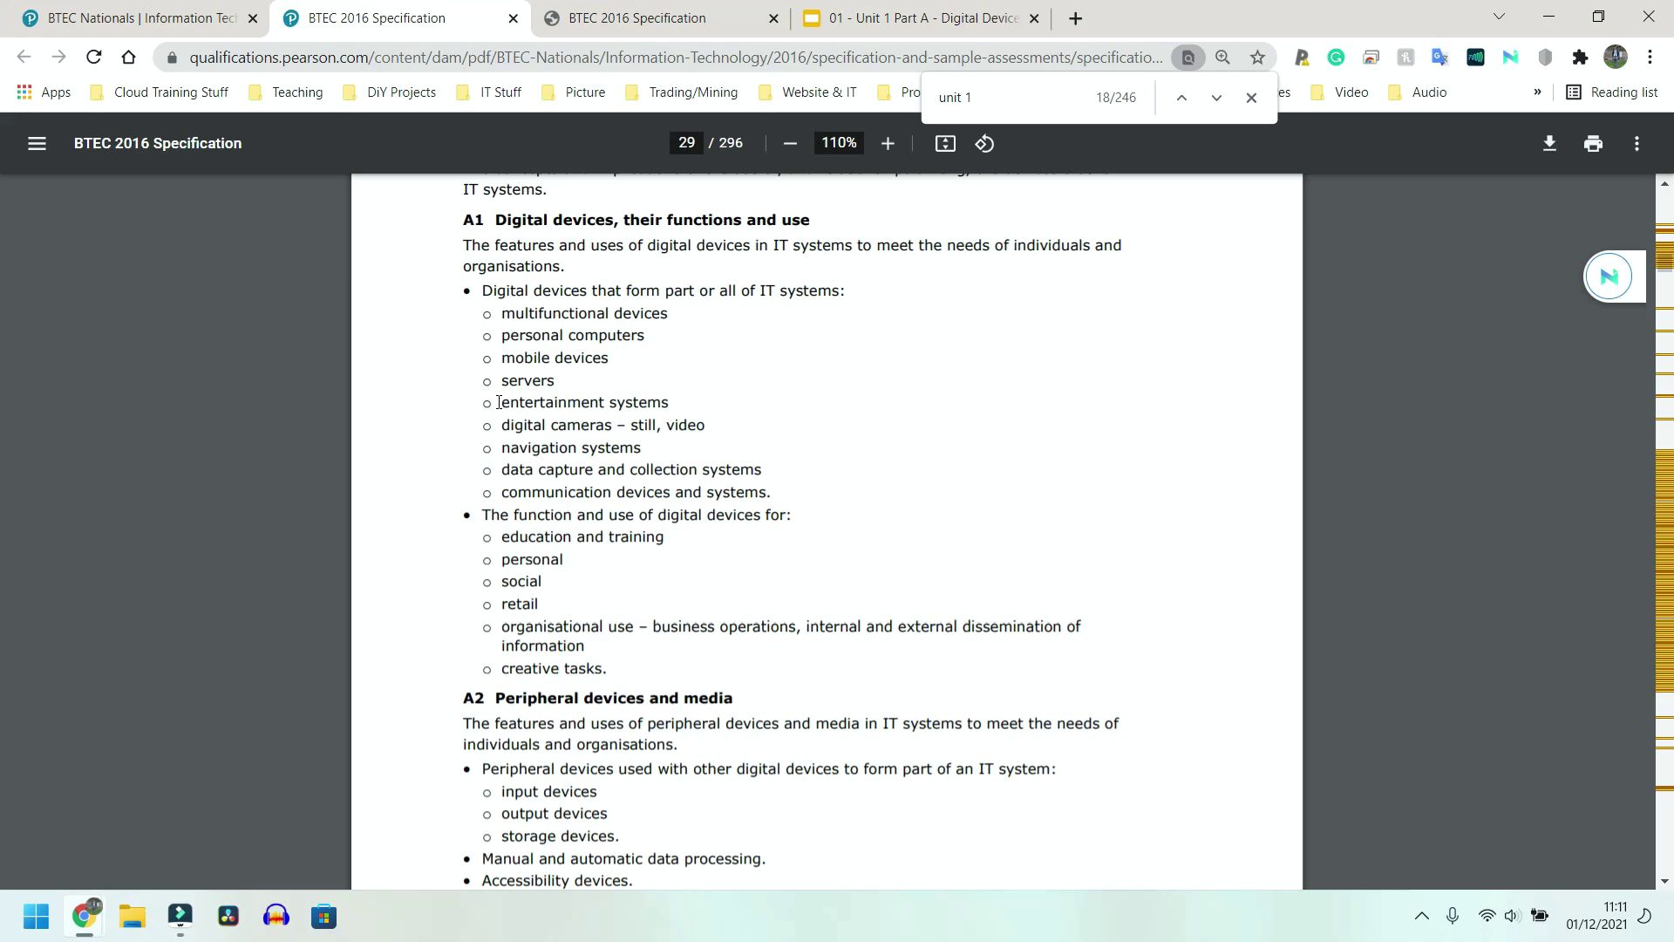
double_click(584, 401)
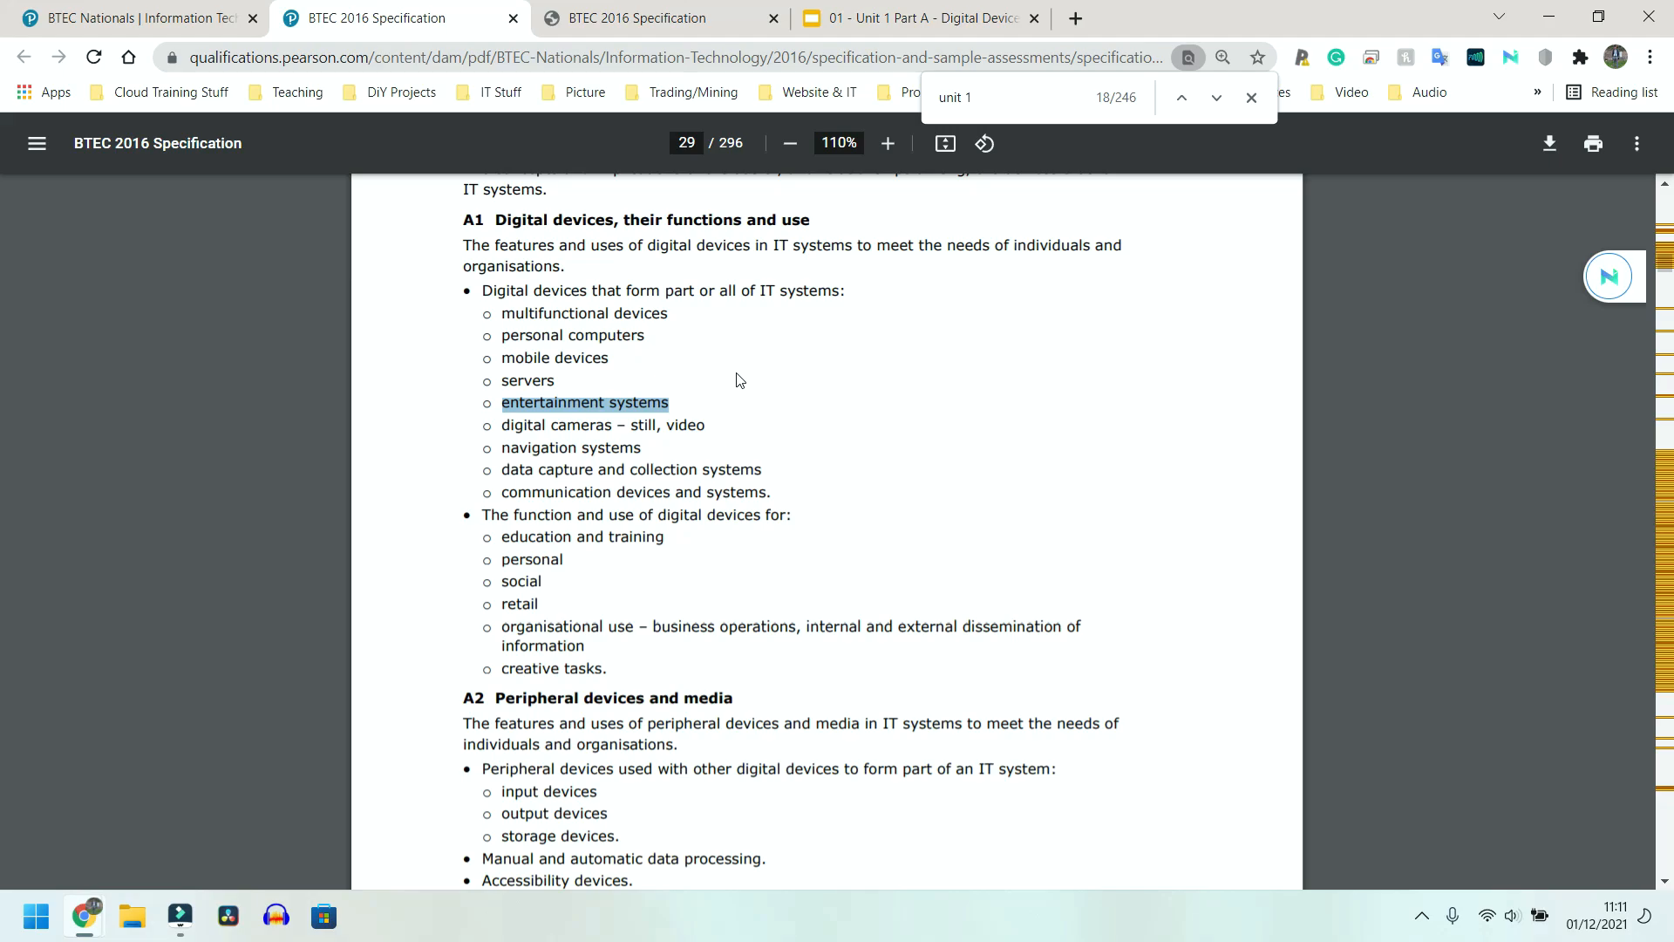
mouse_move(732, 369)
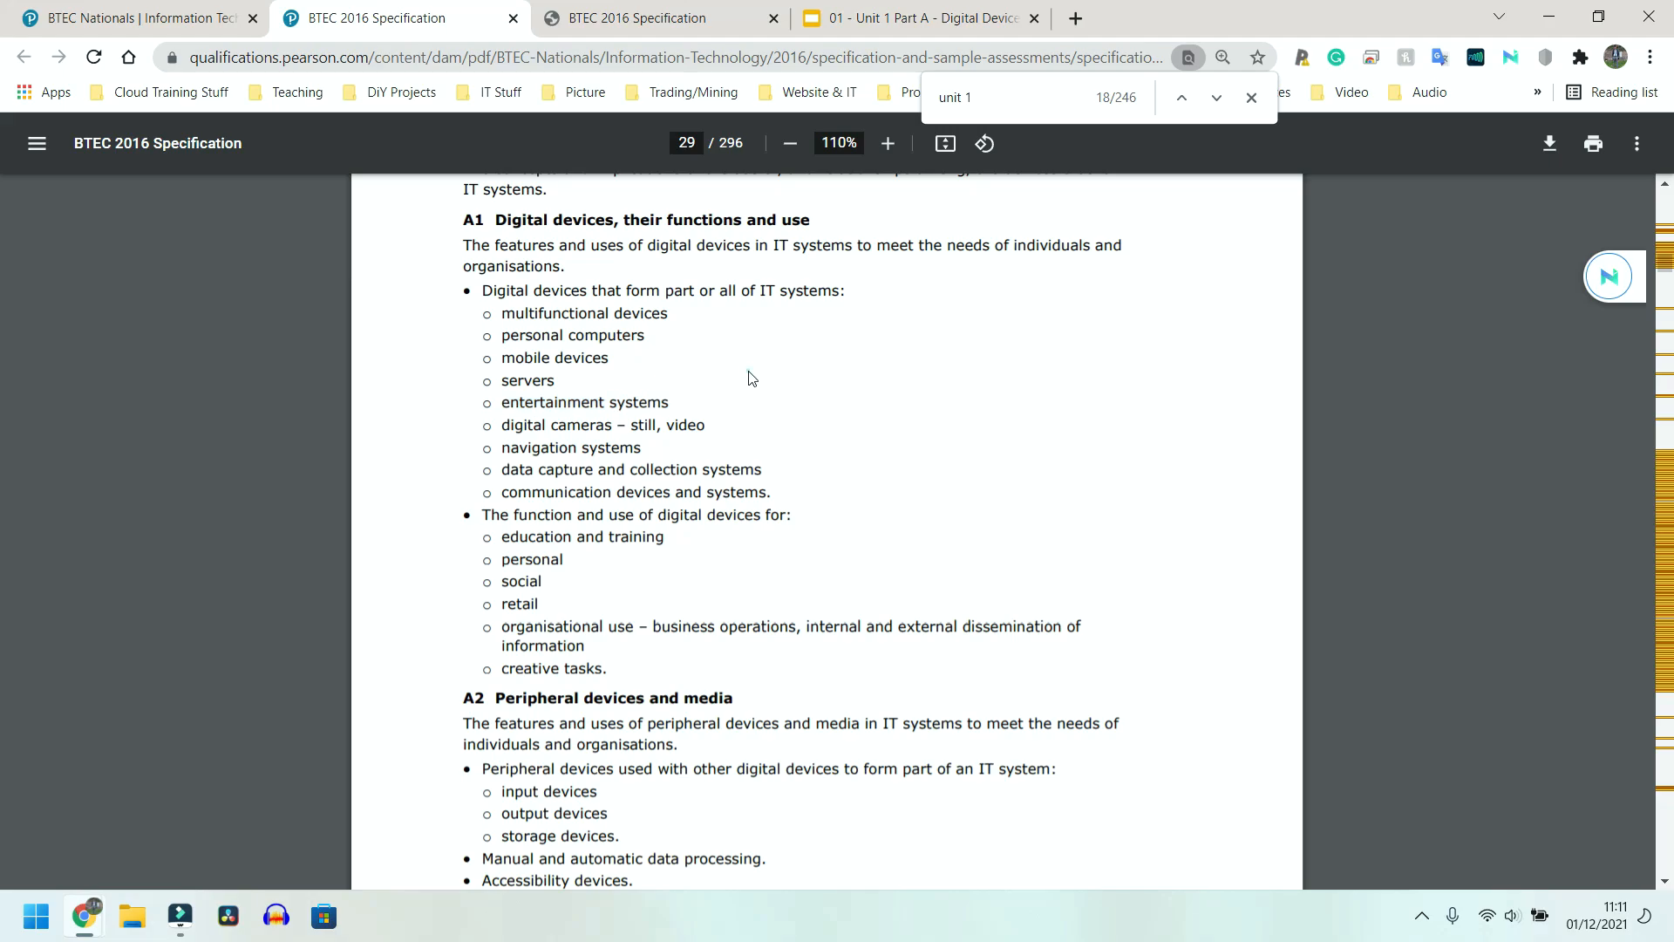
mouse_move(713, 350)
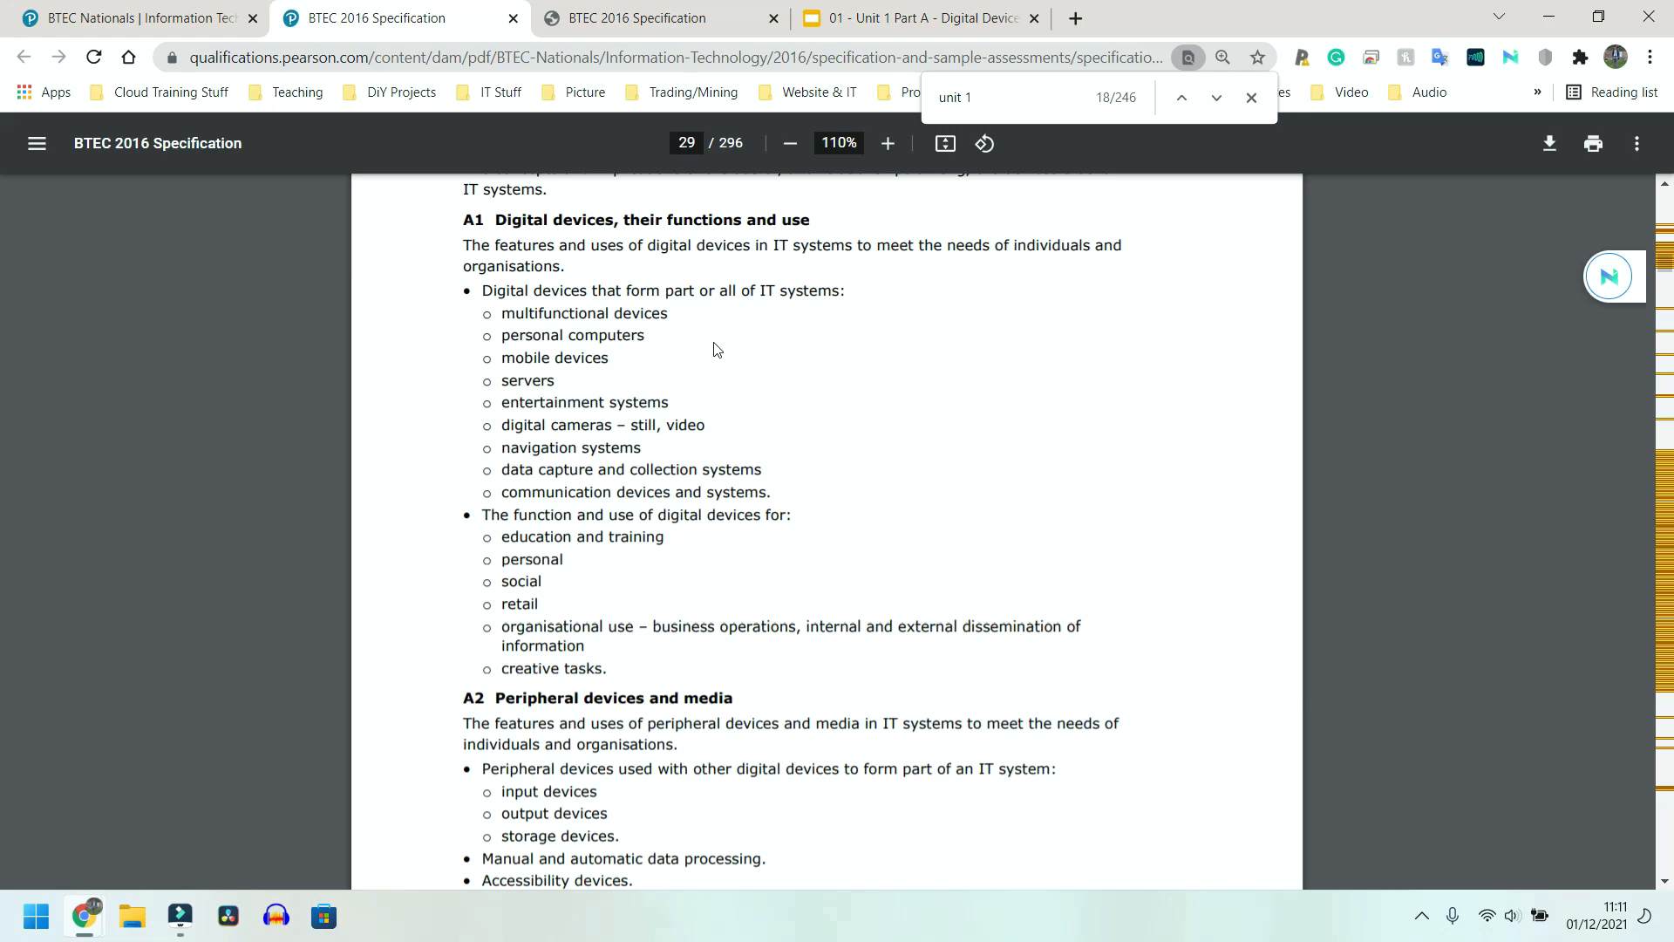
mouse_move(767, 474)
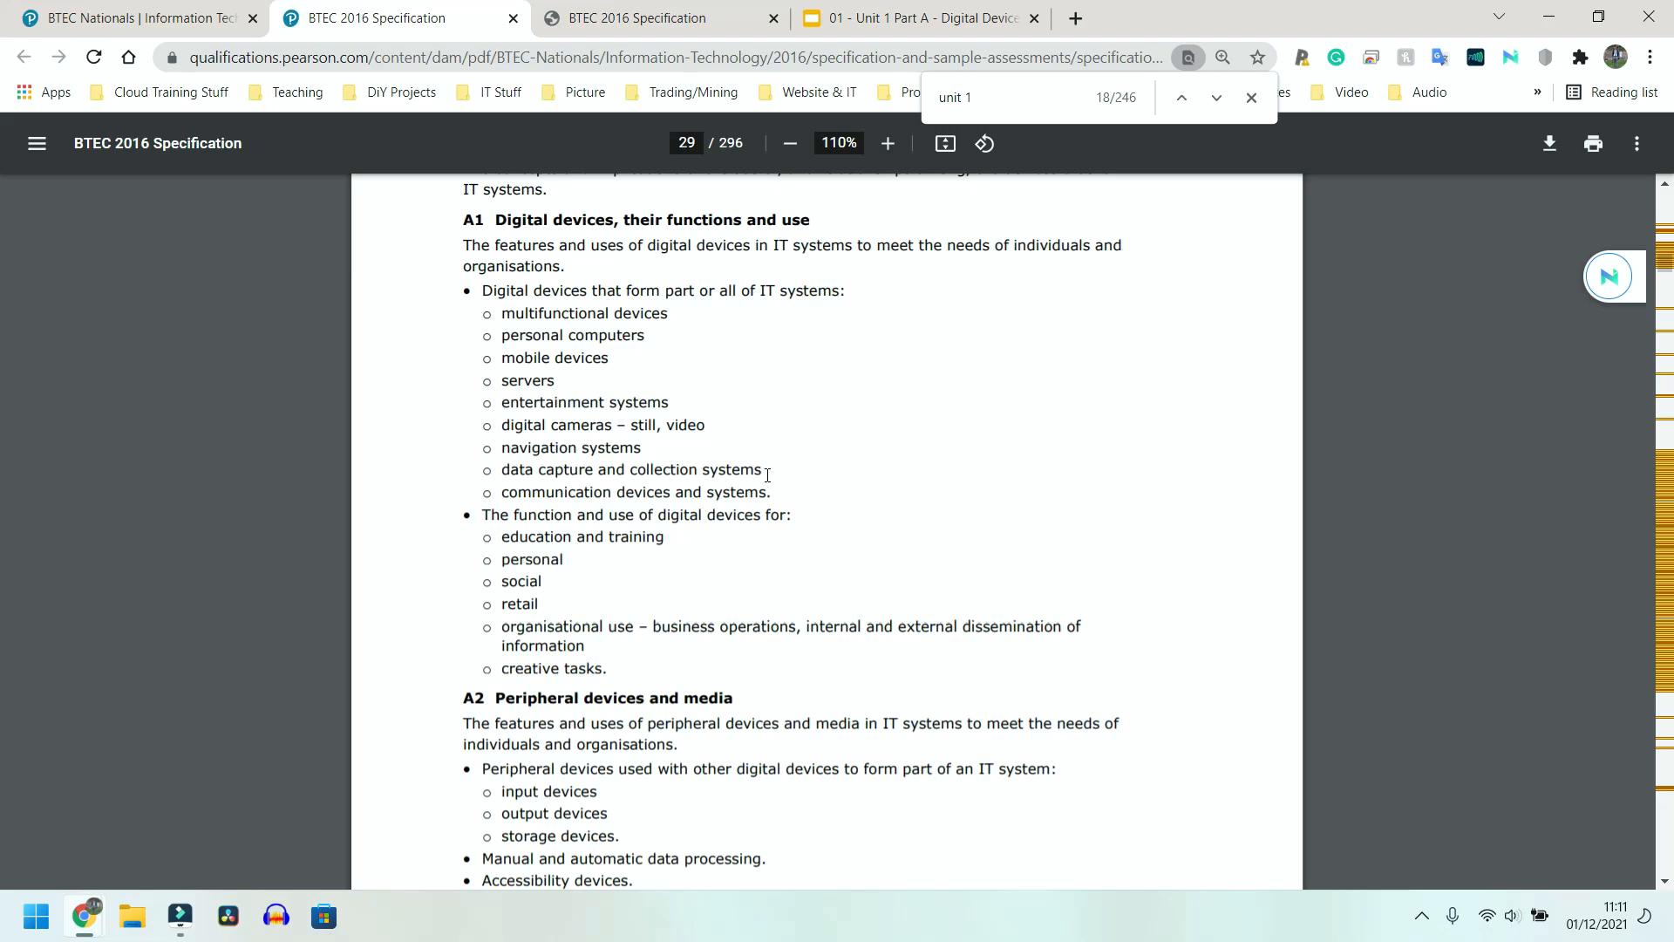
mouse_move(683, 670)
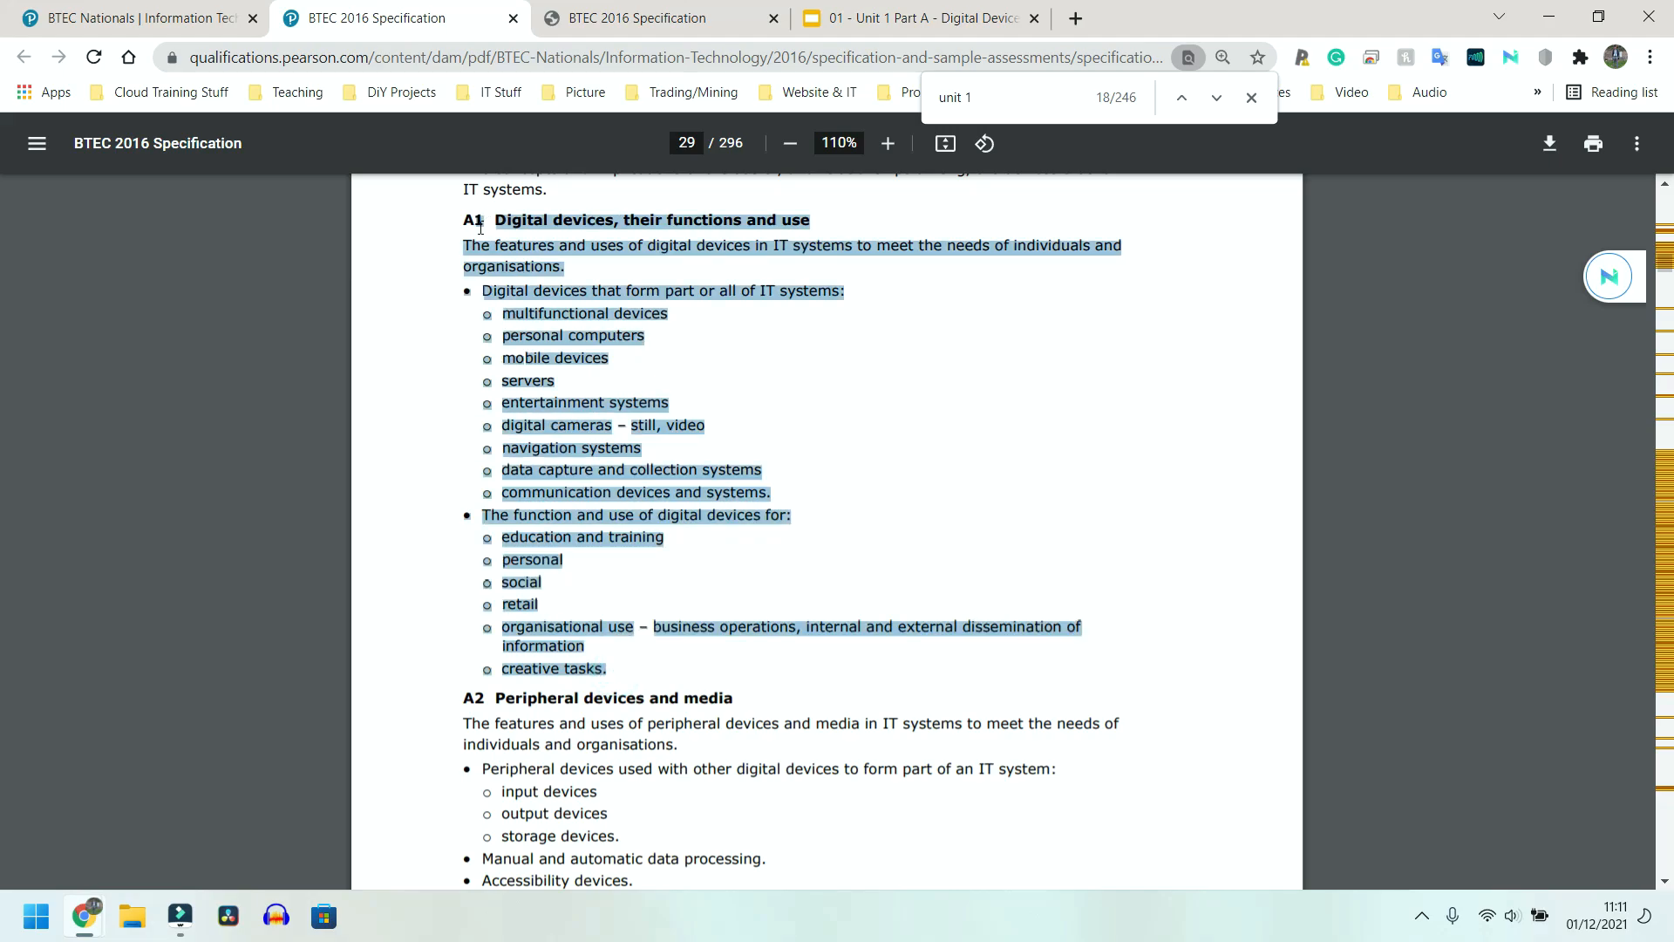
left_click(592, 387)
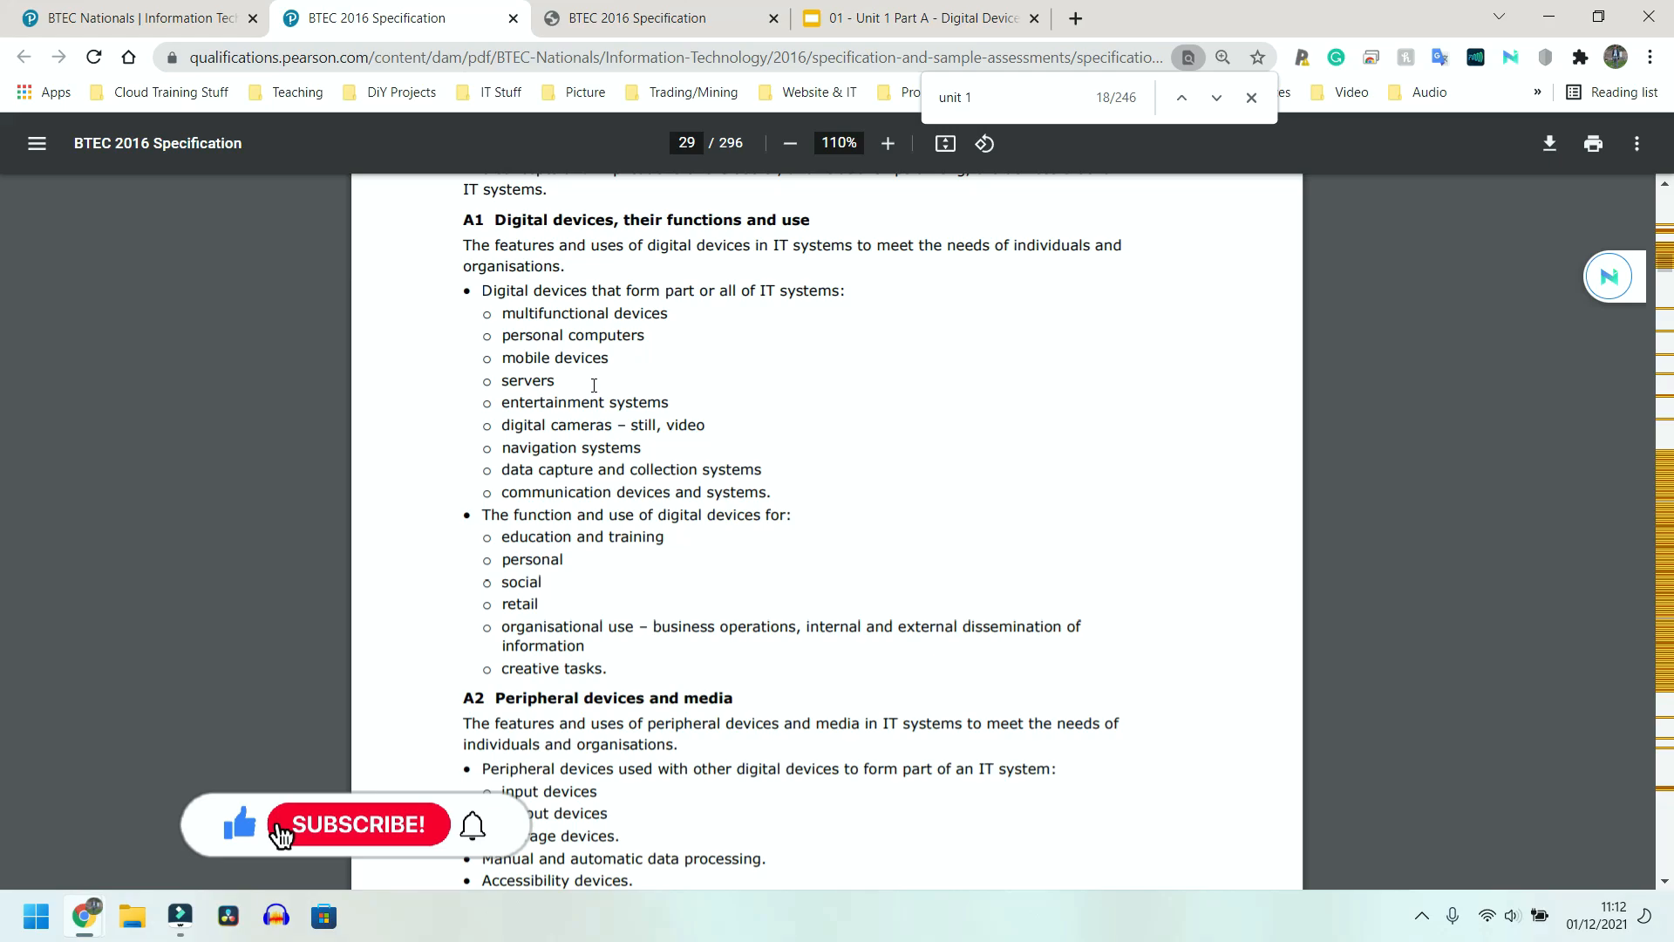
left_click(357, 825)
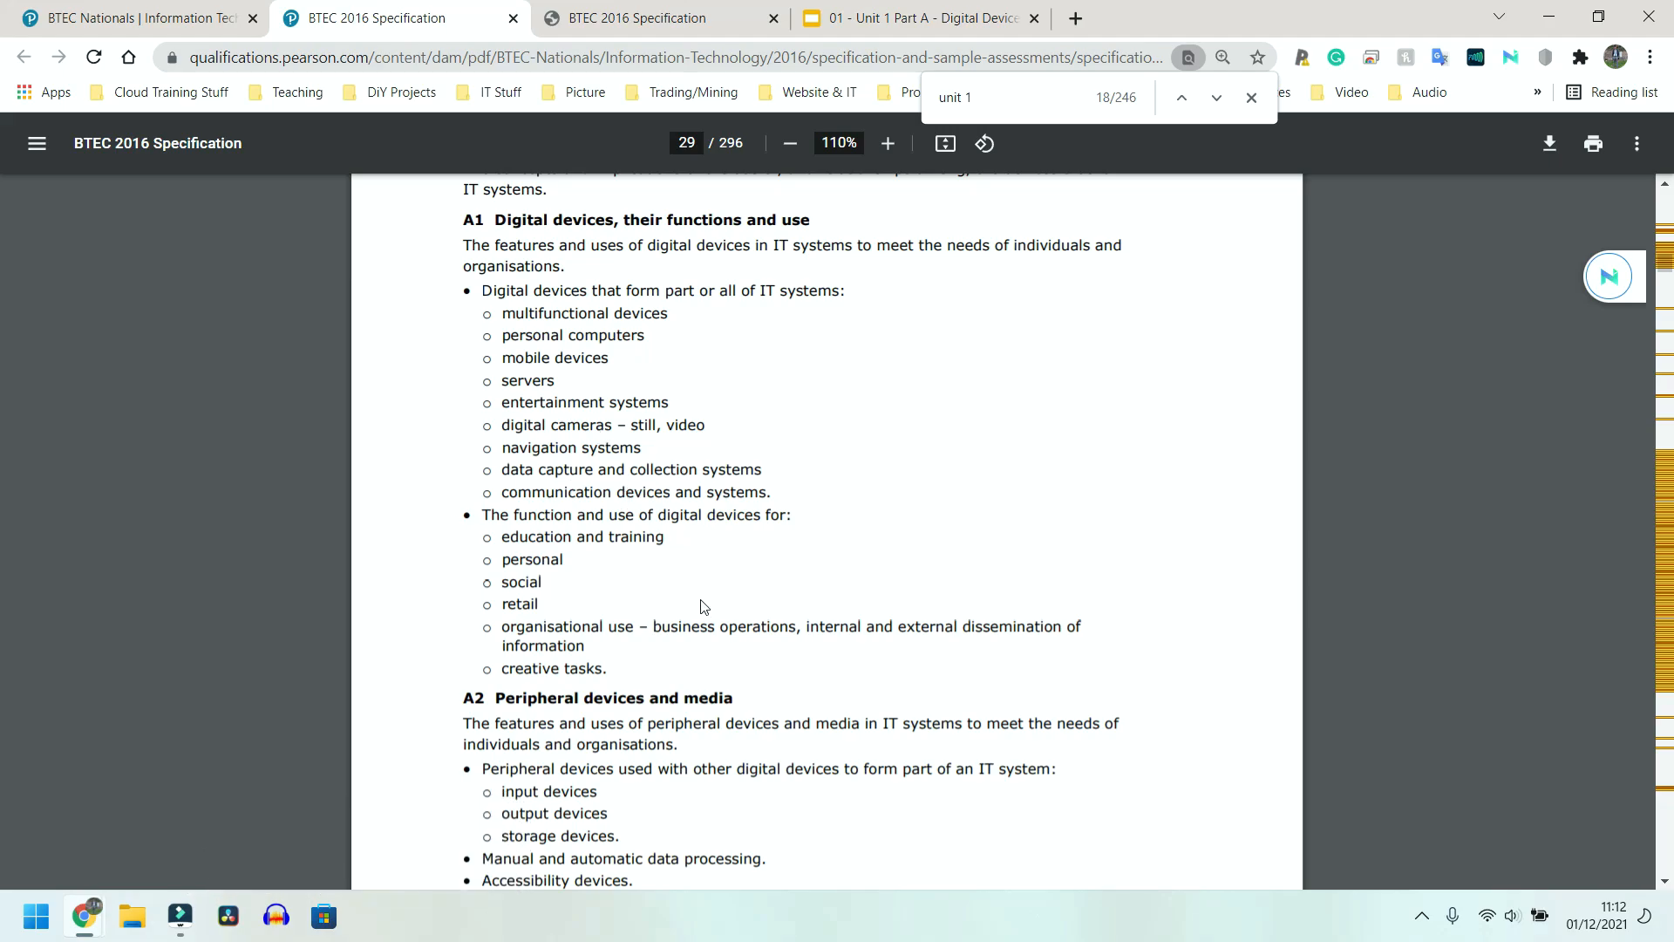
Glance down to A2 and back, then highlight the servers point in the A1 list
scroll("down", 3)
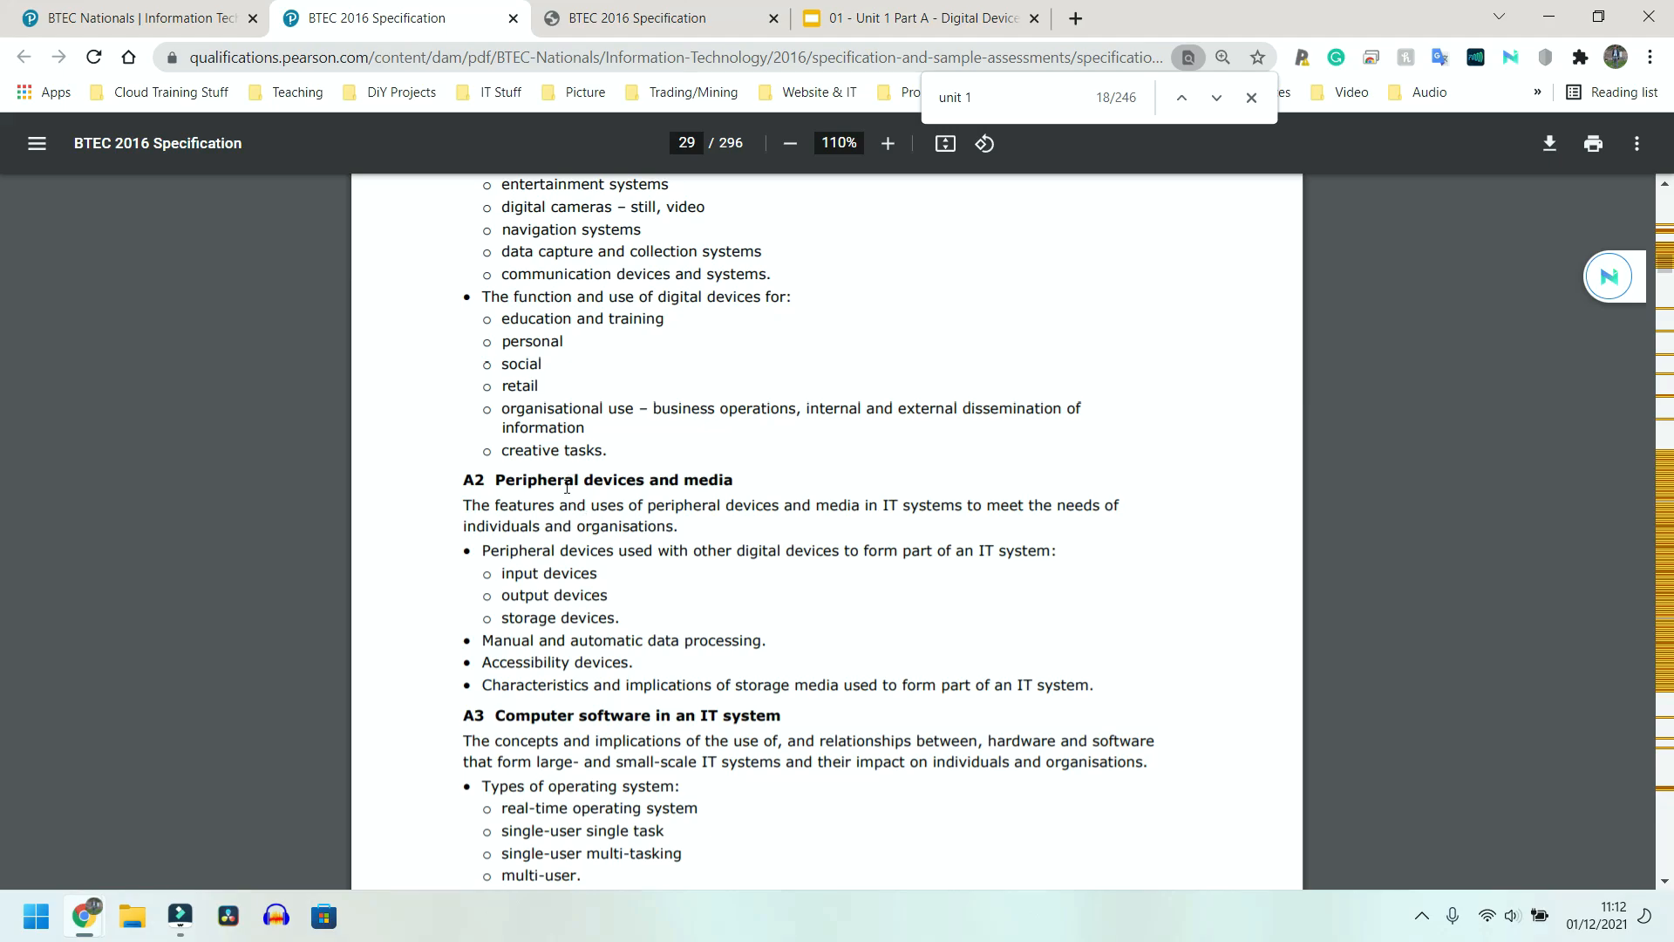
scroll("up", 3)
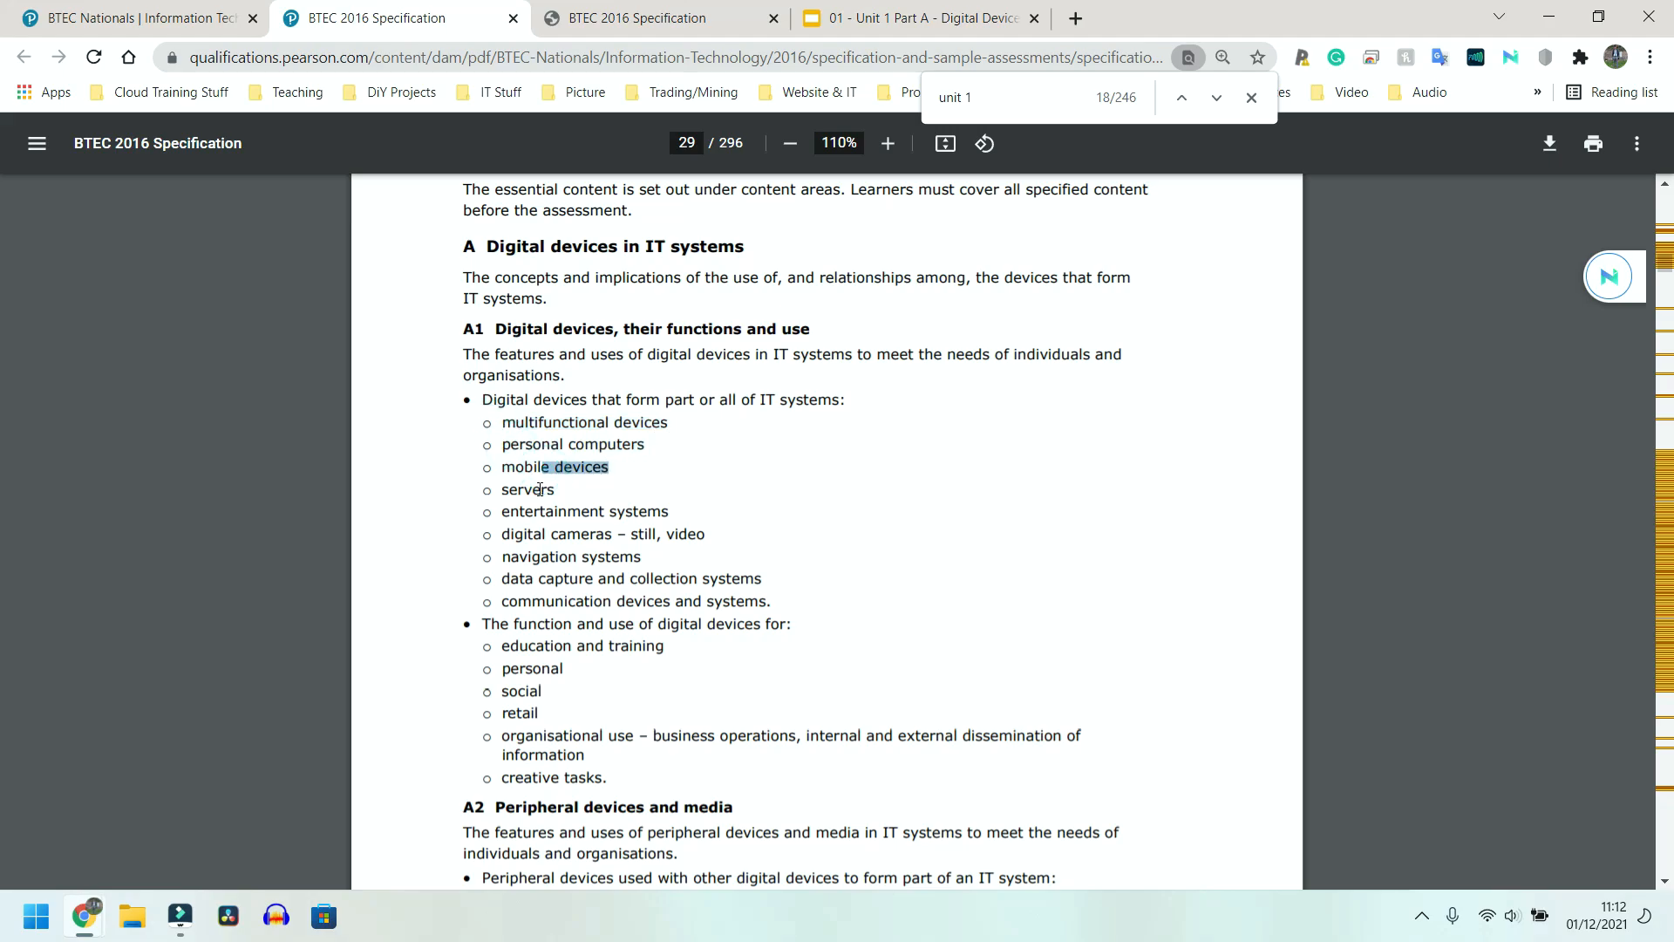
double_click(526, 488)
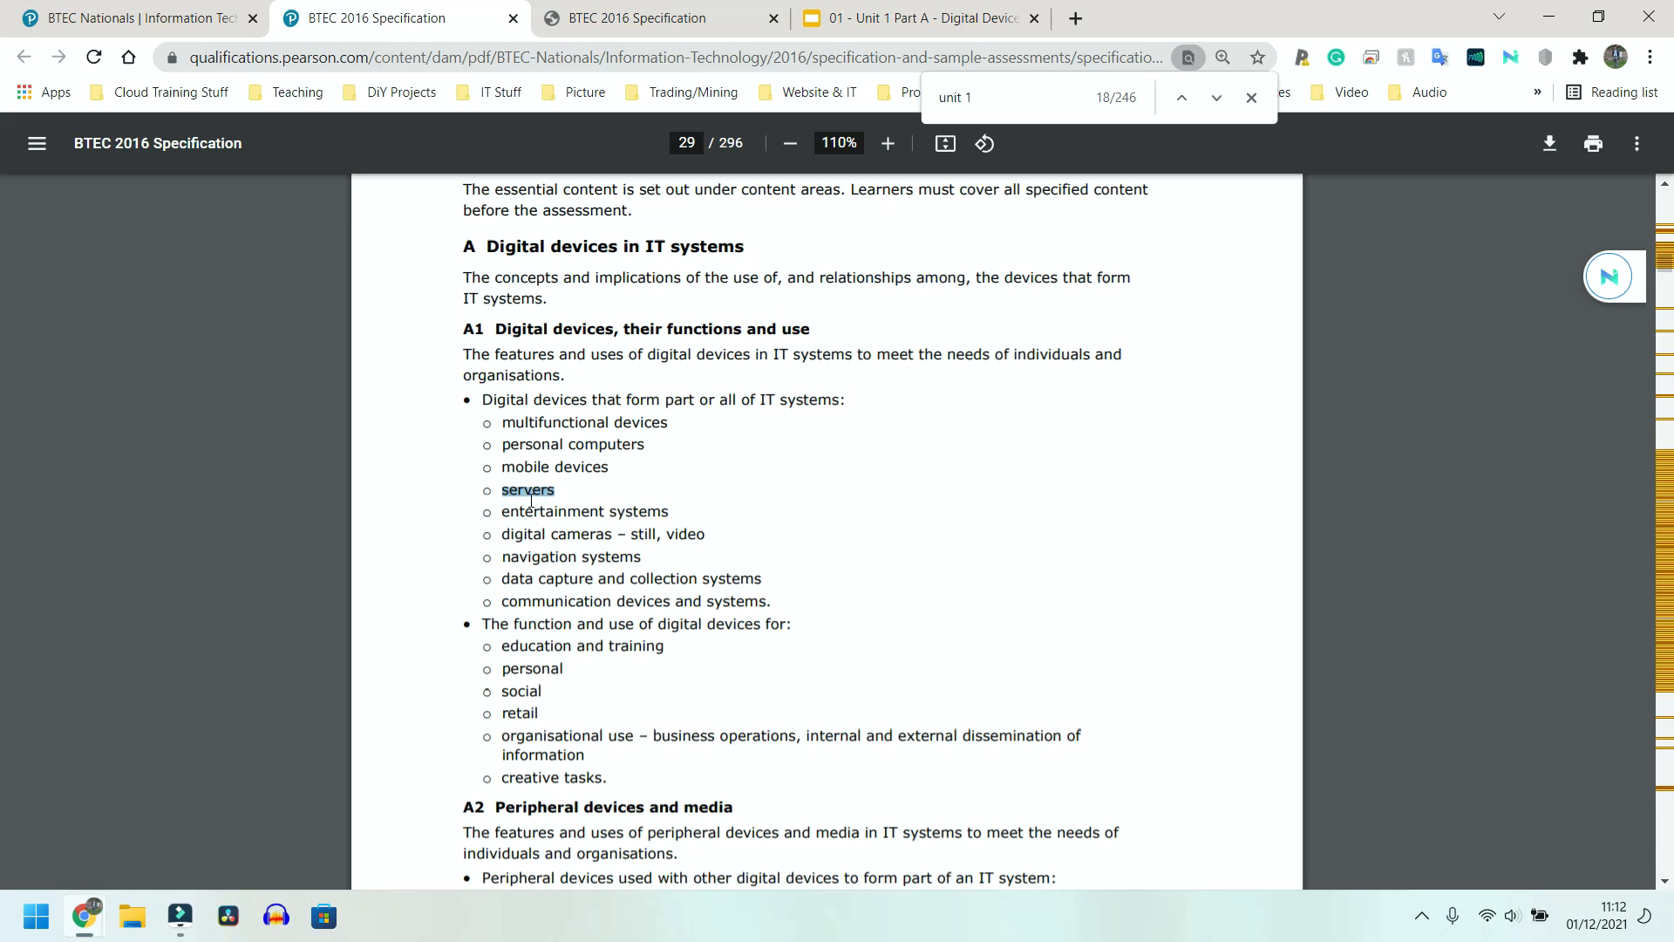
mouse_move(712, 491)
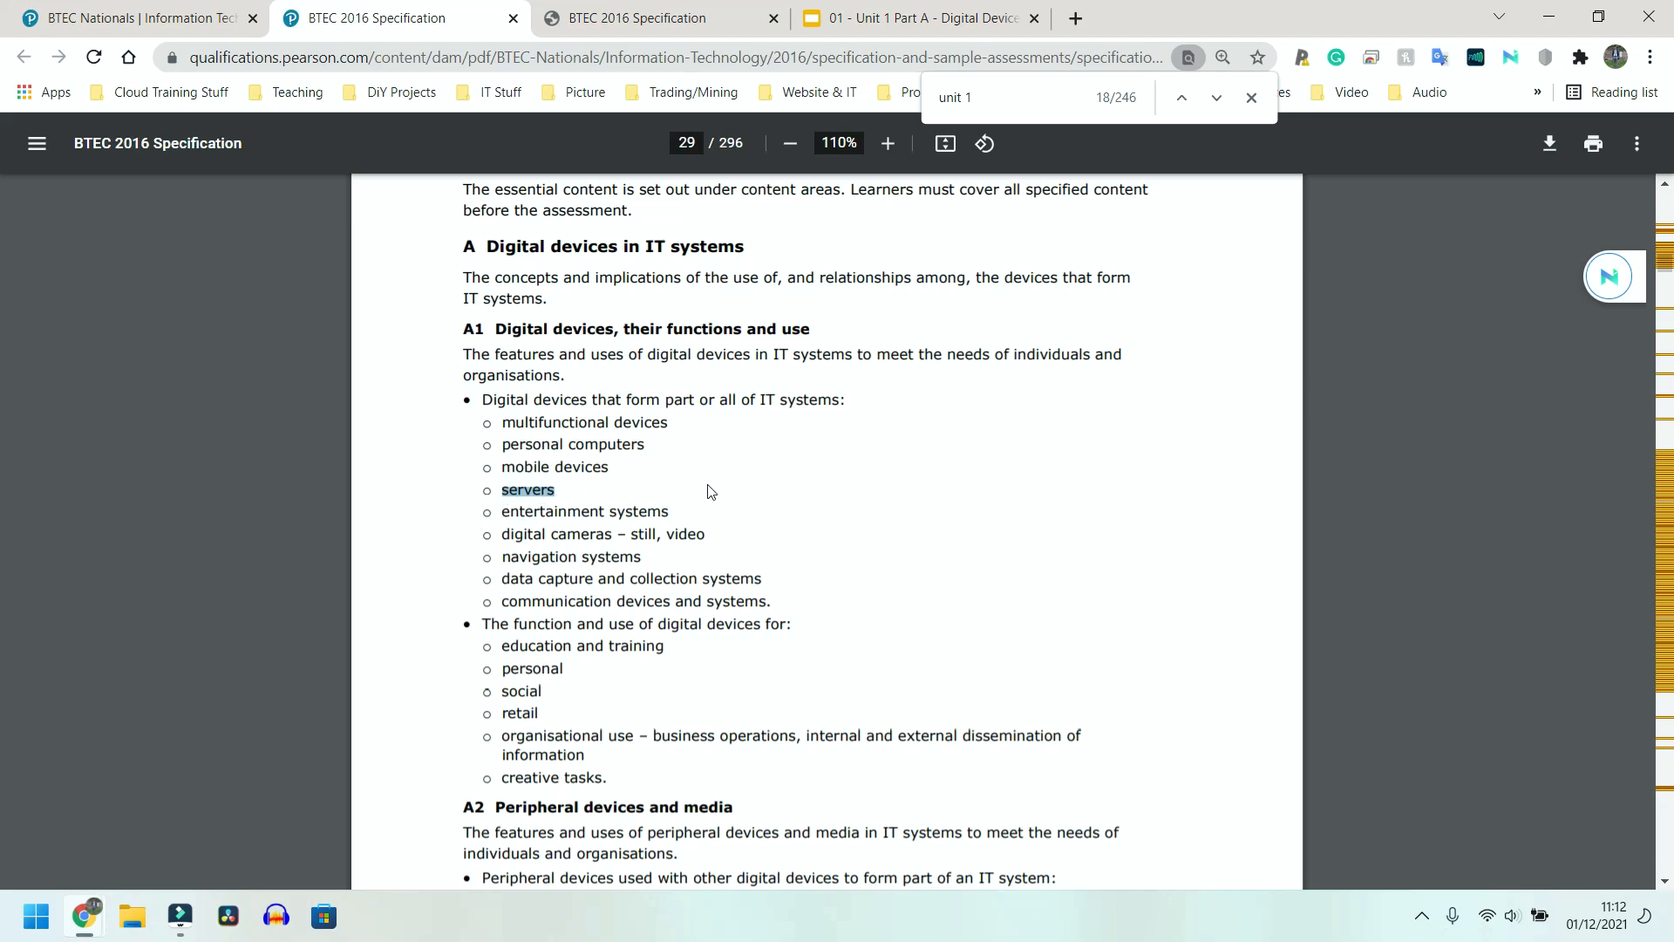
mouse_move(717, 478)
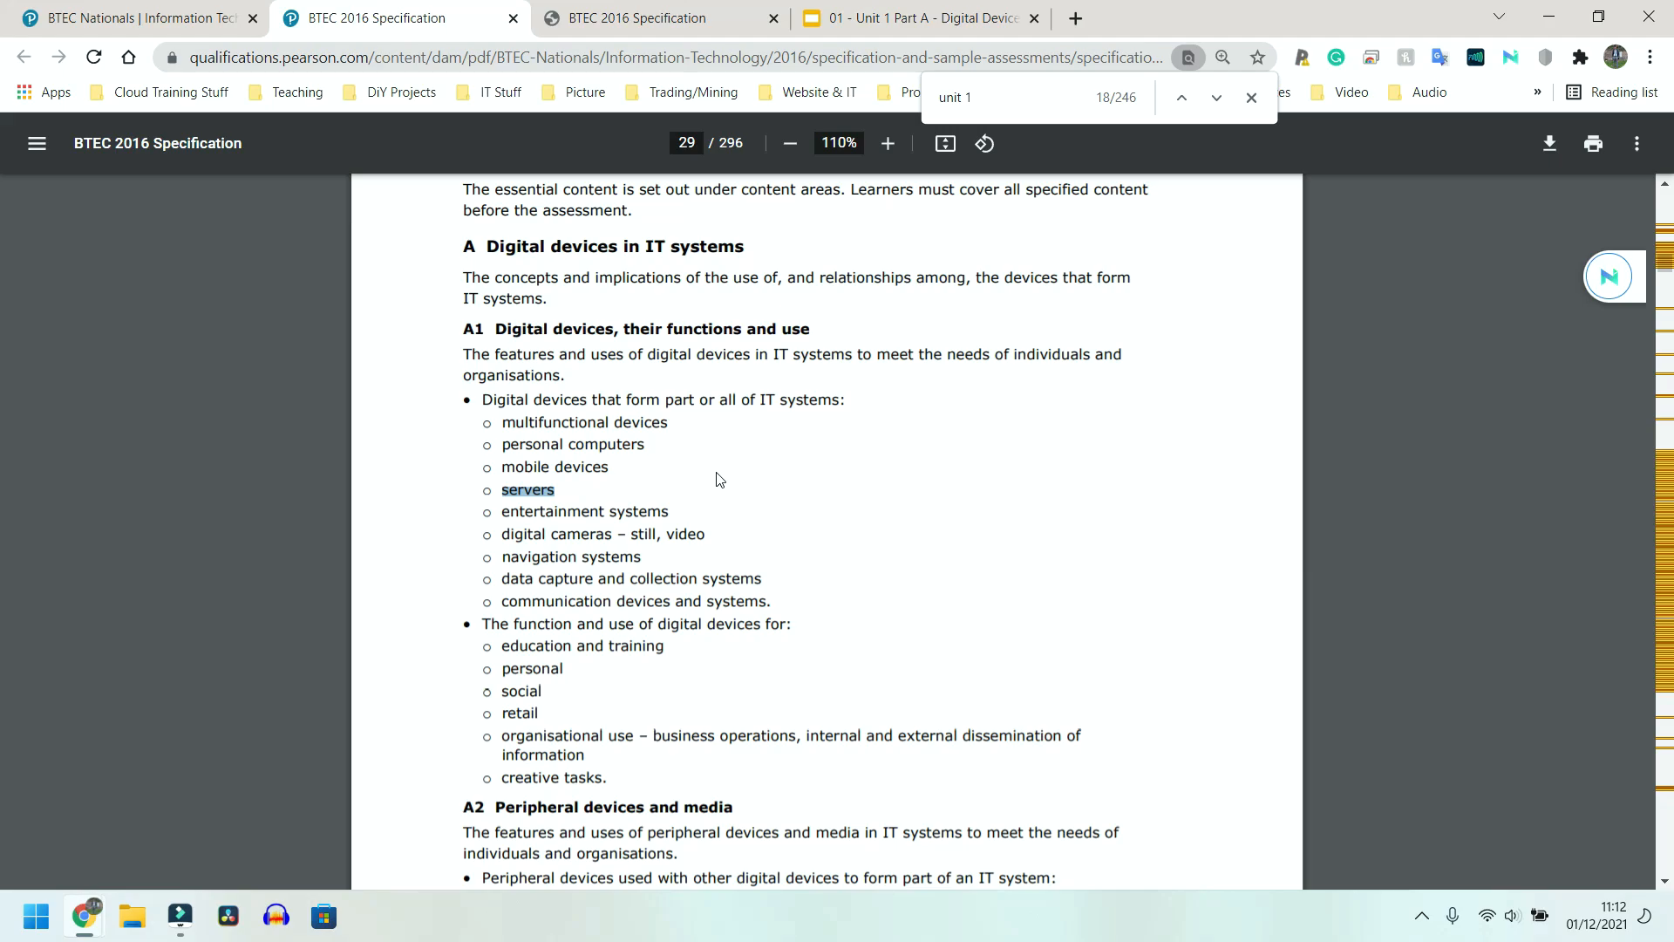
mouse_move(726, 462)
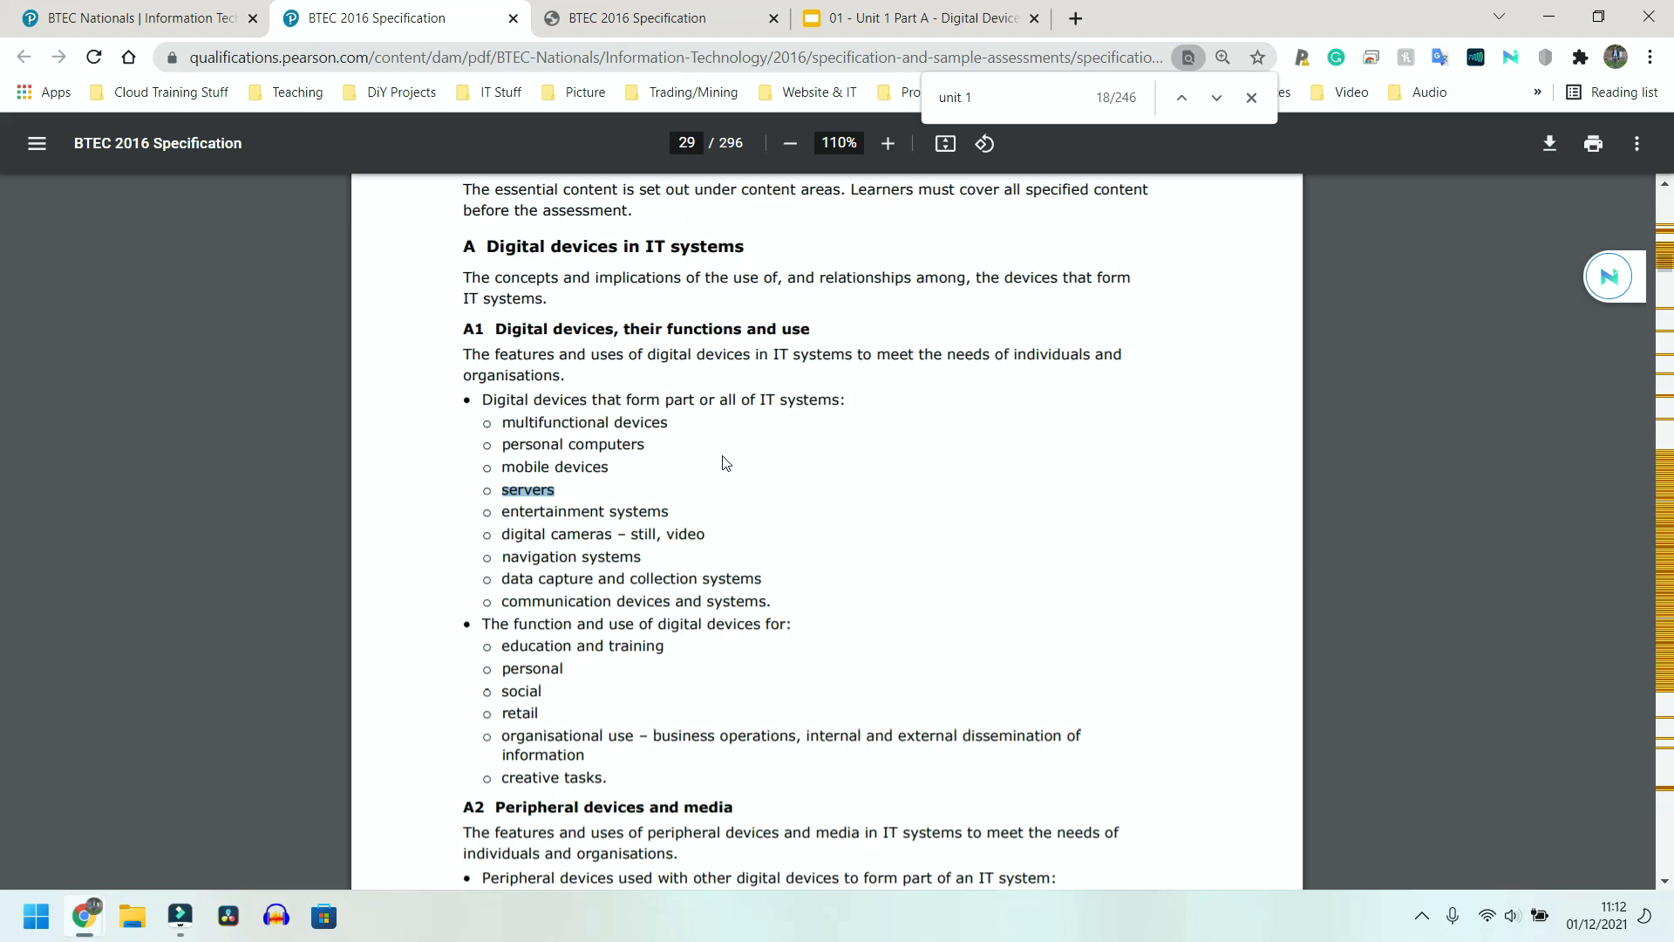